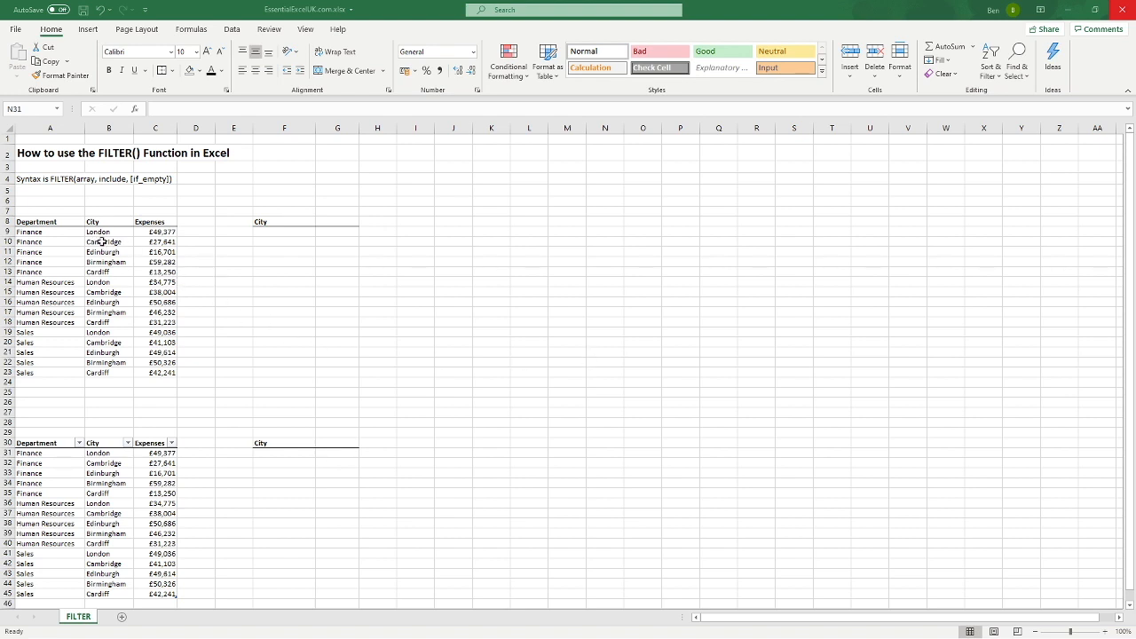
- Review the city and expense data rows, then select G8 beside the City label
left_click(101, 232)
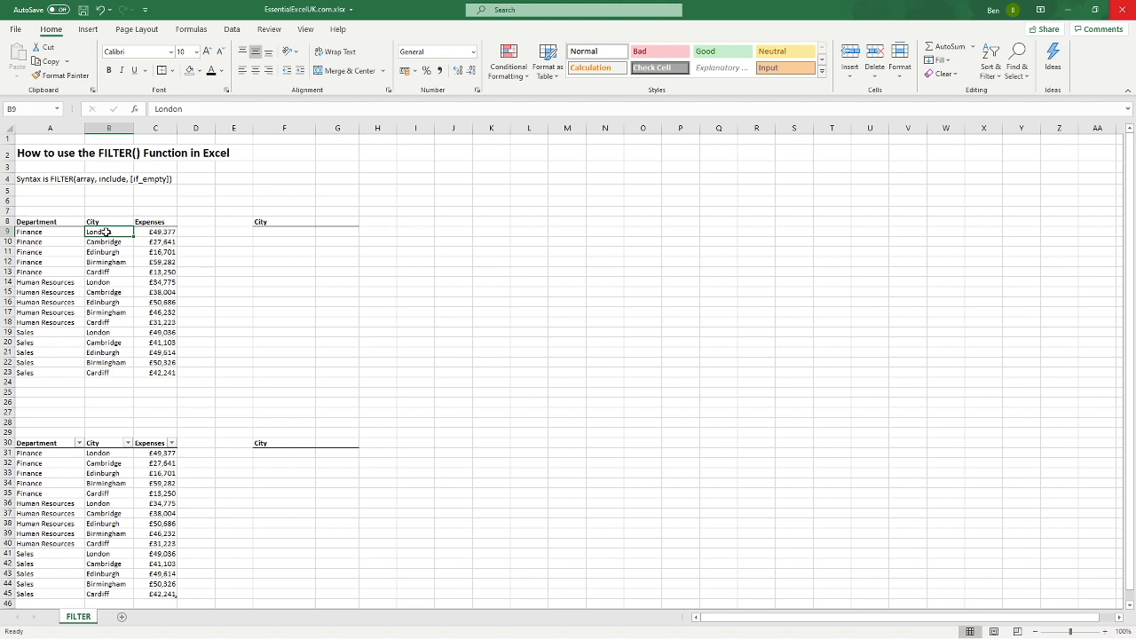
left_click_drag(109, 222, 156, 232)
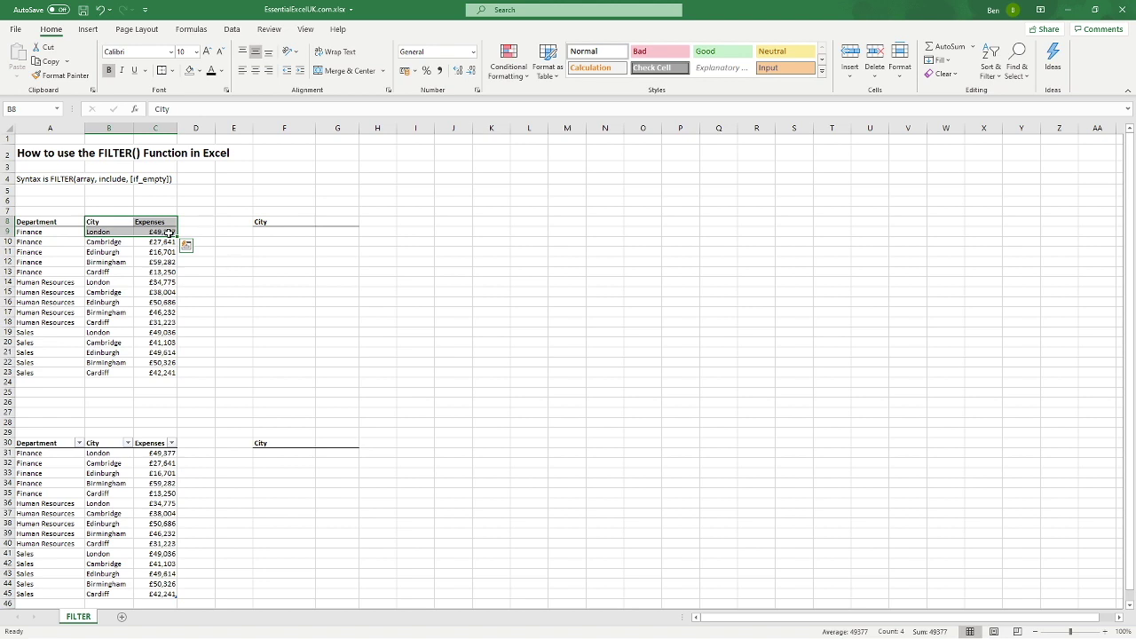
left_click(234, 251)
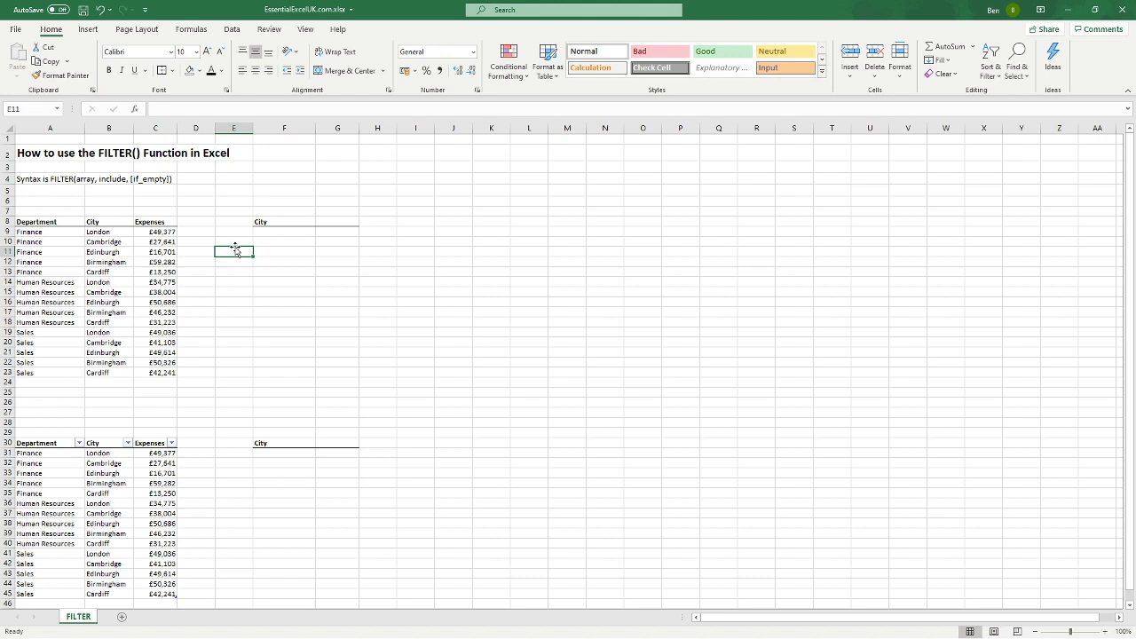
mouse_move(221, 242)
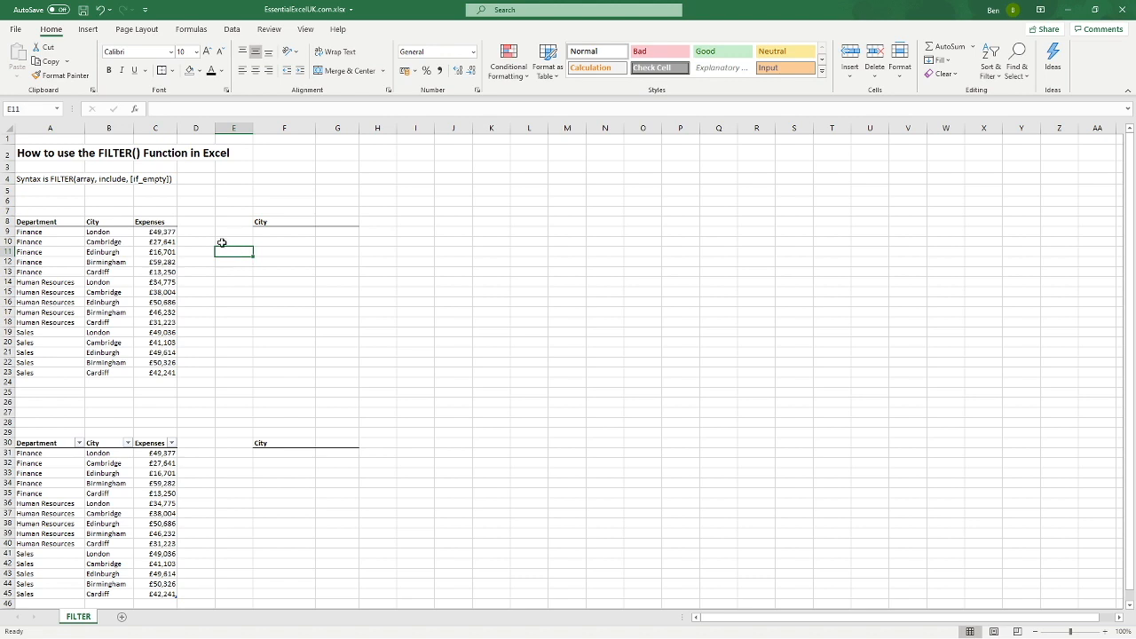
mouse_move(115, 242)
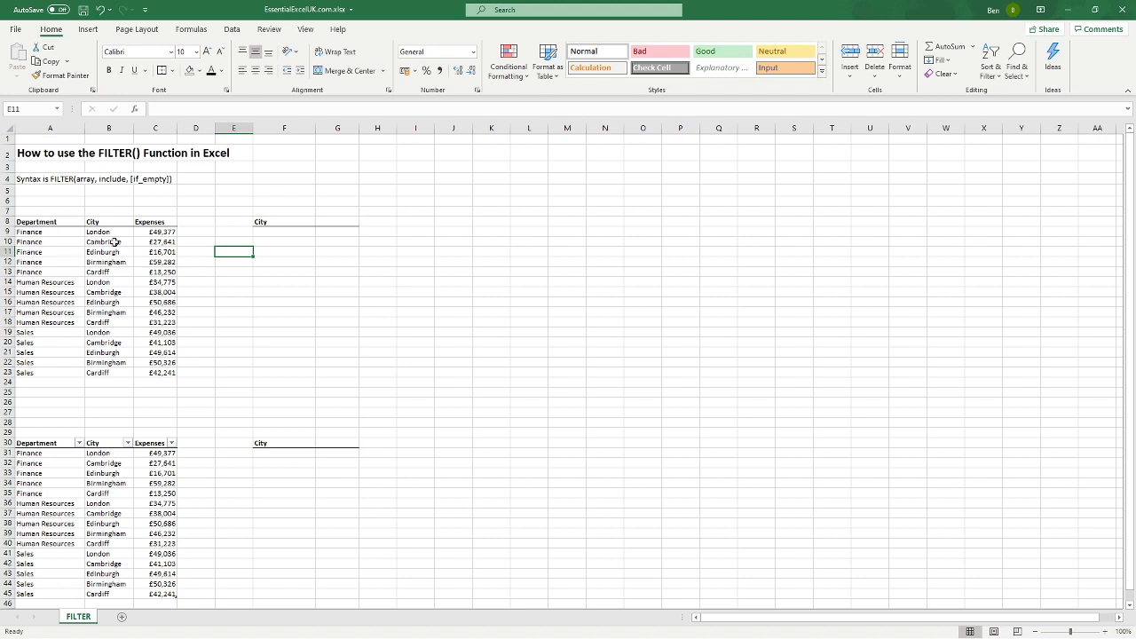
left_click(155, 231)
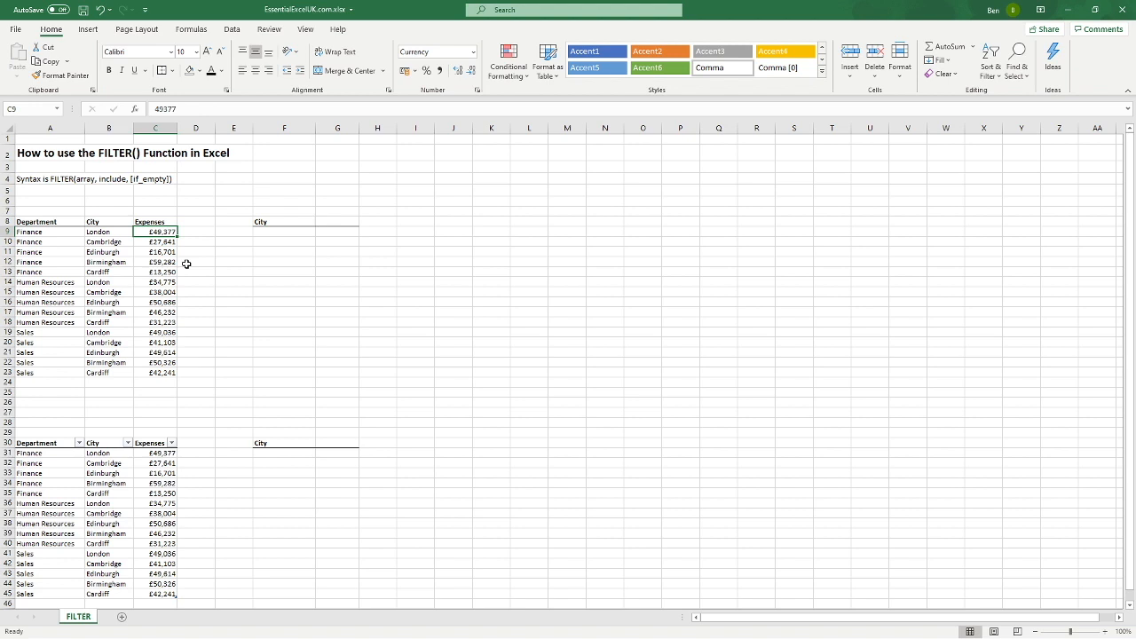
mouse_move(147, 247)
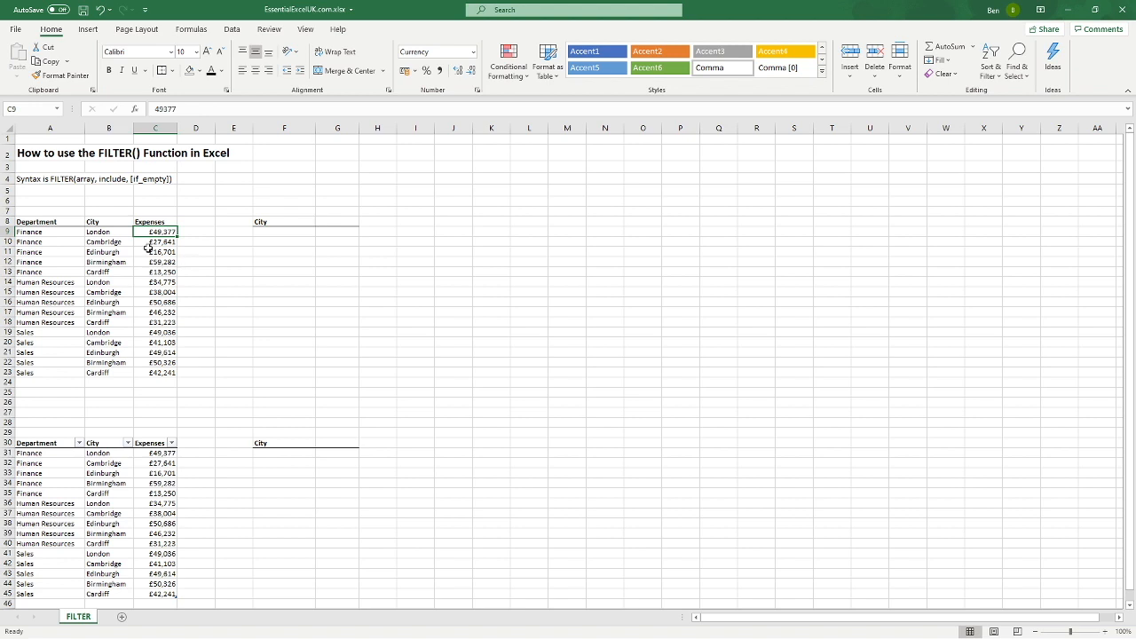
left_click(41, 232)
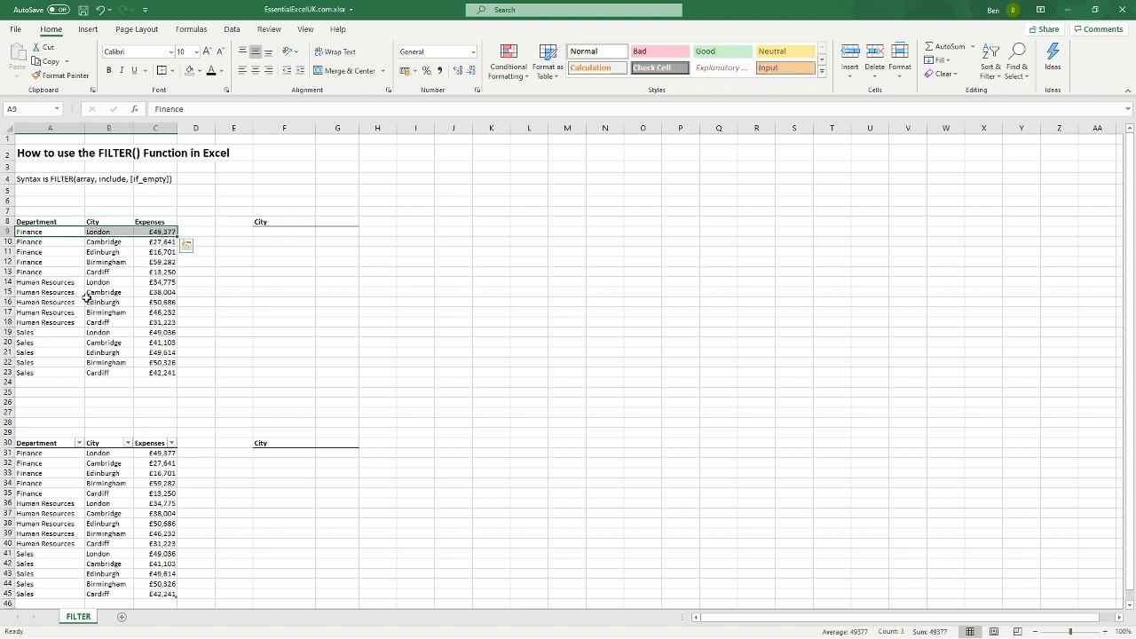
left_click(35, 282)
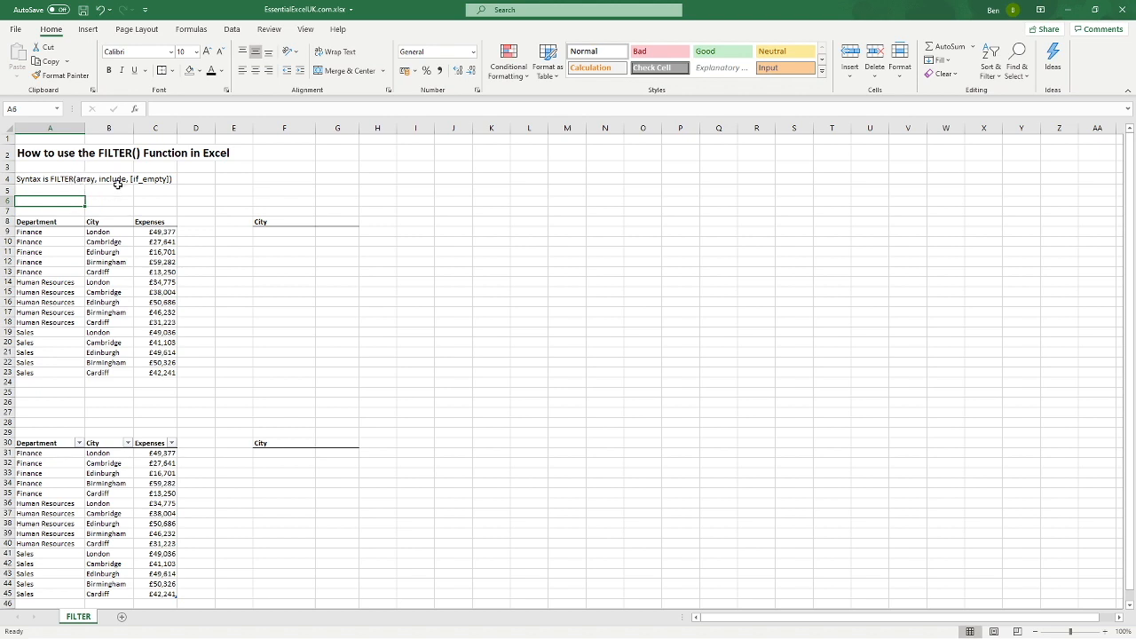
mouse_move(83, 187)
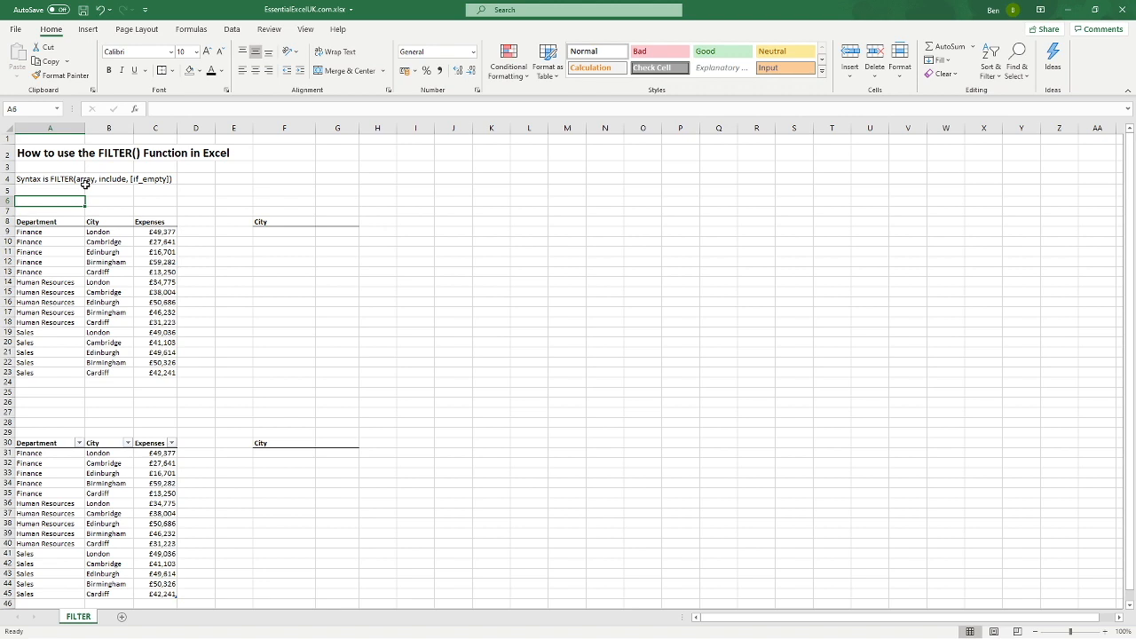
mouse_move(282, 238)
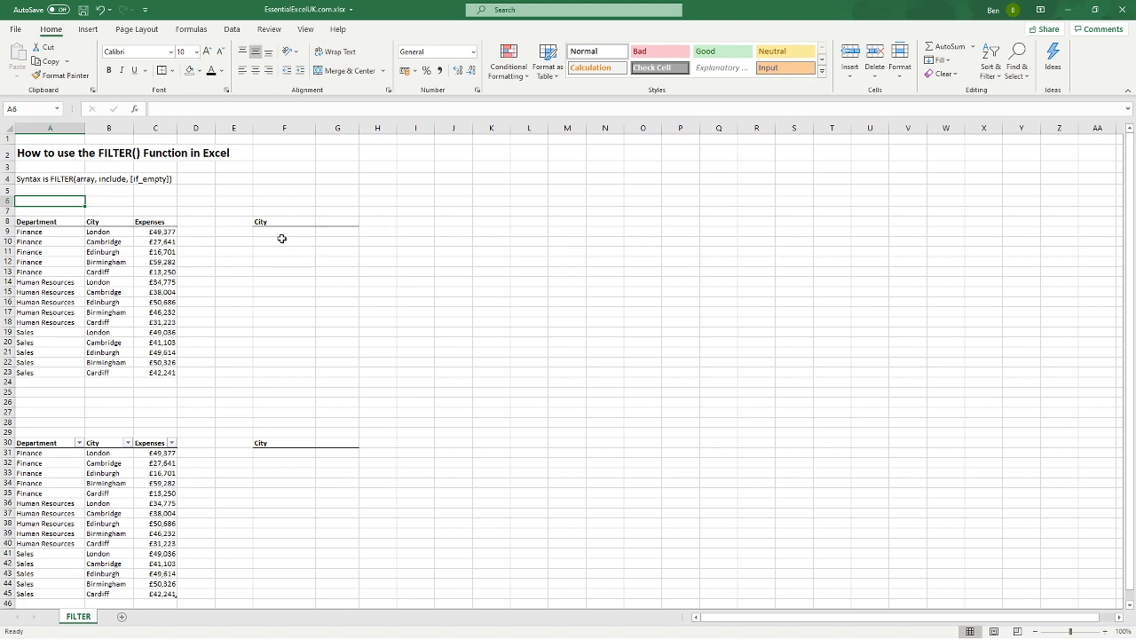
left_click(337, 222)
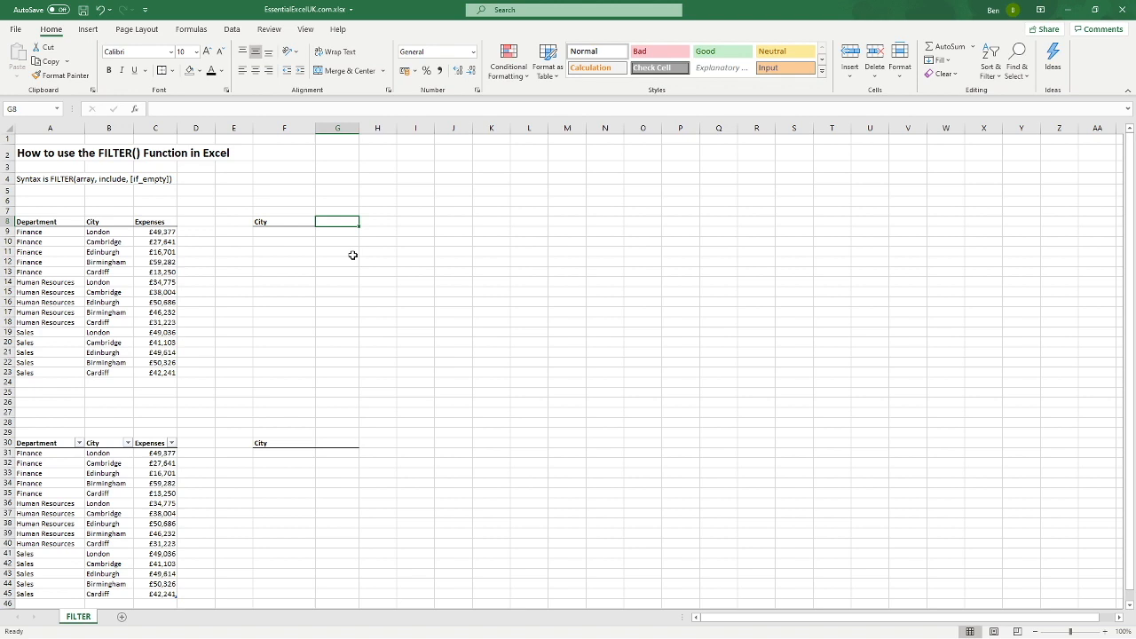
mouse_move(338, 267)
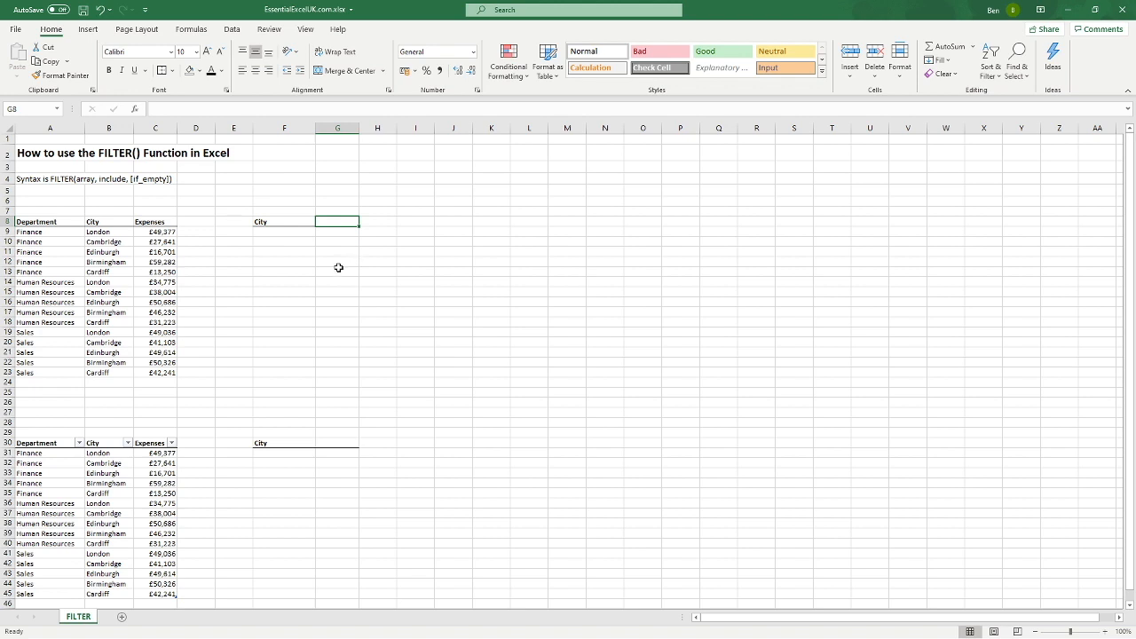
mouse_move(345, 249)
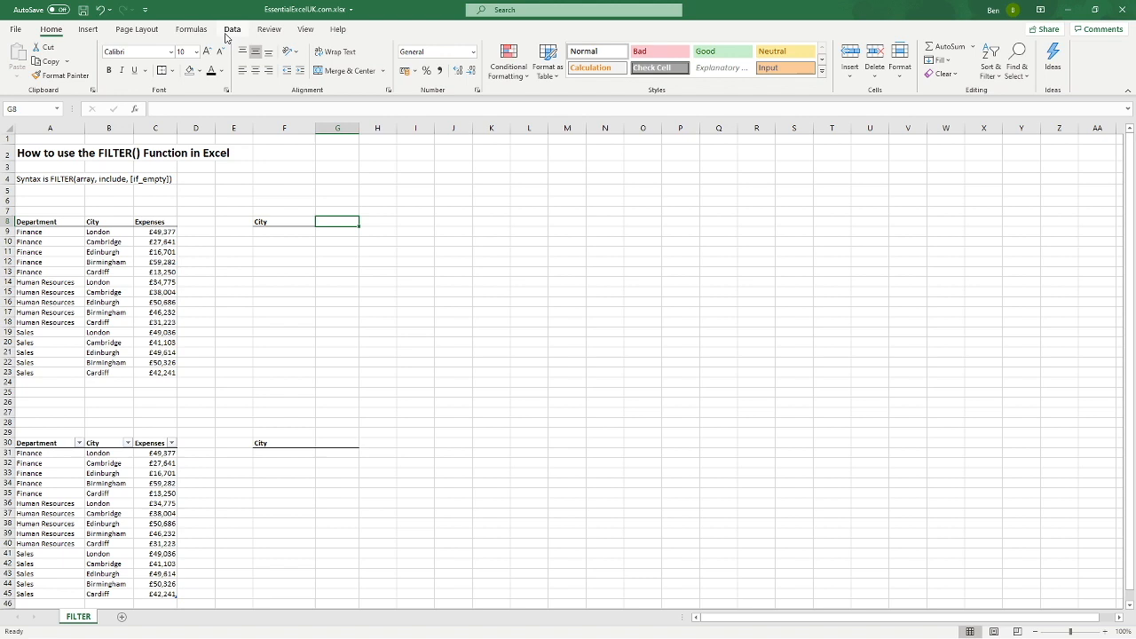
- Give G8 a List data validation with source =$B$9:$B$13 for the five cities
left_click(223, 29)
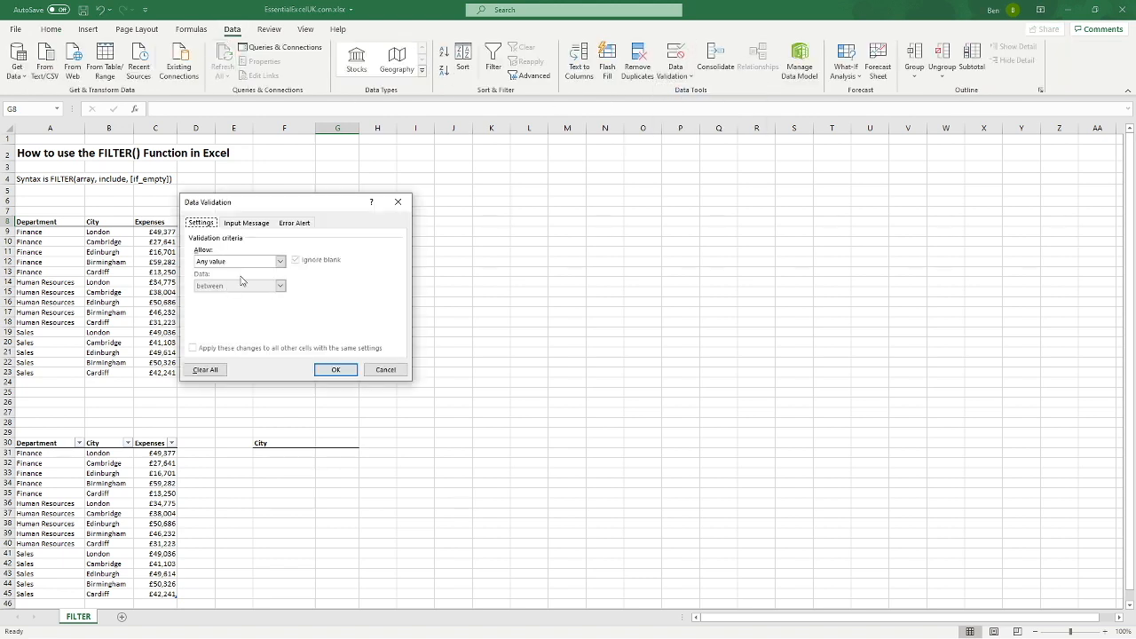
left_click(279, 260)
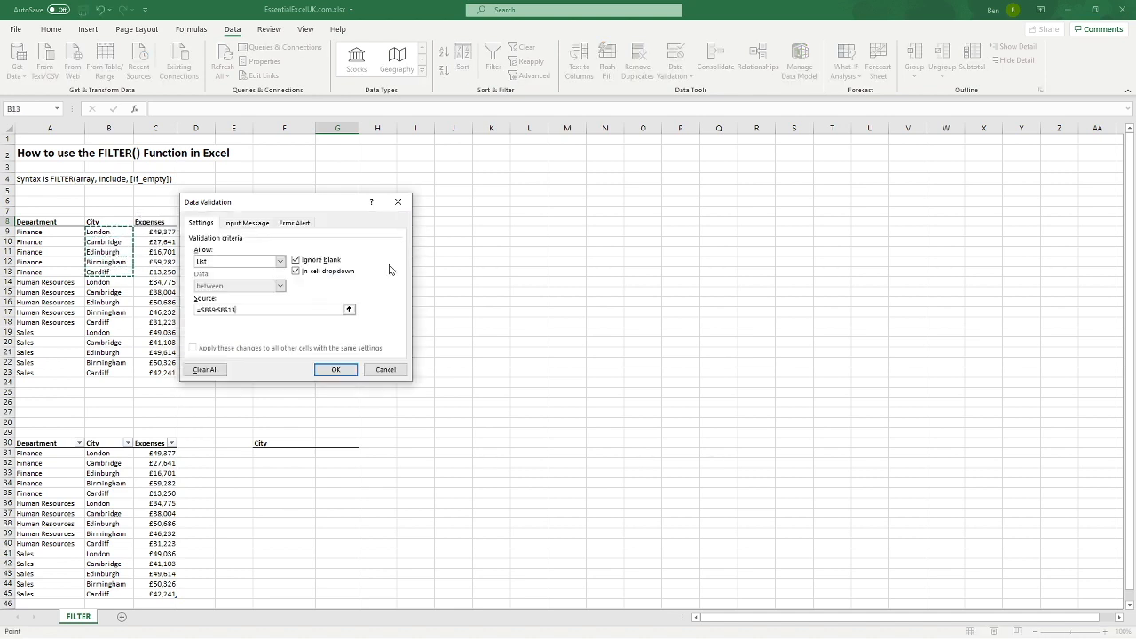
left_click(336, 369)
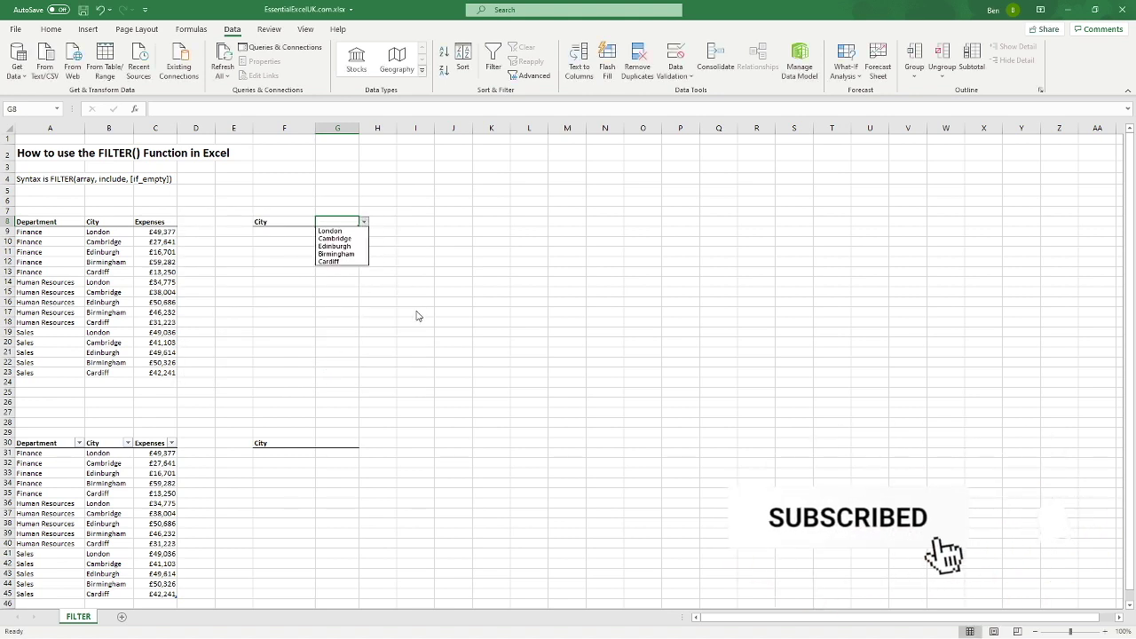
left_click(355, 298)
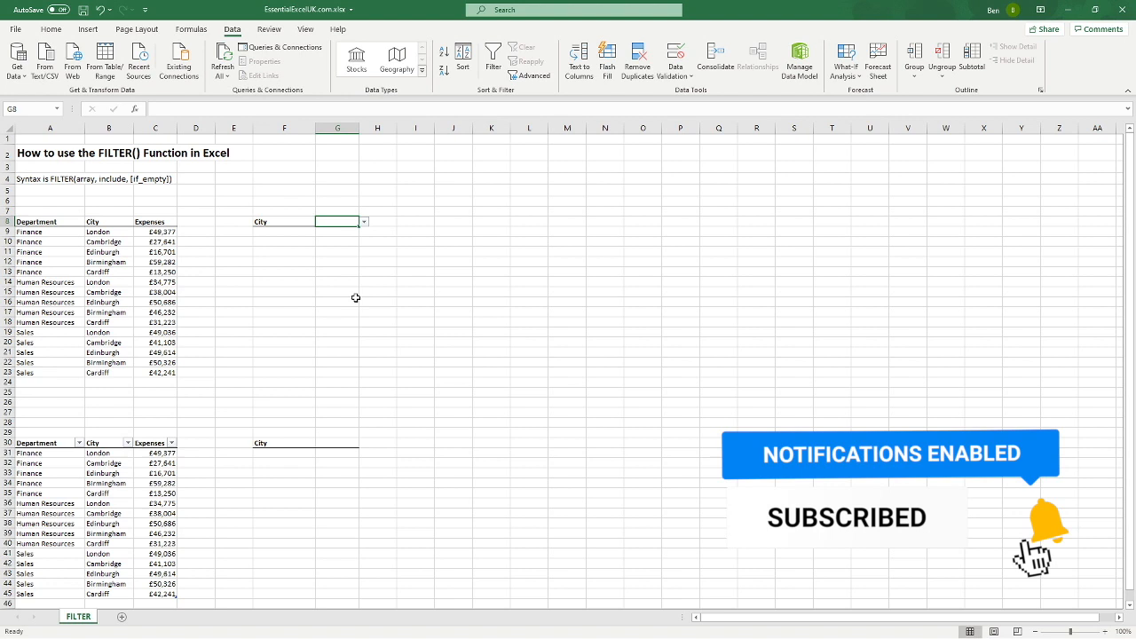
left_click(284, 242)
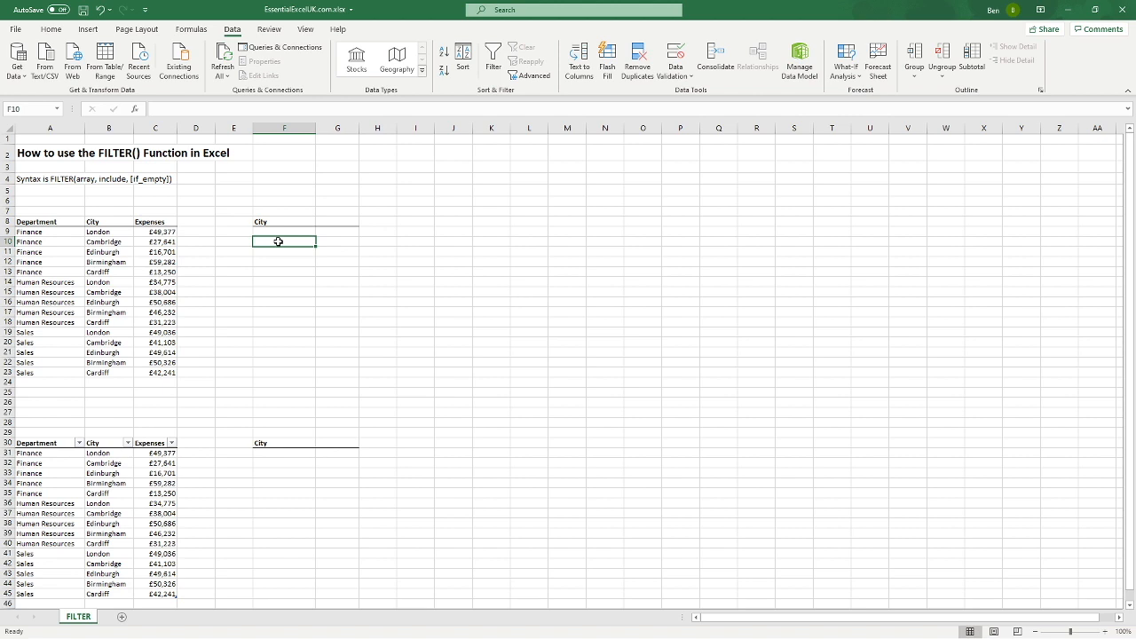
- Enter =FILTER(A9:C23,B9:B23=G8) in F10, which currently shows #CALC!
type("=filter")
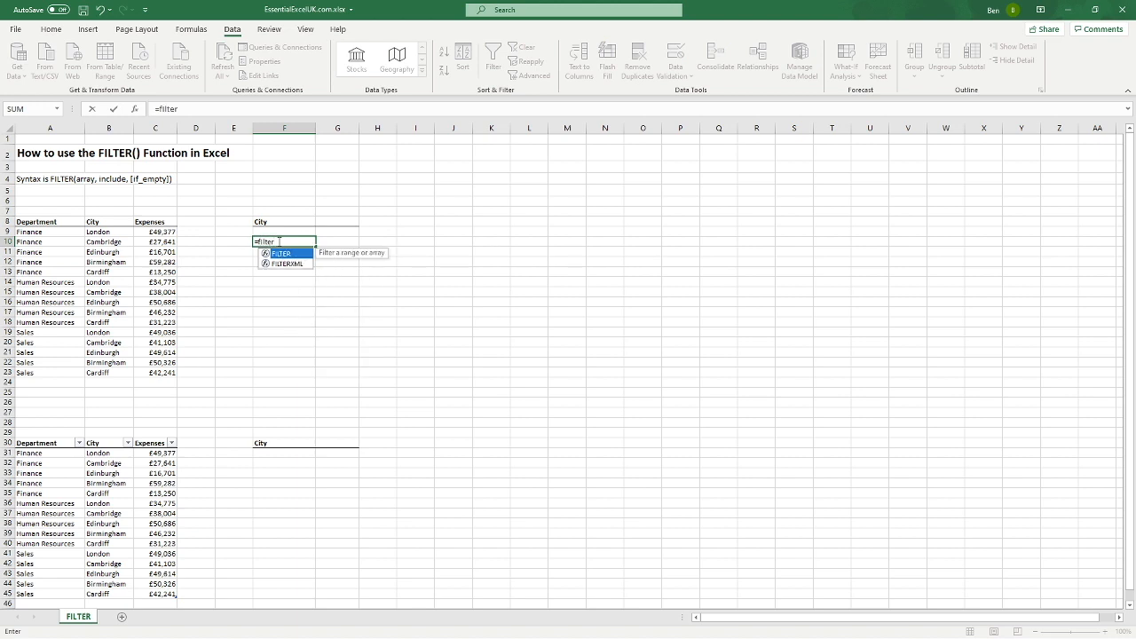
type("(")
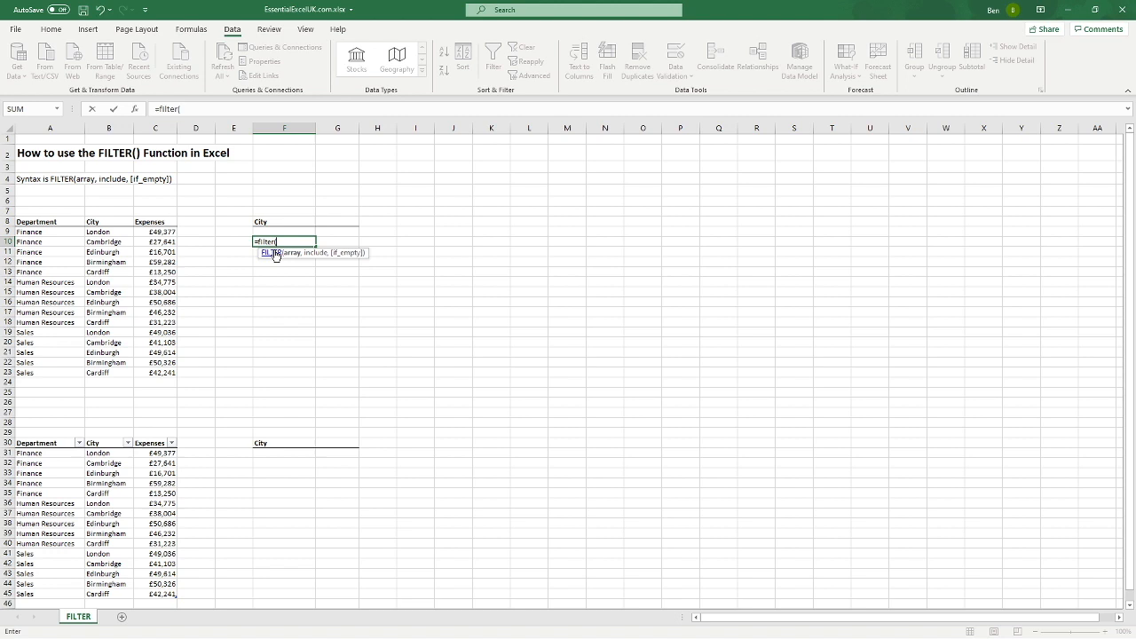
left_click_drag(50, 232, 49, 252)
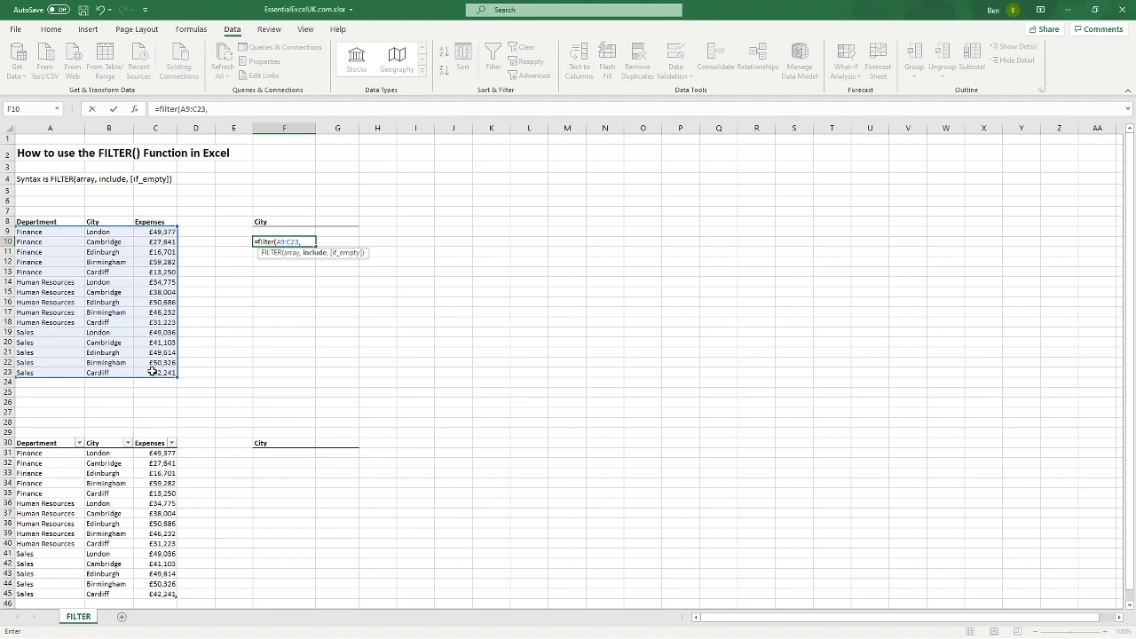
mouse_move(111, 233)
type("B9:B23=")
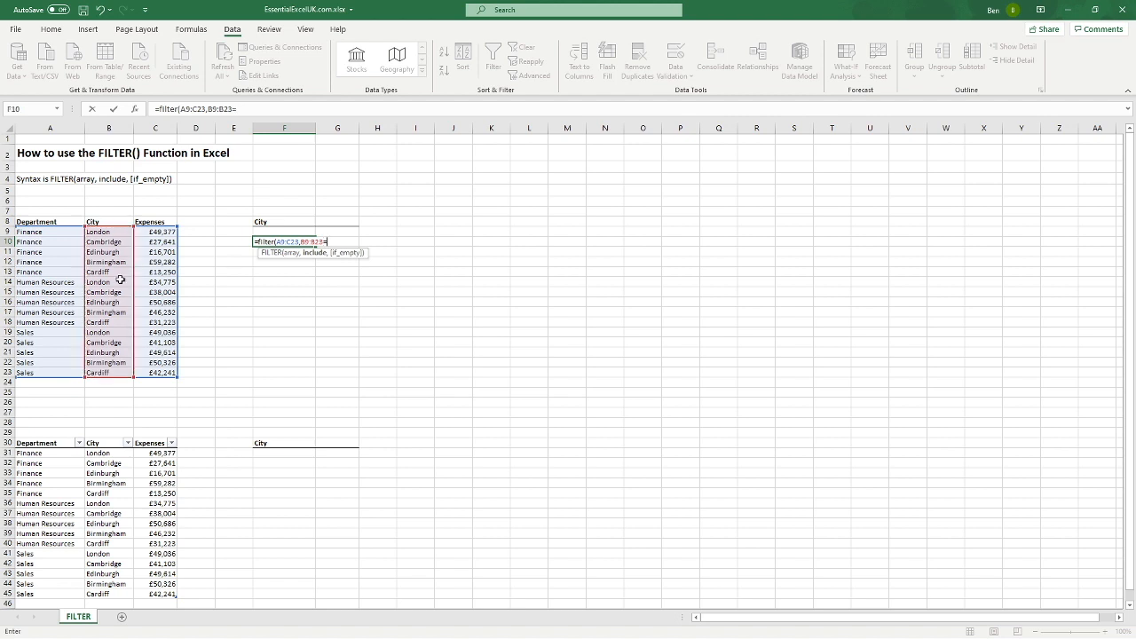
left_click(337, 221)
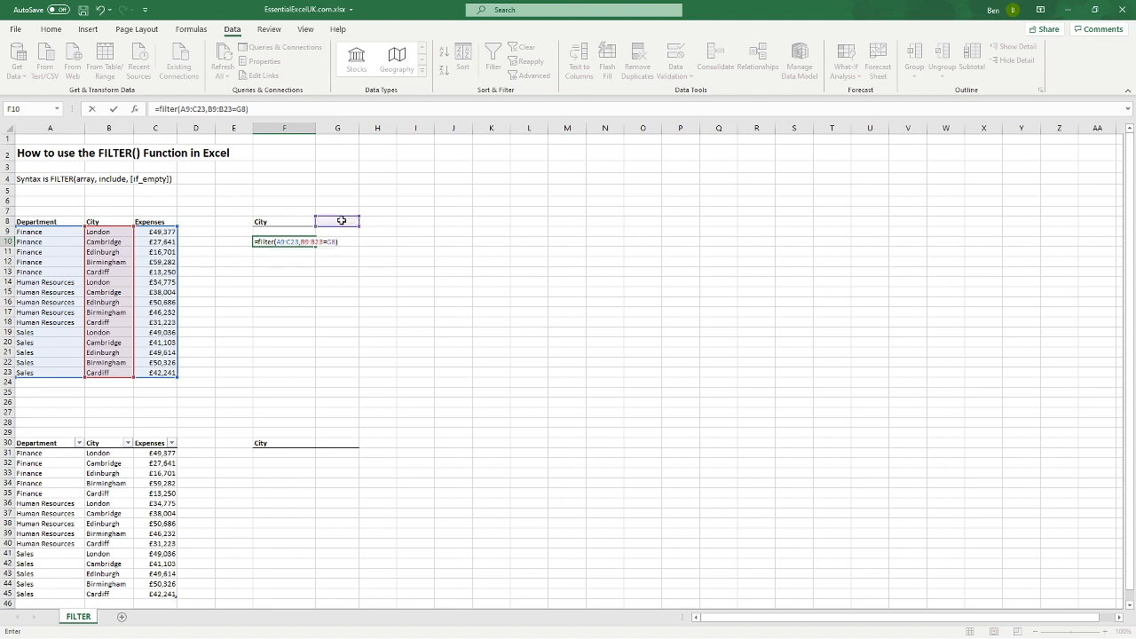
key("Enter")
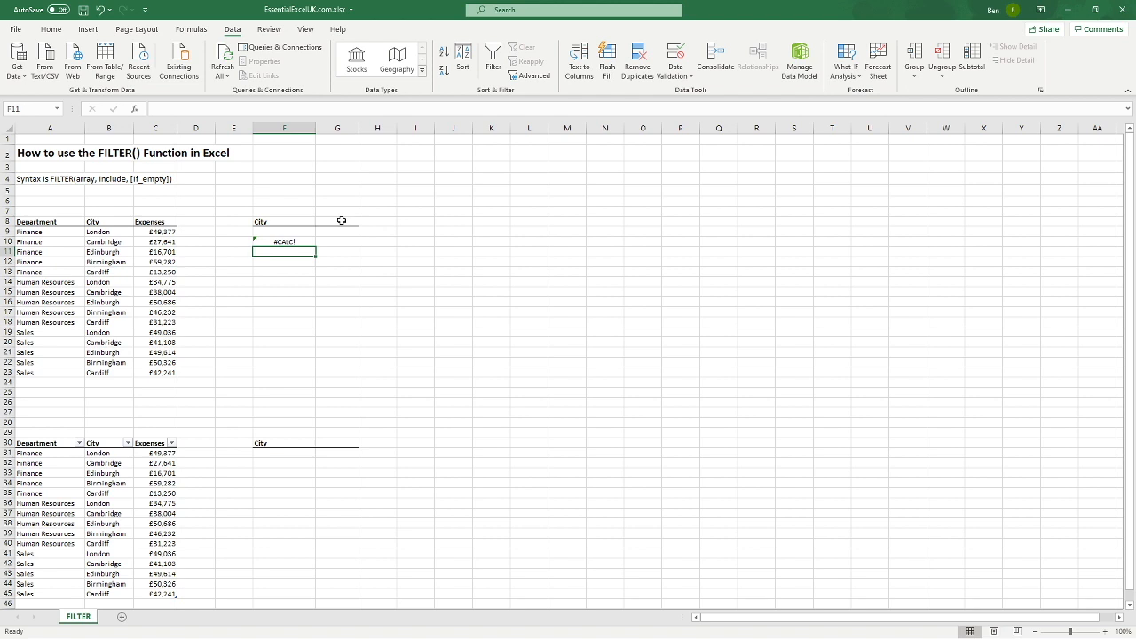
left_click(338, 221)
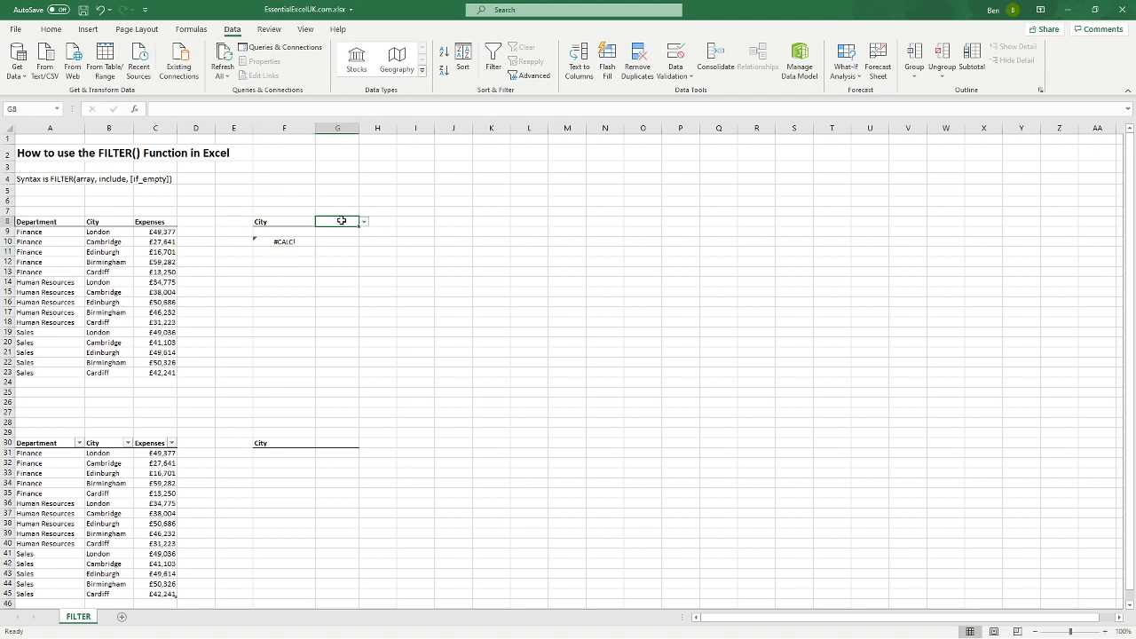
left_click(363, 221)
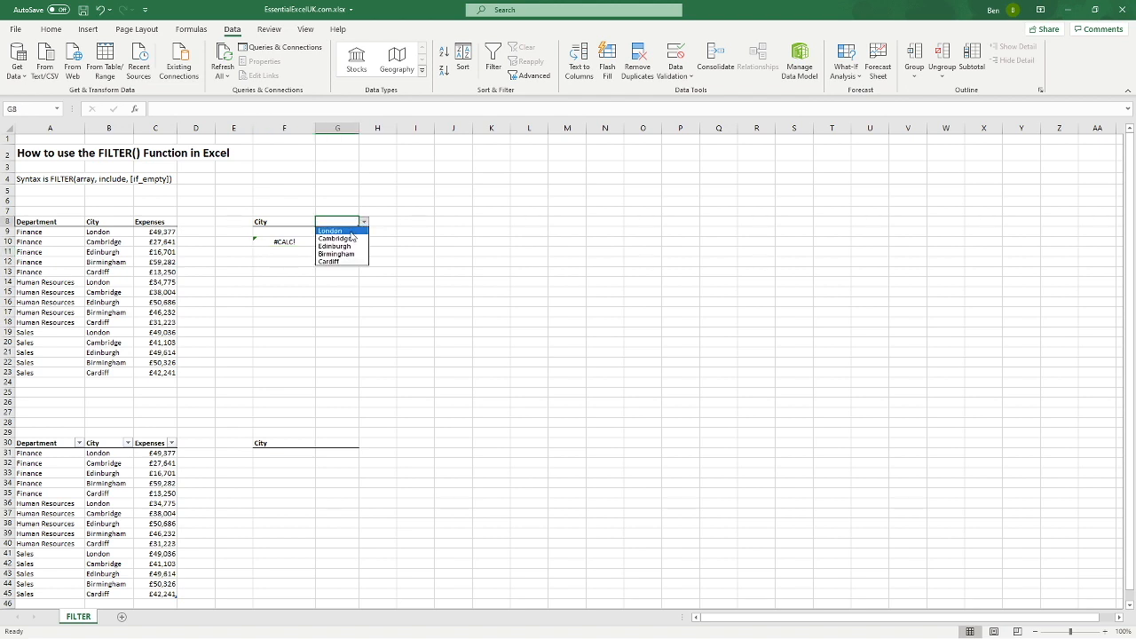
left_click(330, 231)
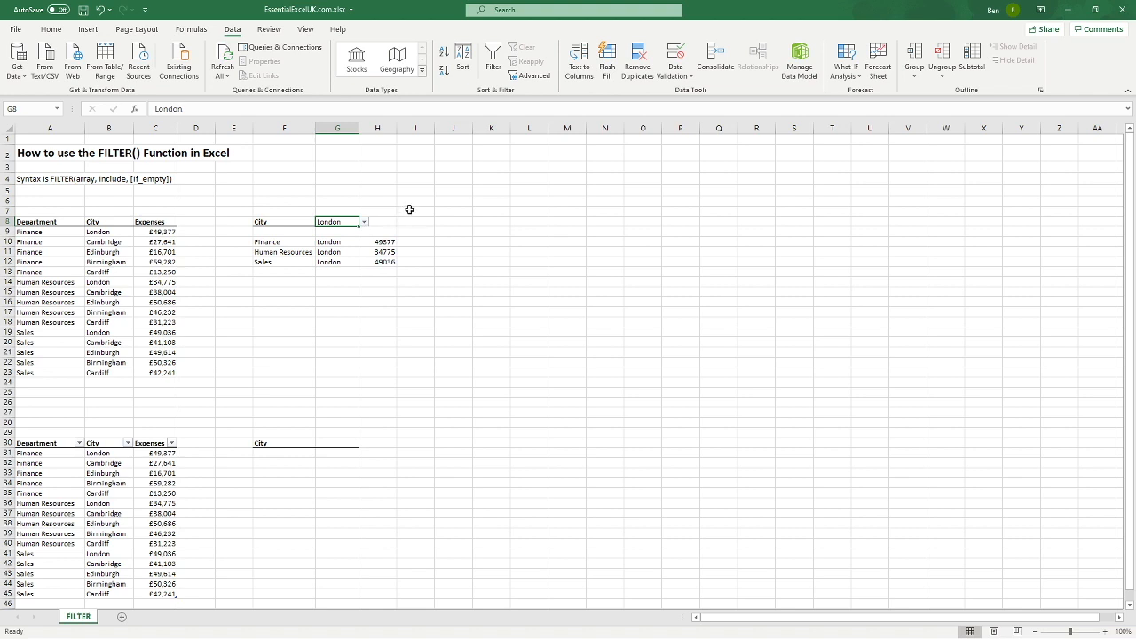
left_click(285, 241)
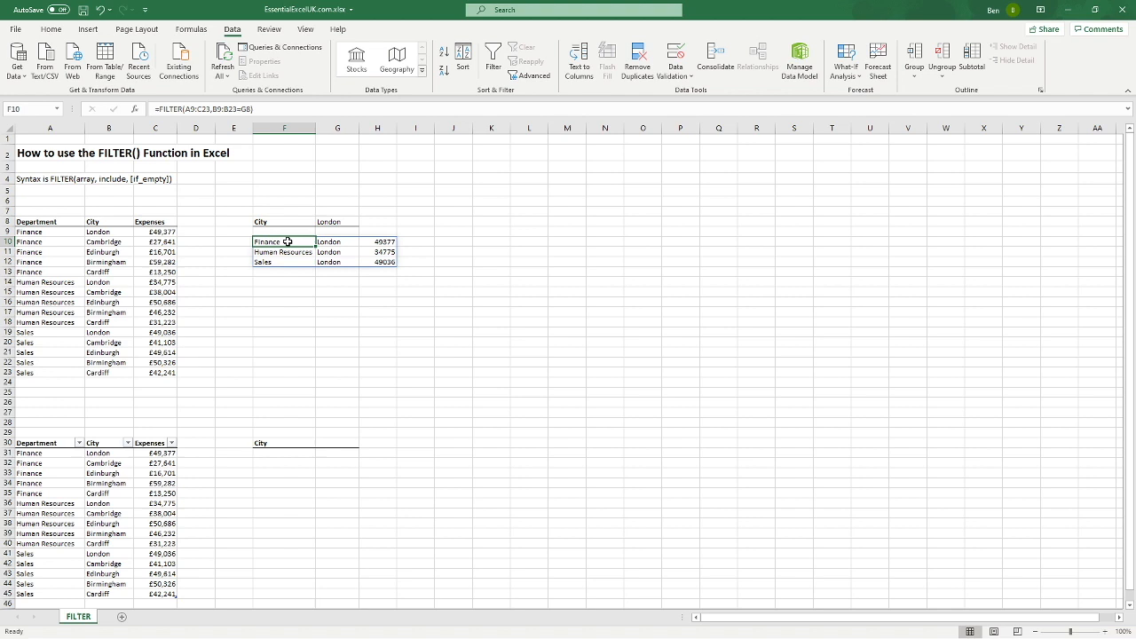
left_click(337, 252)
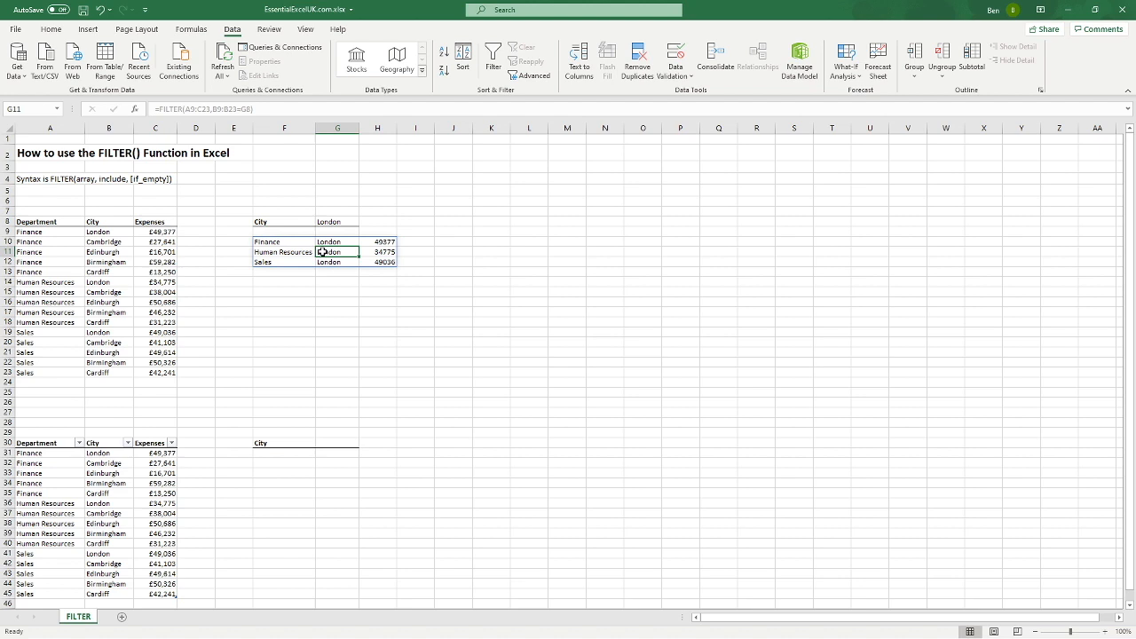
mouse_move(336, 260)
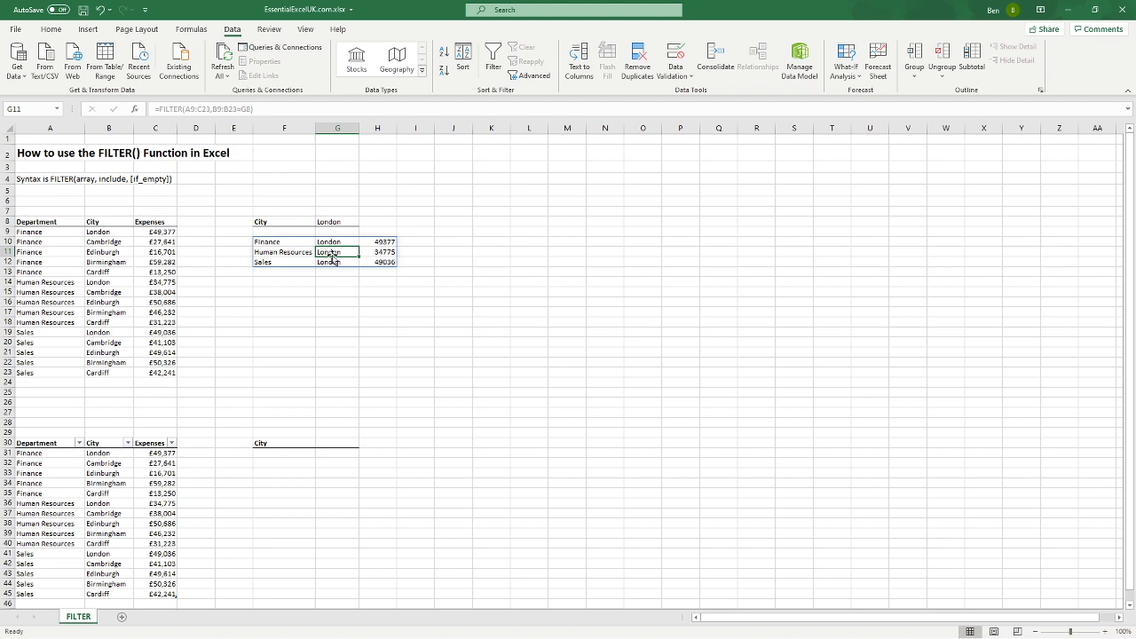
mouse_move(147, 307)
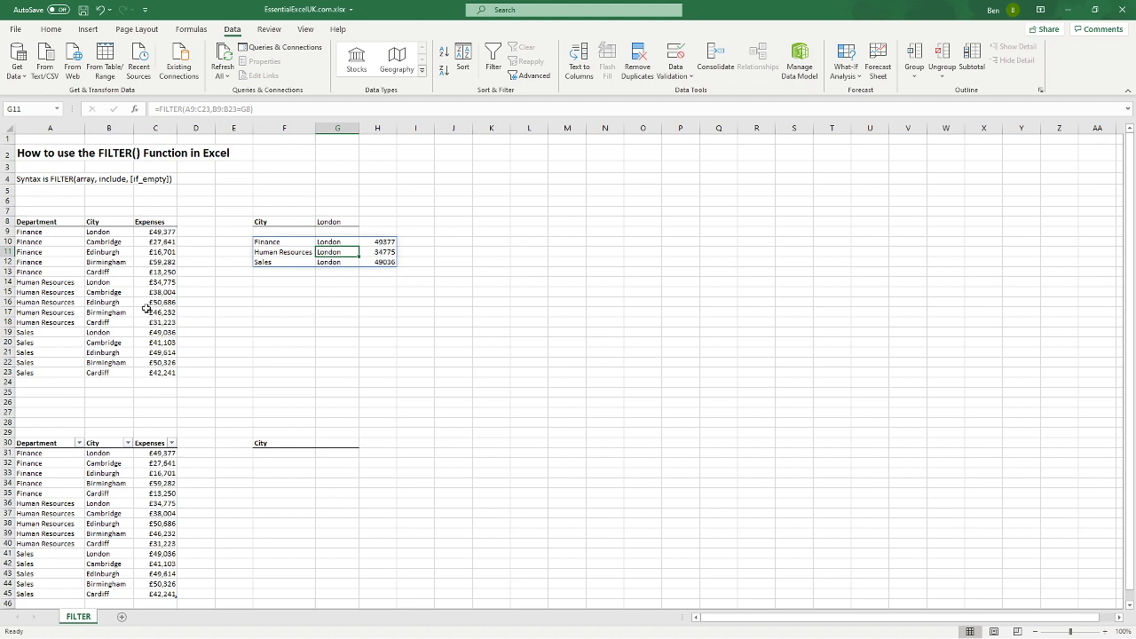
left_click(109, 292)
type("London")
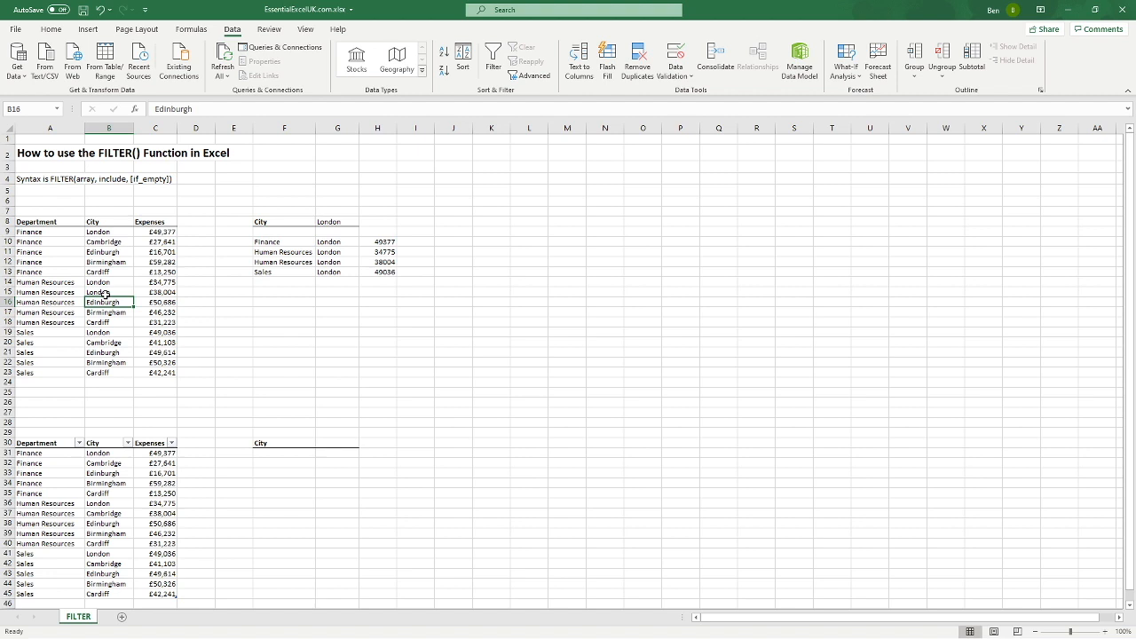
type("cambridge")
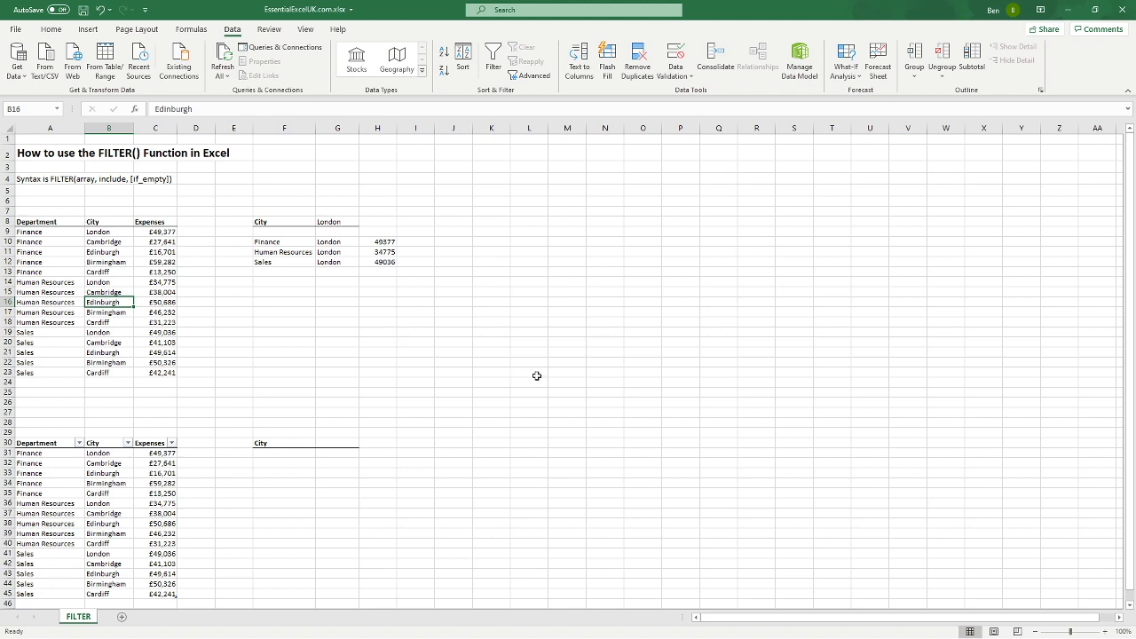
mouse_move(449, 334)
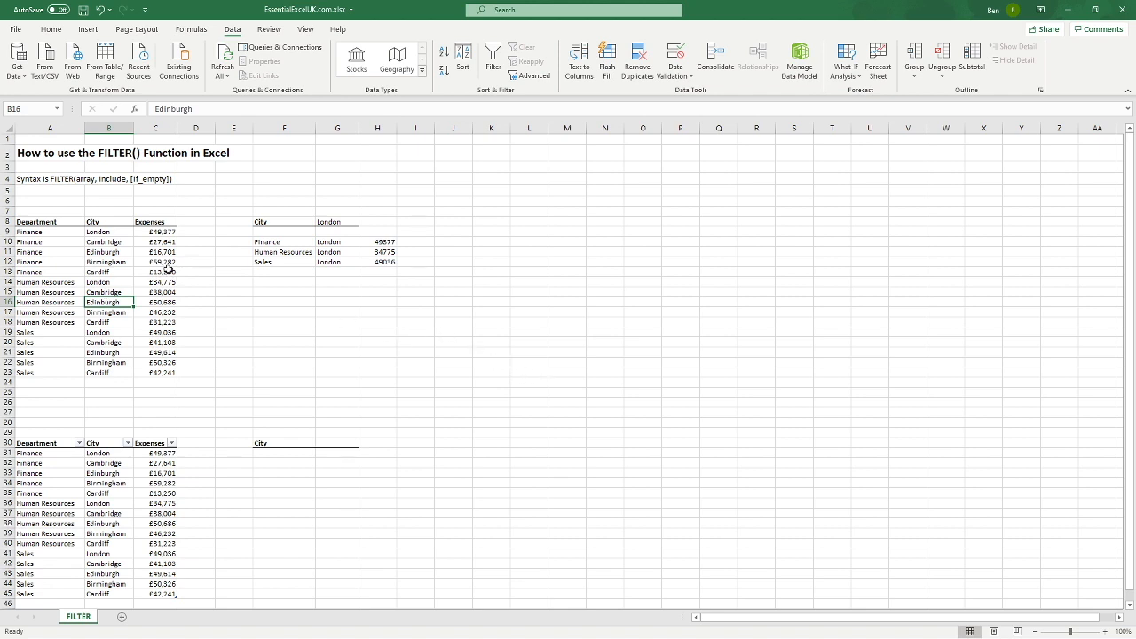
- Format Painter C12's pound currency format onto the filtered expenses H10:H12
left_click(50, 30)
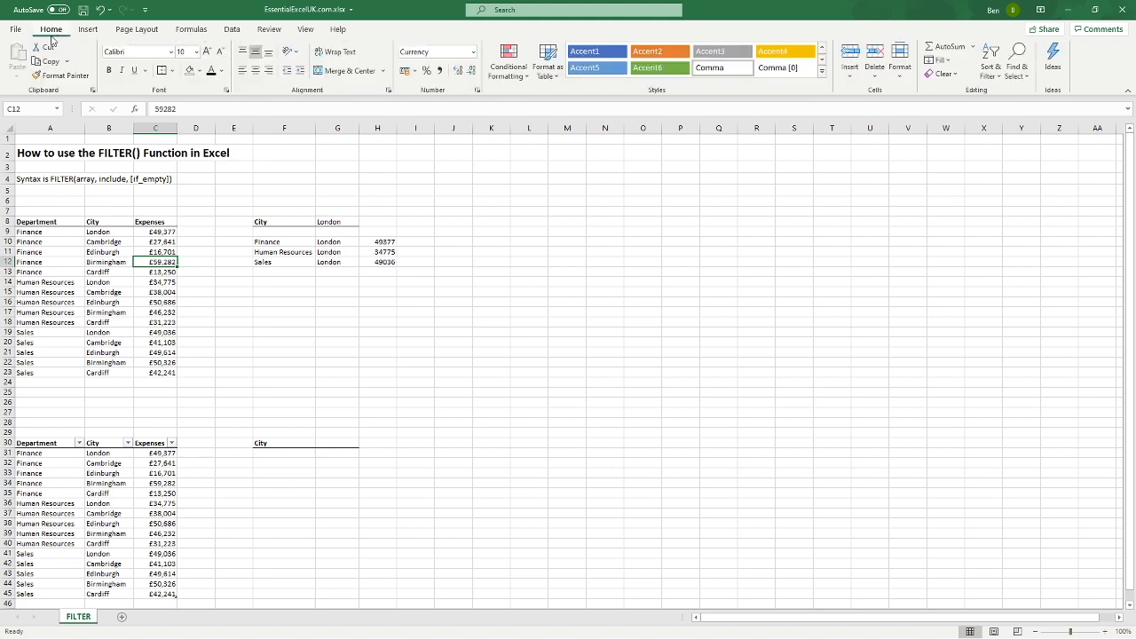
left_click(60, 75)
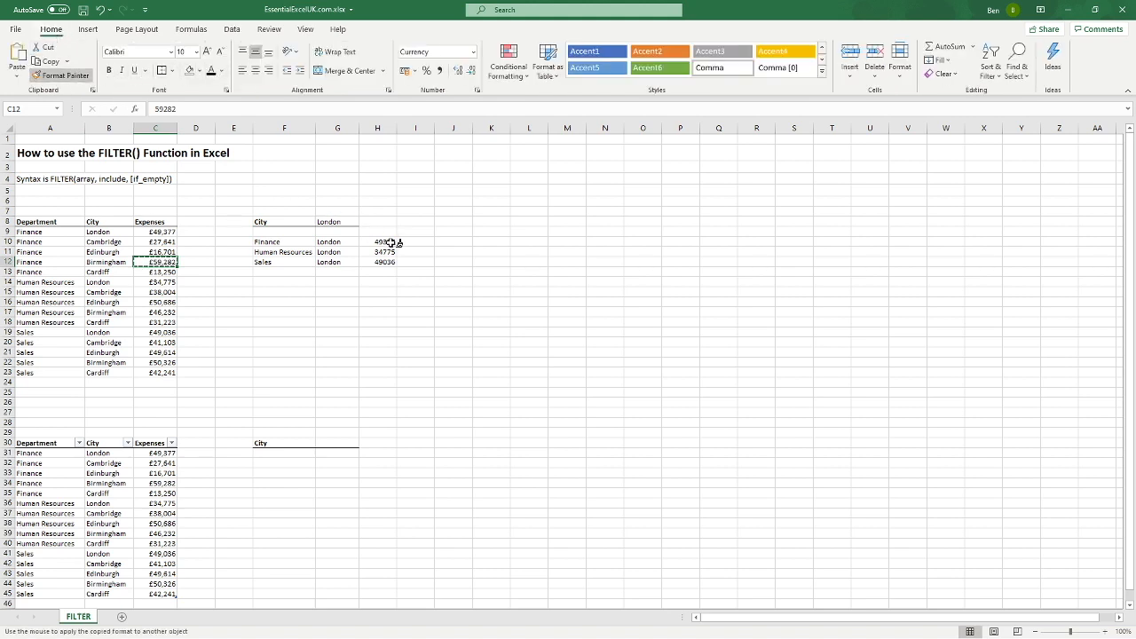
left_click_drag(377, 241, 377, 307)
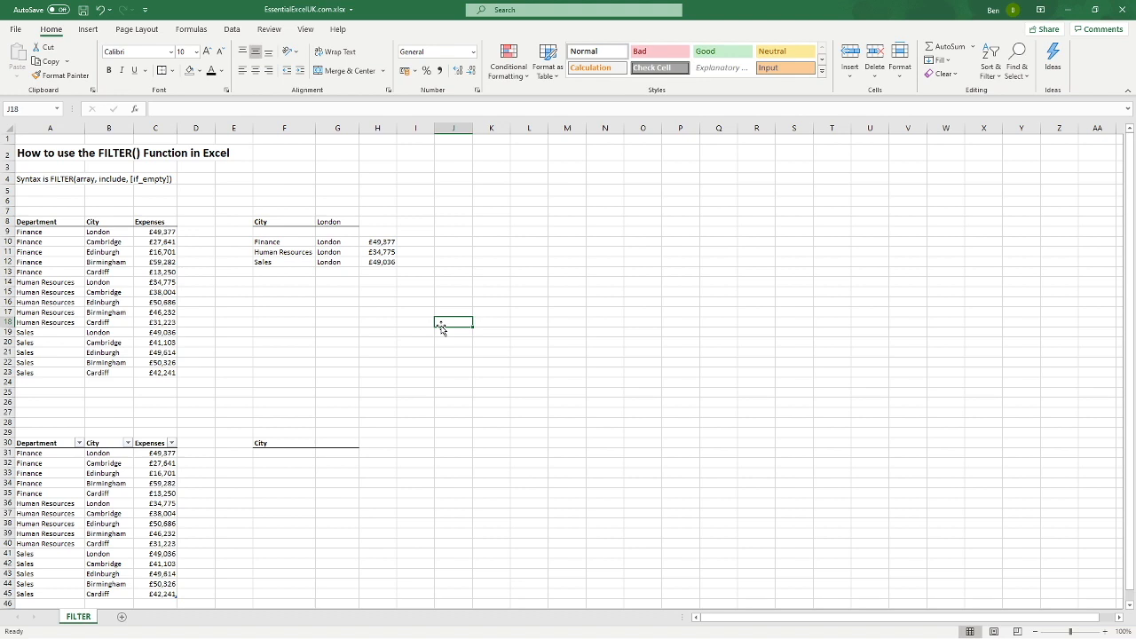
mouse_move(421, 289)
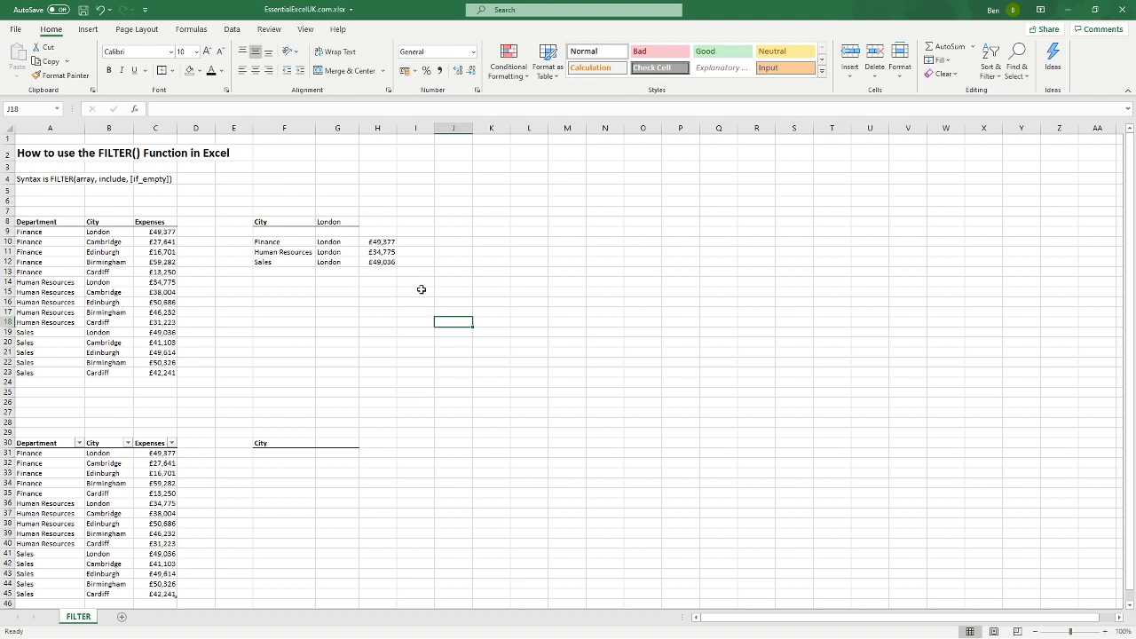
left_click(334, 221)
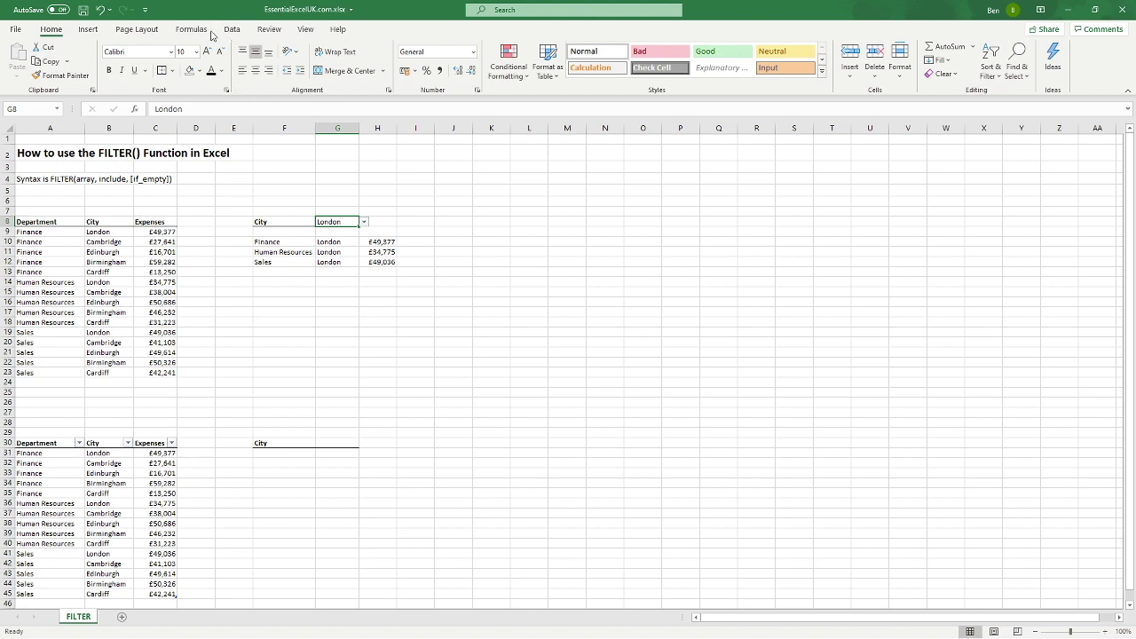
left_click(234, 29)
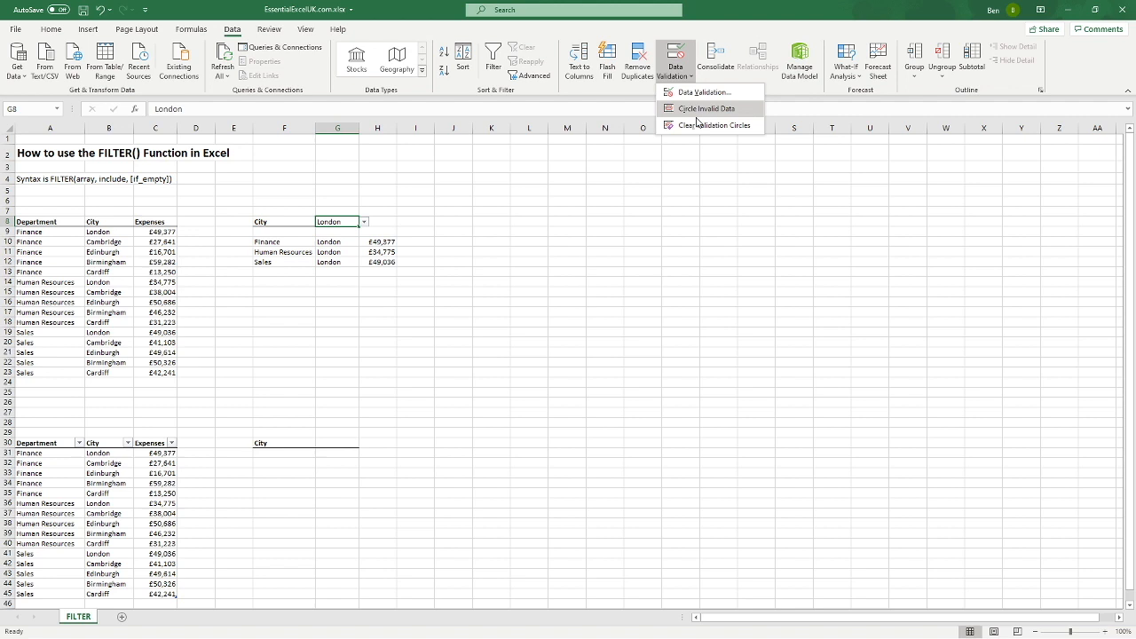
left_click(703, 93)
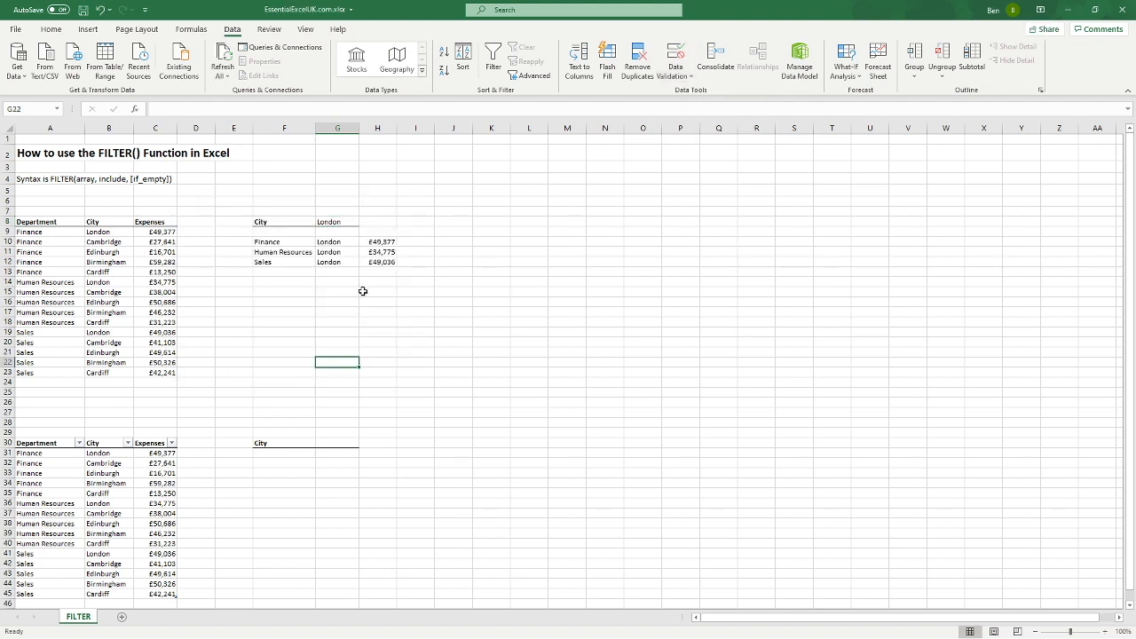
- Enter Bristol in G8 to show #CALC!, then clear G8 and select F10
left_click(337, 221)
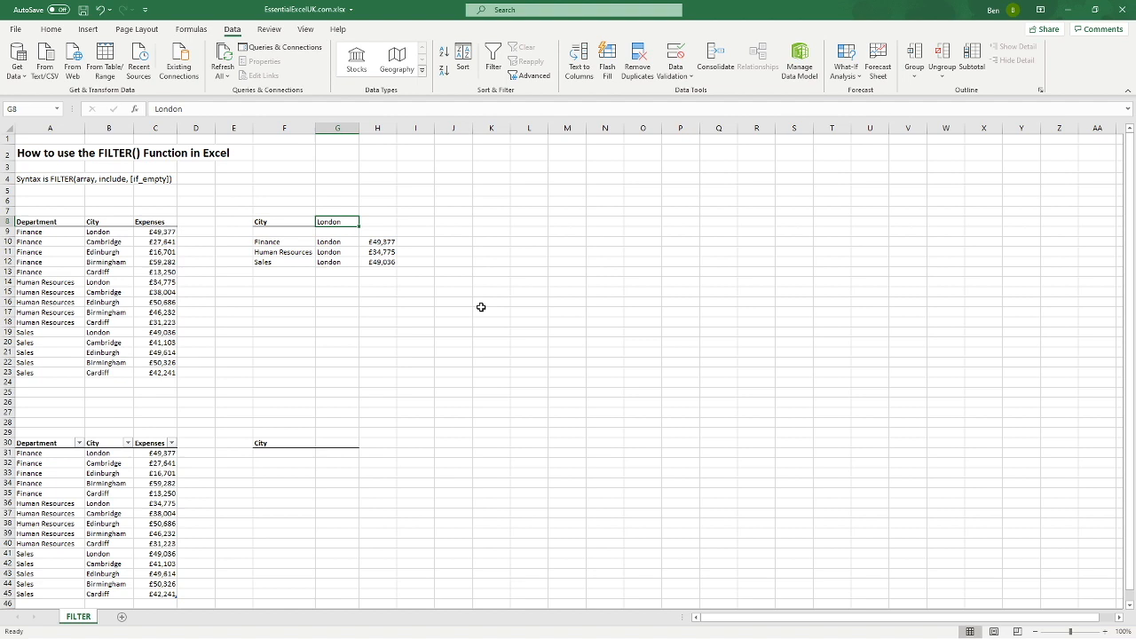
type("Bristol")
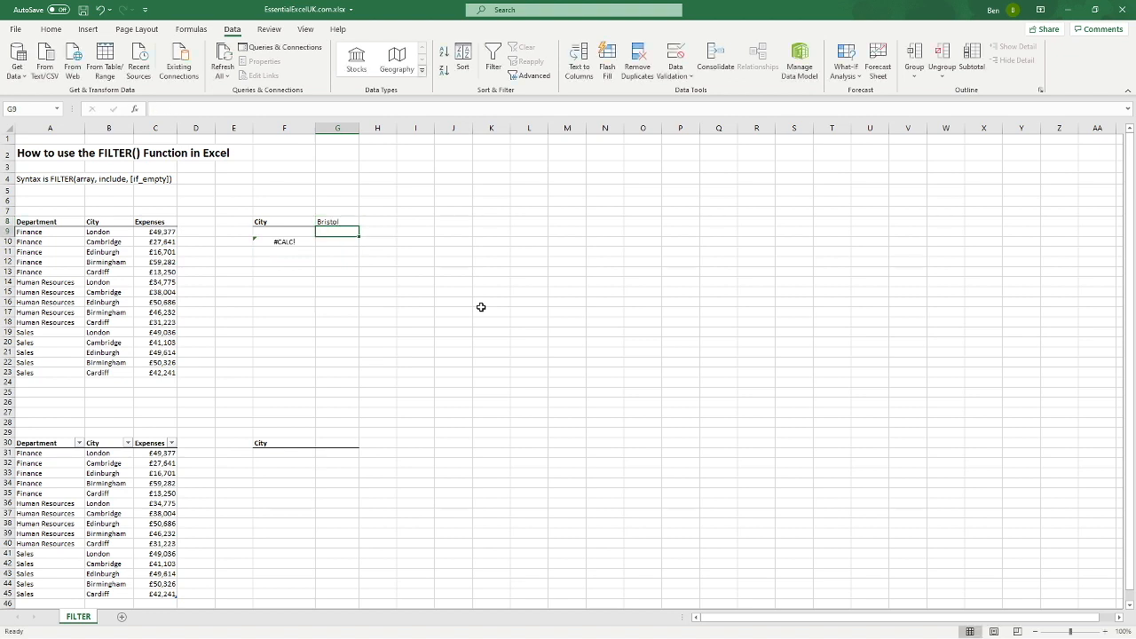
left_click(337, 221)
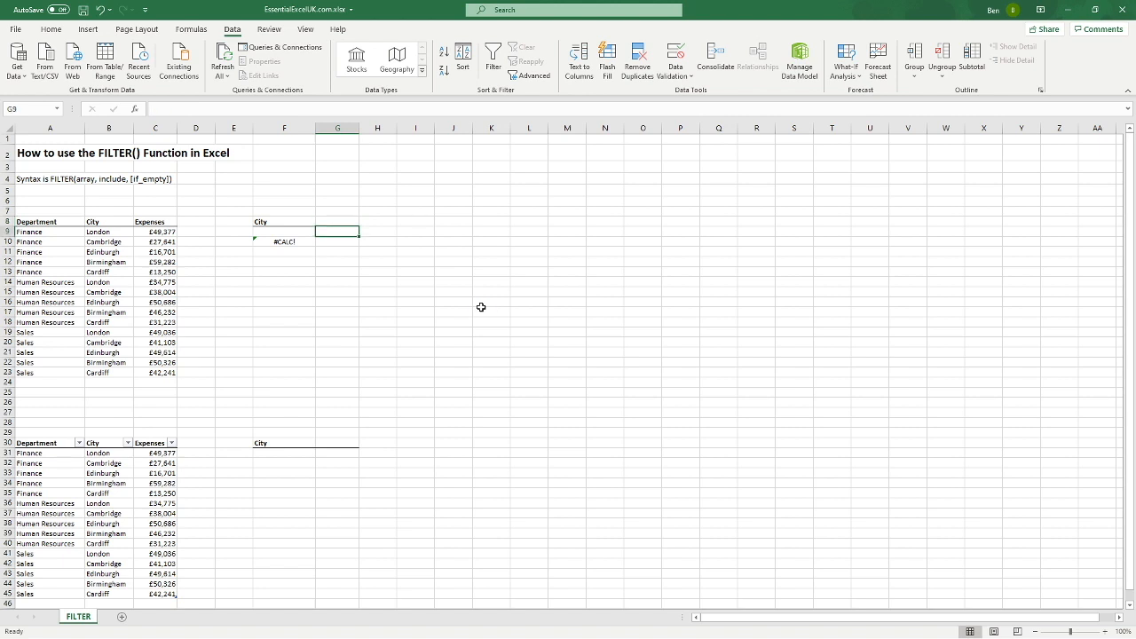
mouse_move(330, 238)
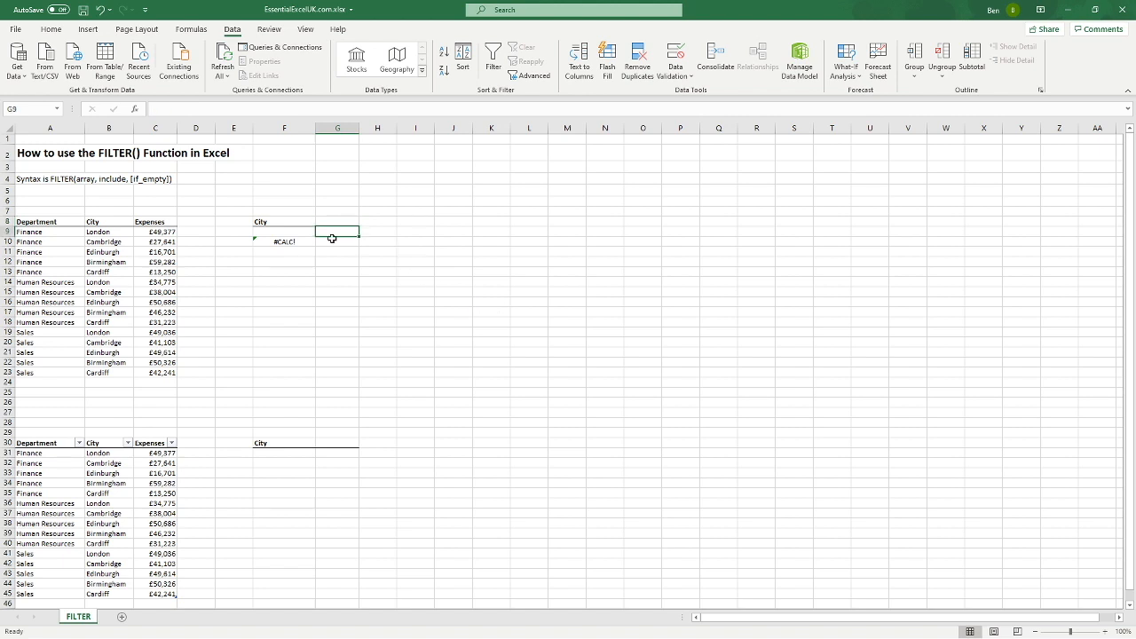
left_click(285, 242)
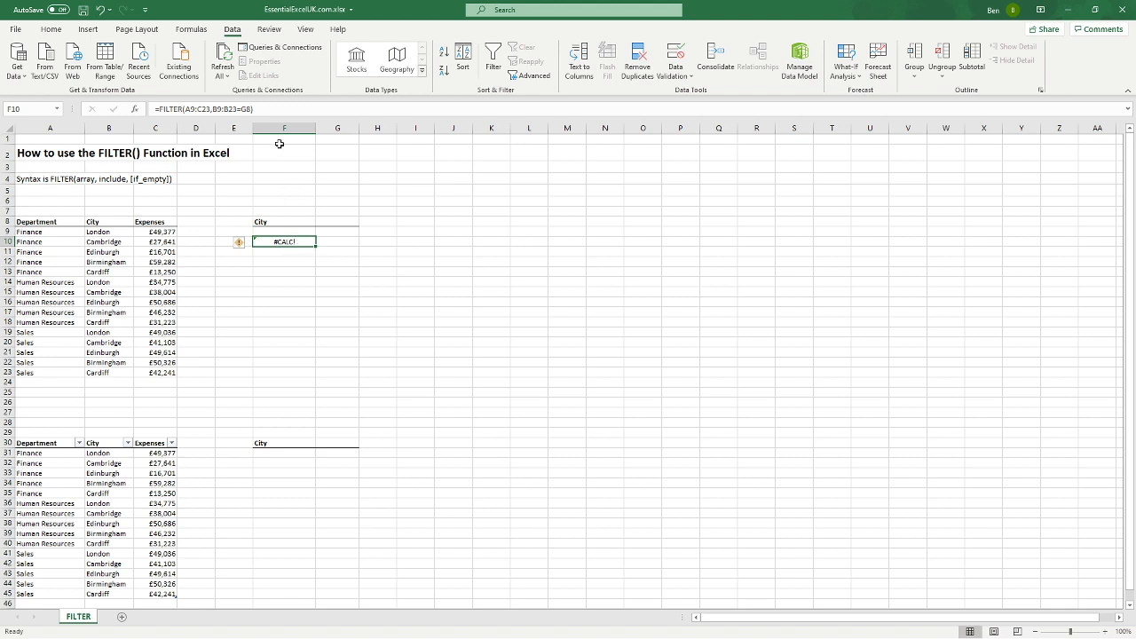
mouse_move(255, 122)
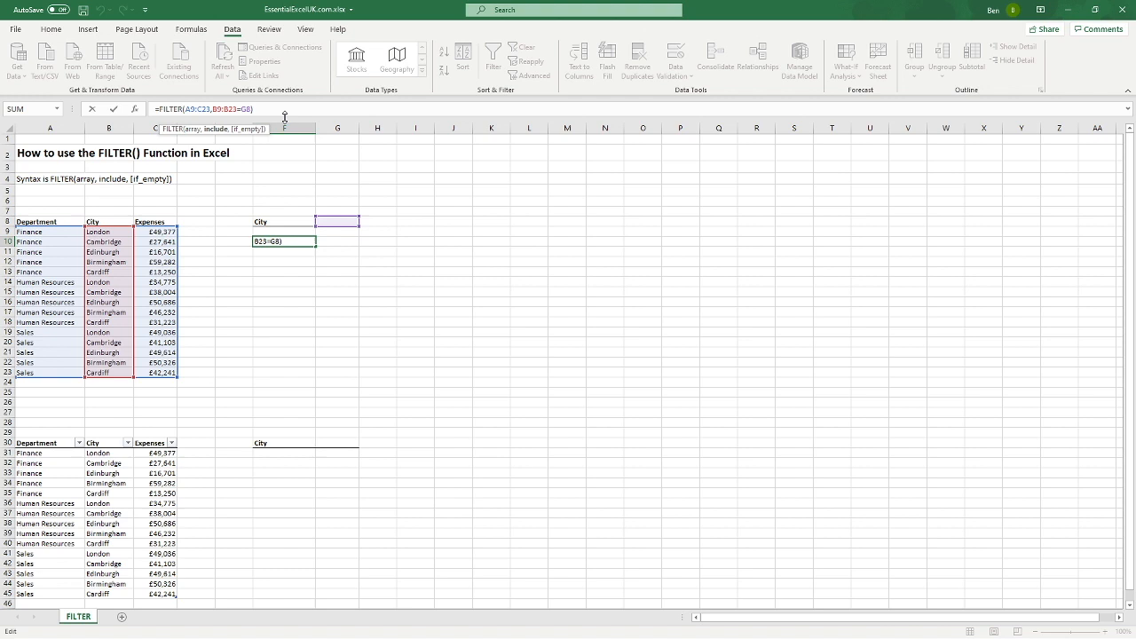
- Add "Not Found" as the FILTER formula's if_empty argument, then select G8
type(",")
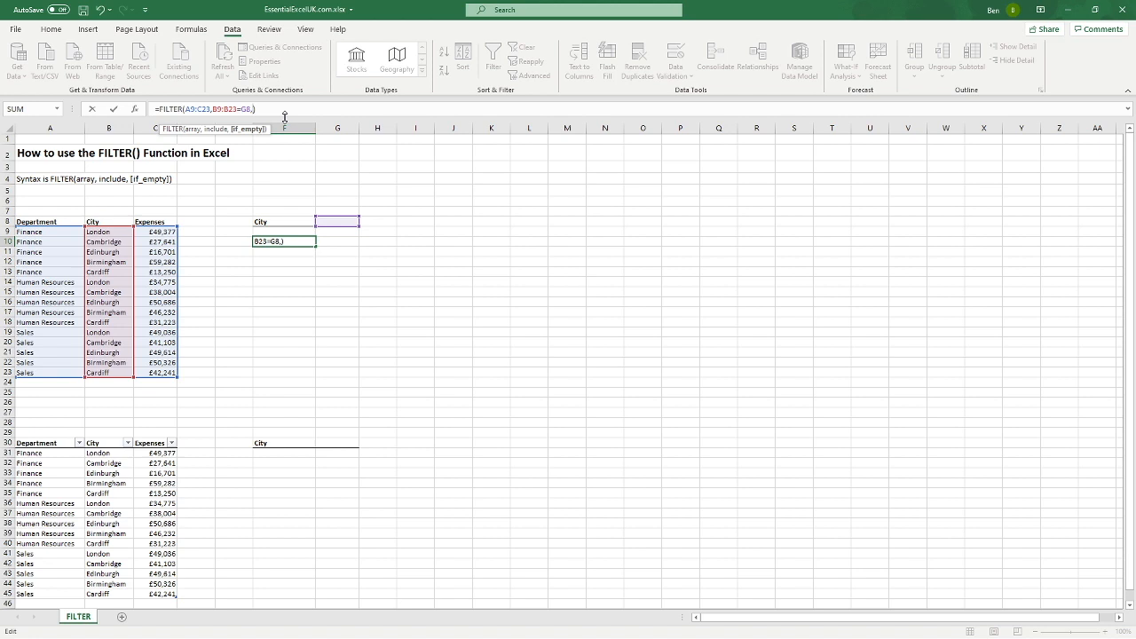
type("\"\"")
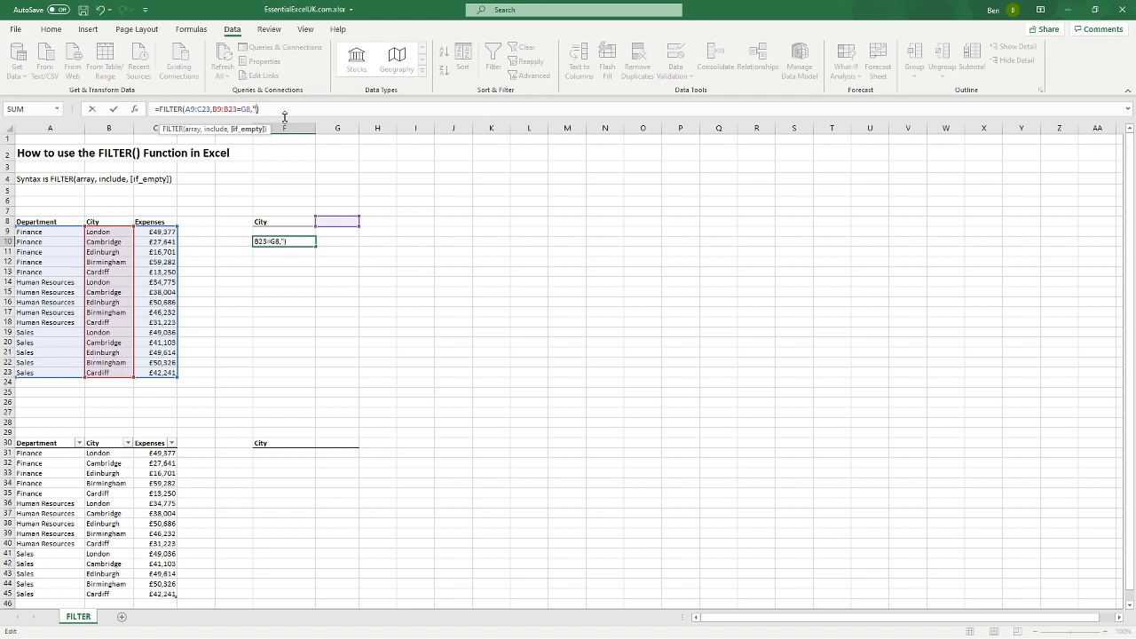
type("Not Found\")")
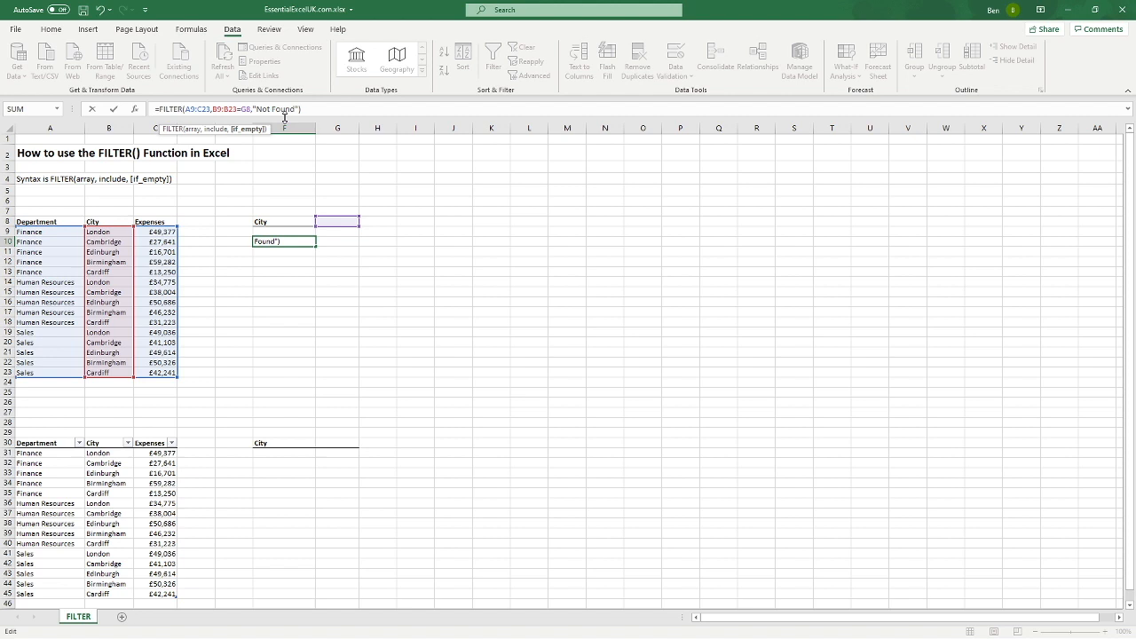
mouse_move(579, 198)
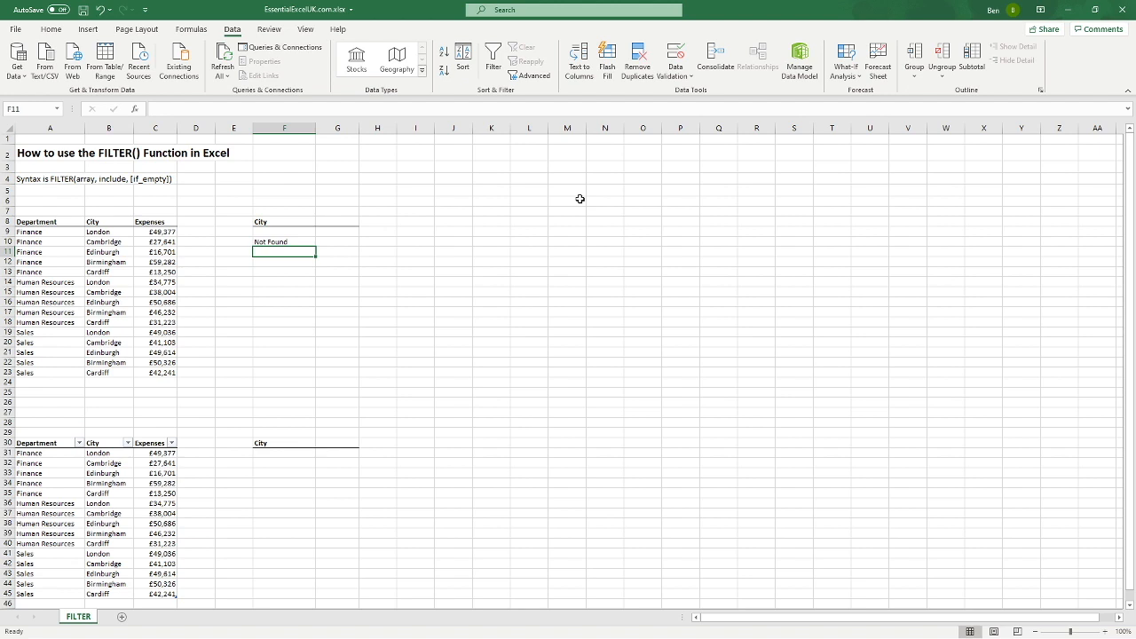
left_click(337, 221)
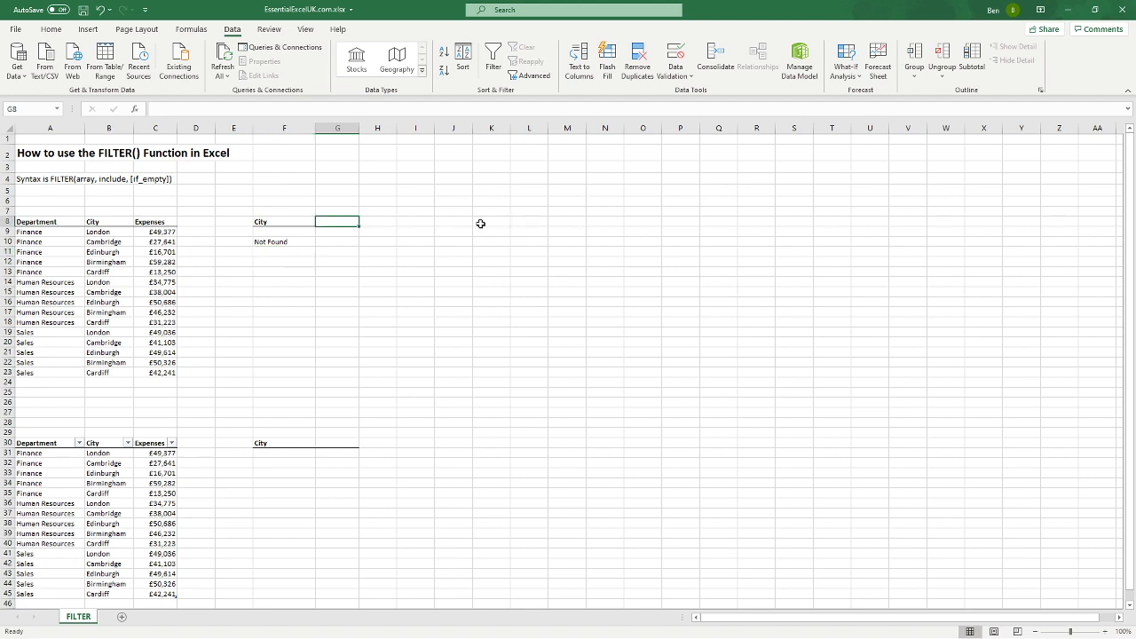
- Enter Bristol in G8 to see Not Found, then choose Cardiff from the dropdown
type("Bristol")
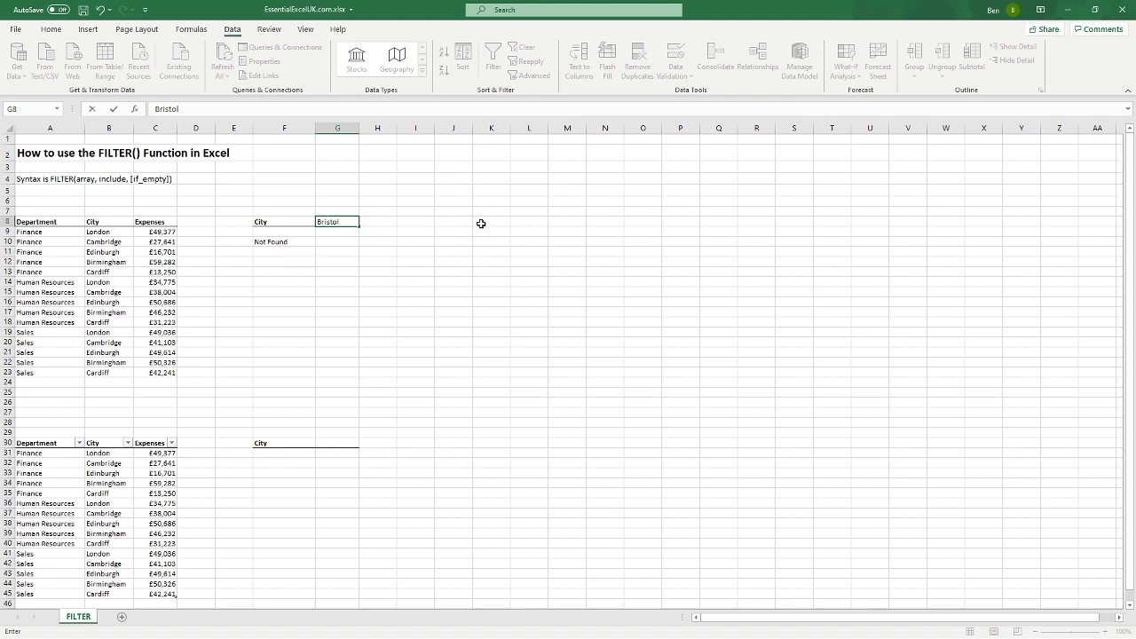
key("Enter")
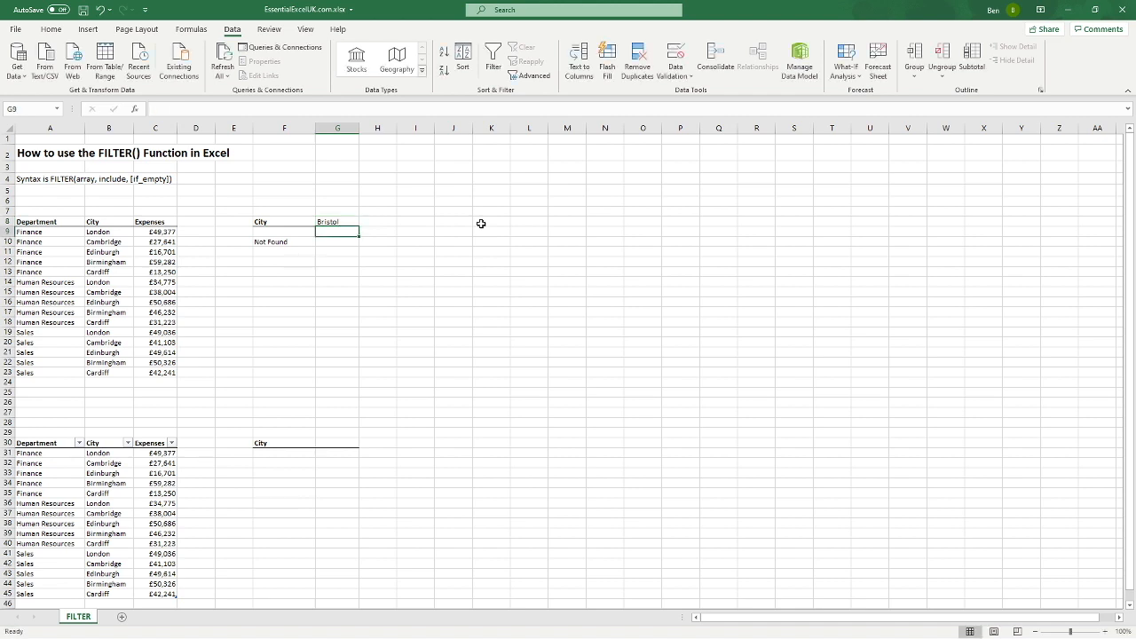
left_click(337, 222)
type("Cardiff")
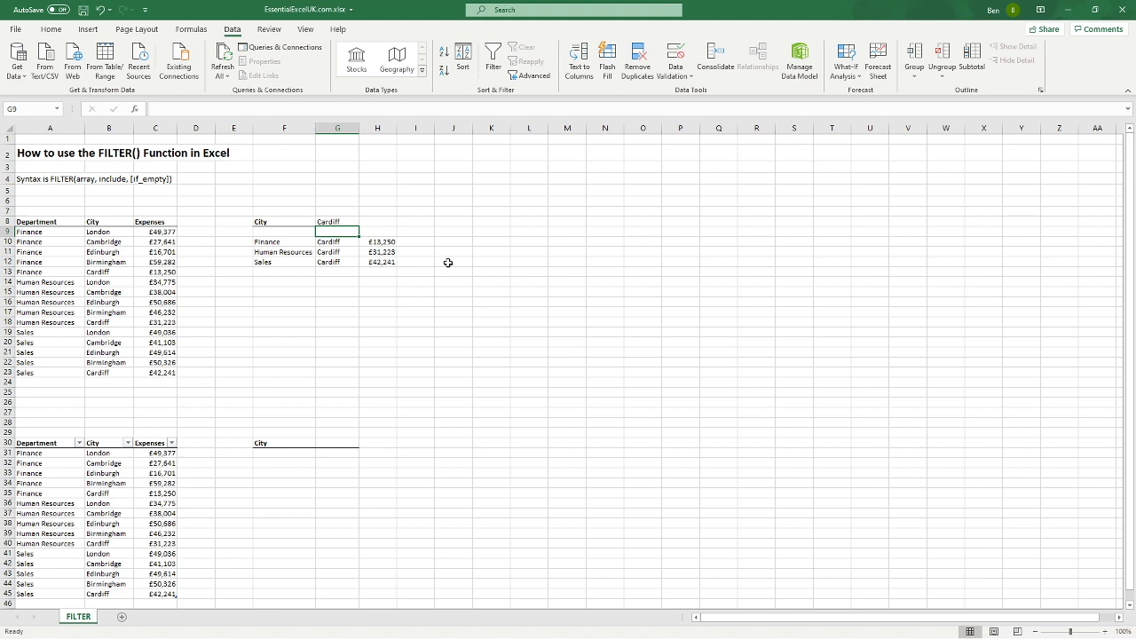
mouse_move(127, 353)
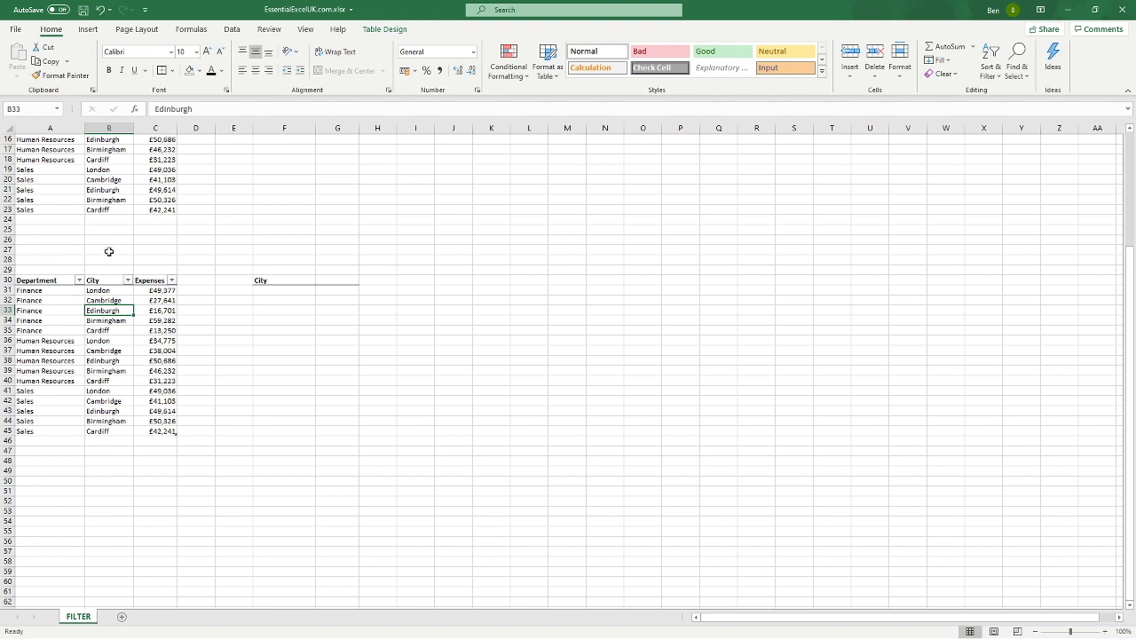
left_click(109, 249)
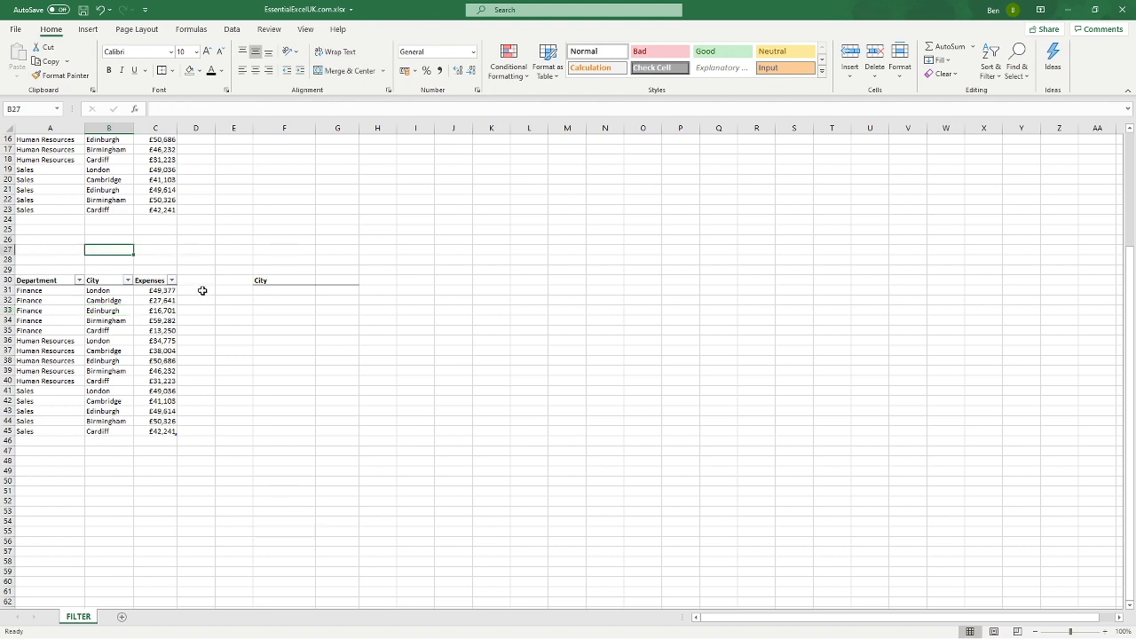
left_click(108, 320)
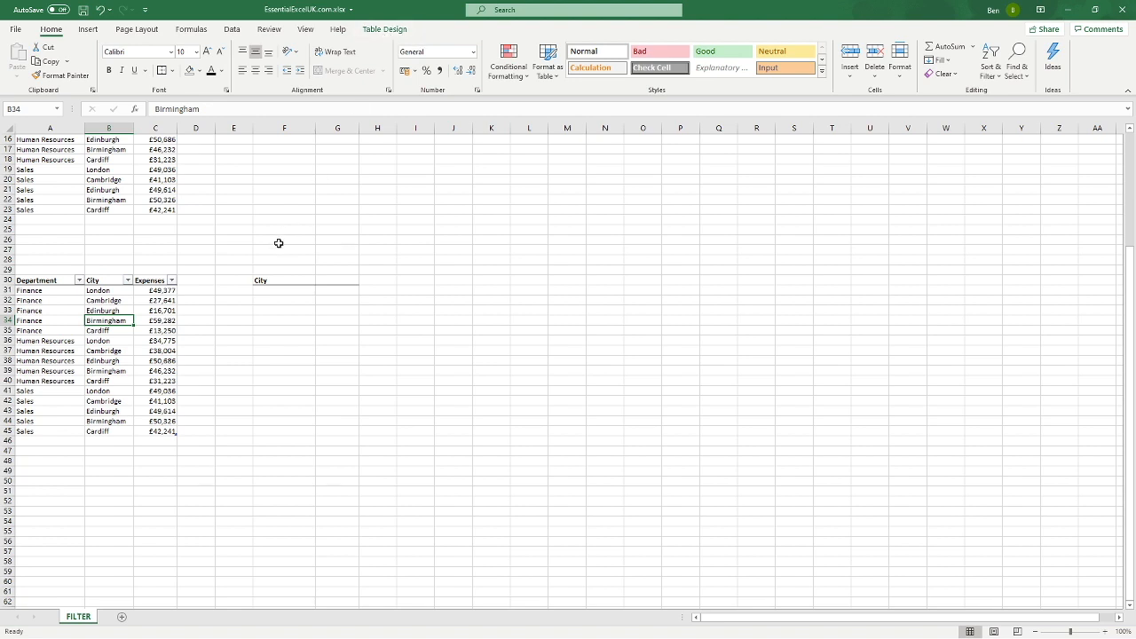
left_click(155, 311)
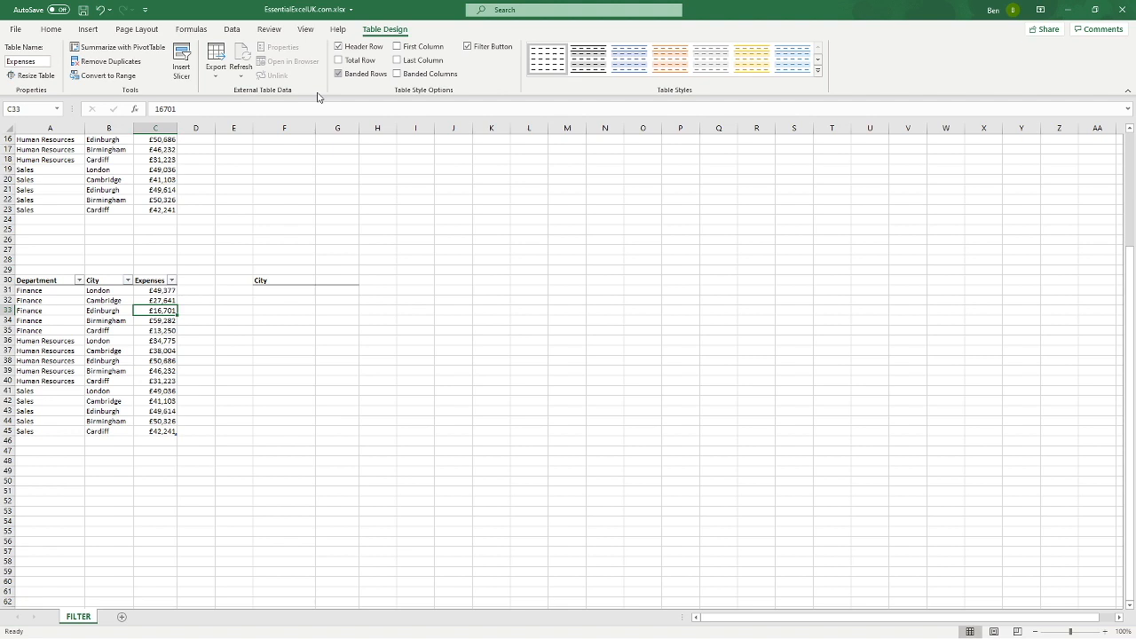
mouse_move(64, 185)
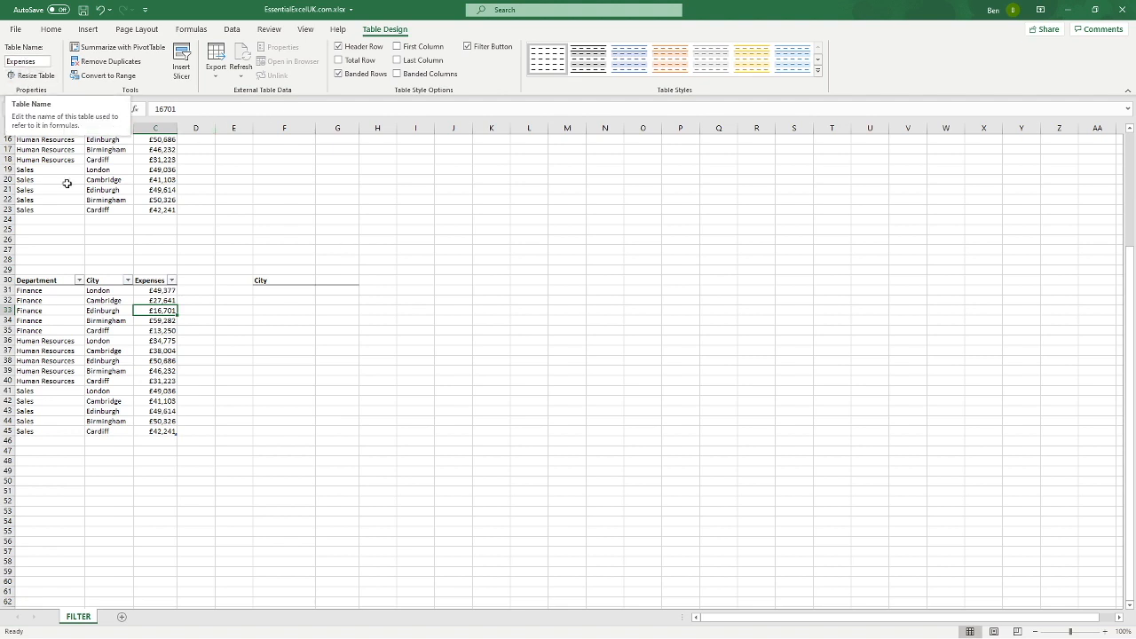
left_click(109, 260)
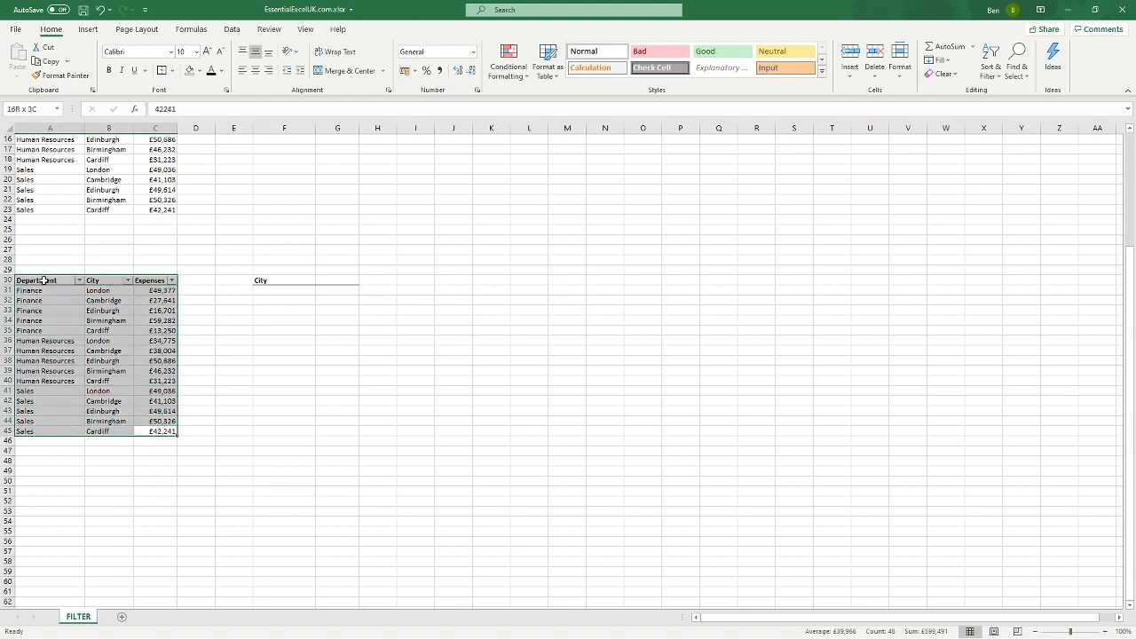
left_click(85, 29)
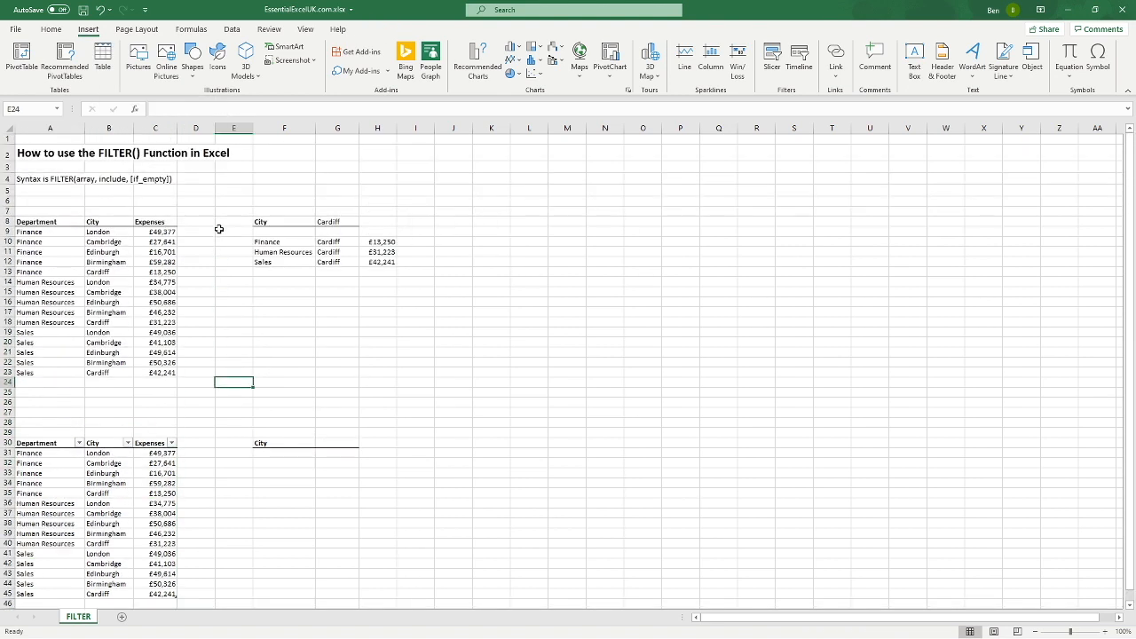
left_click_drag(35, 222, 158, 373)
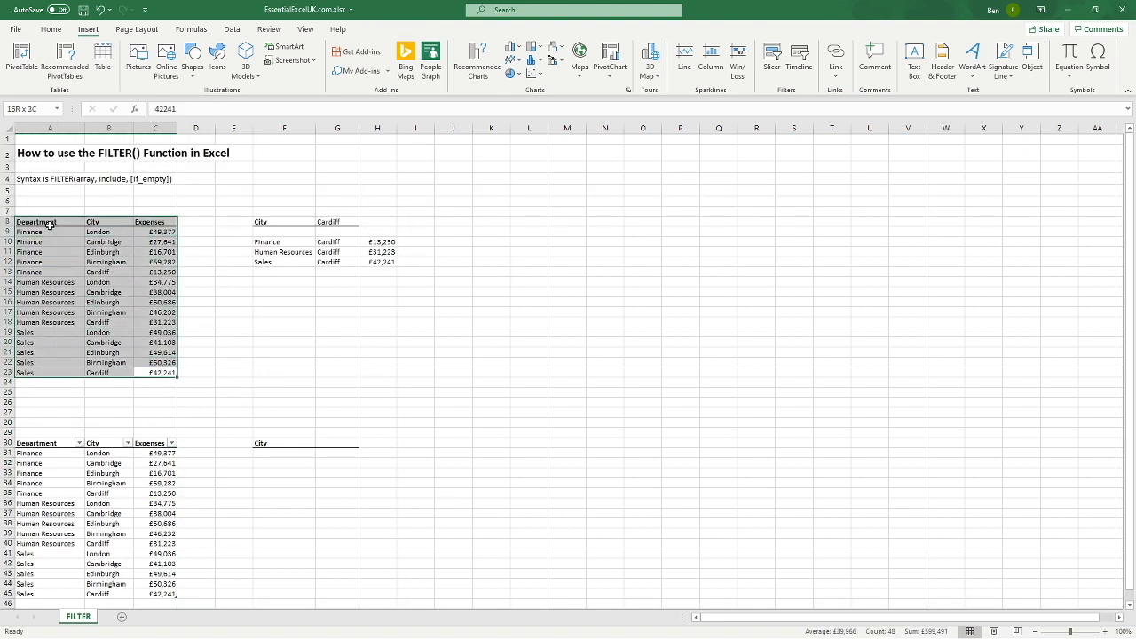
left_click(154, 372)
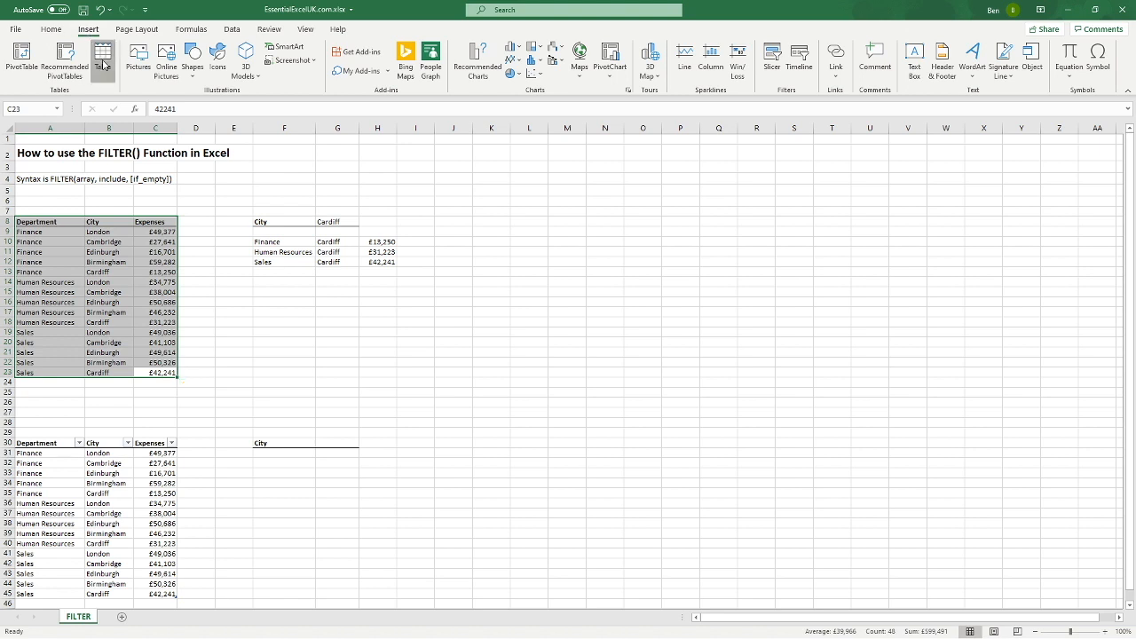
left_click(69, 64)
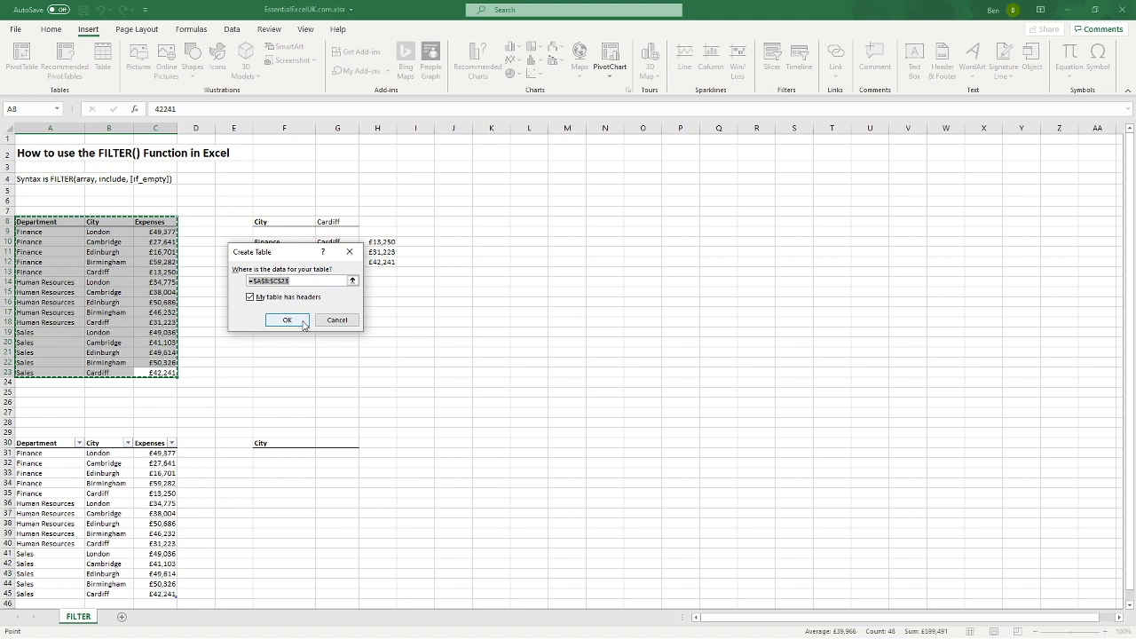
left_click(286, 319)
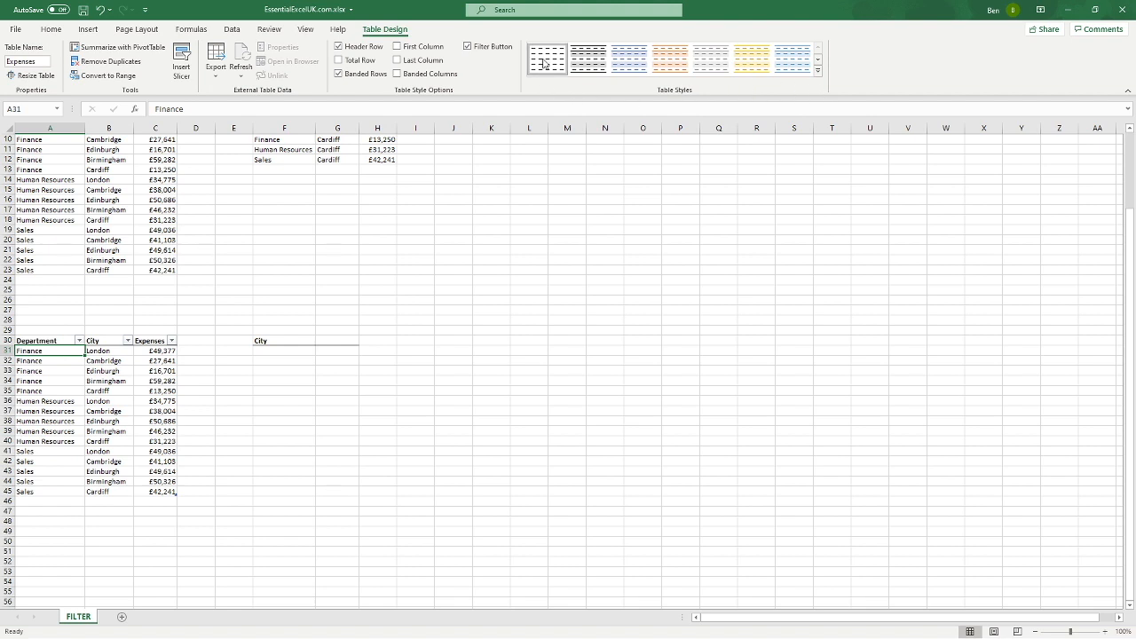
mouse_move(549, 58)
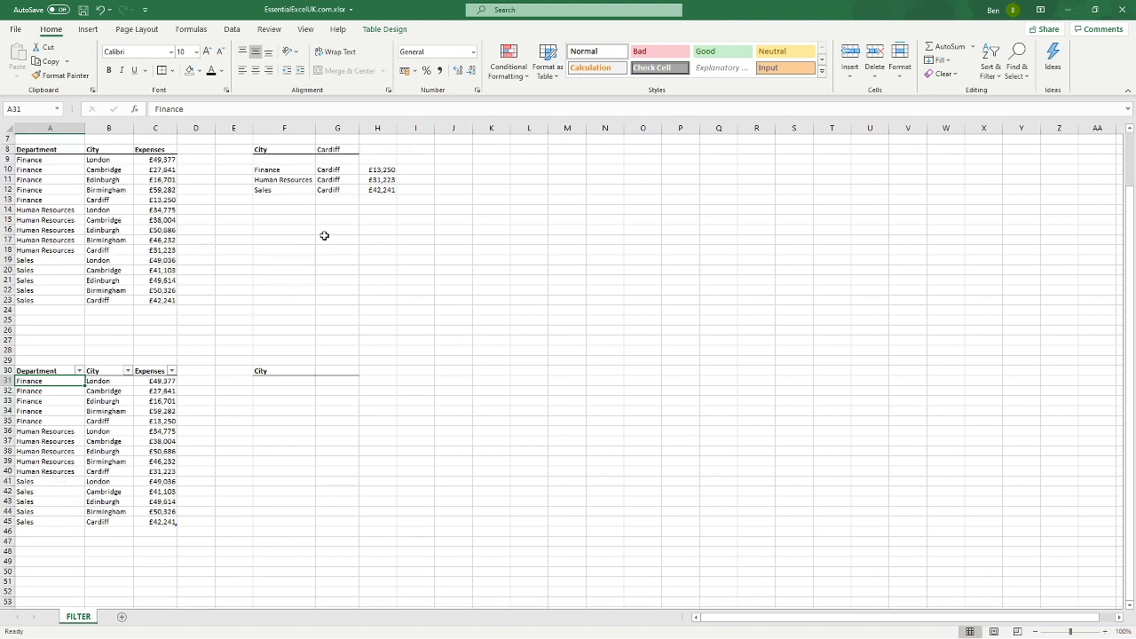
- Check the F10 FILTER formula, then enter Edinburgh in G30 beside the lower City label
left_click(284, 169)
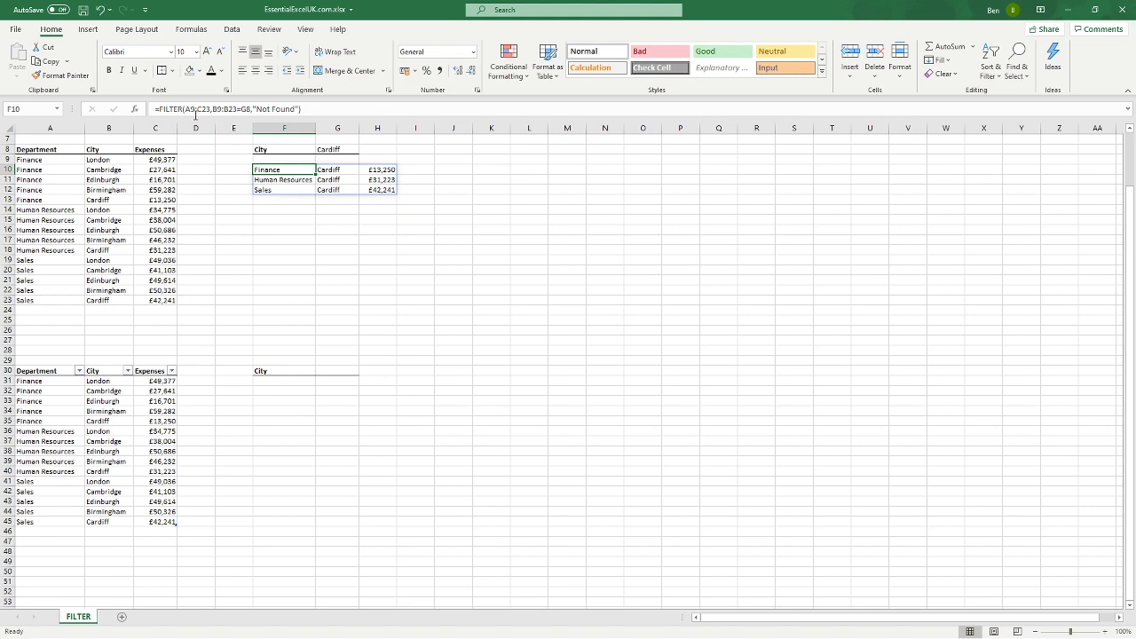
mouse_move(224, 110)
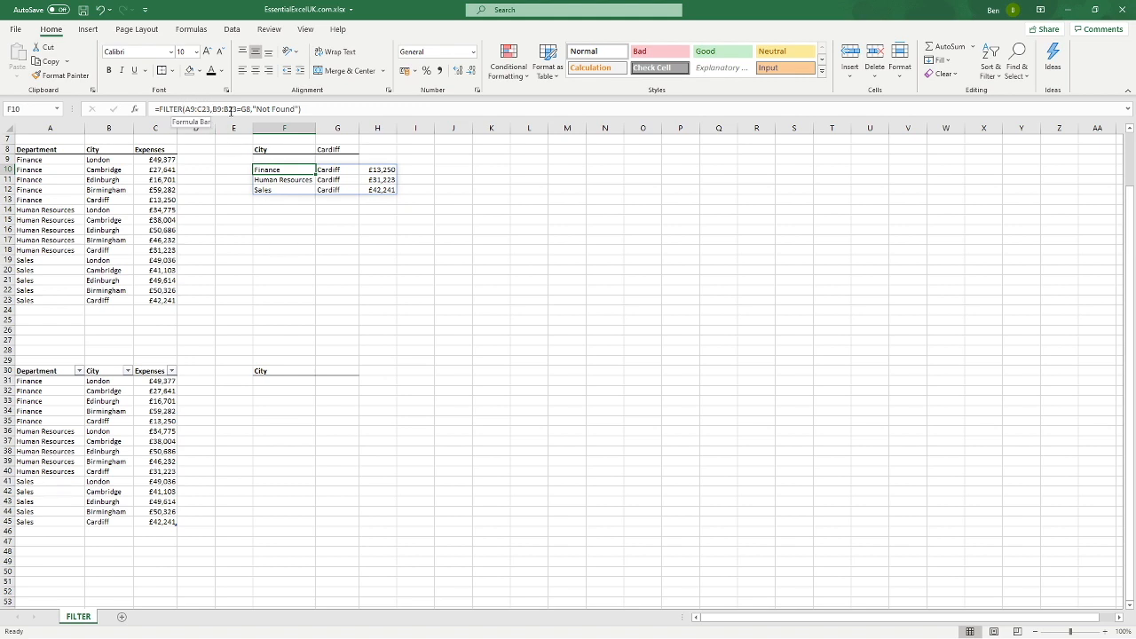
mouse_move(241, 428)
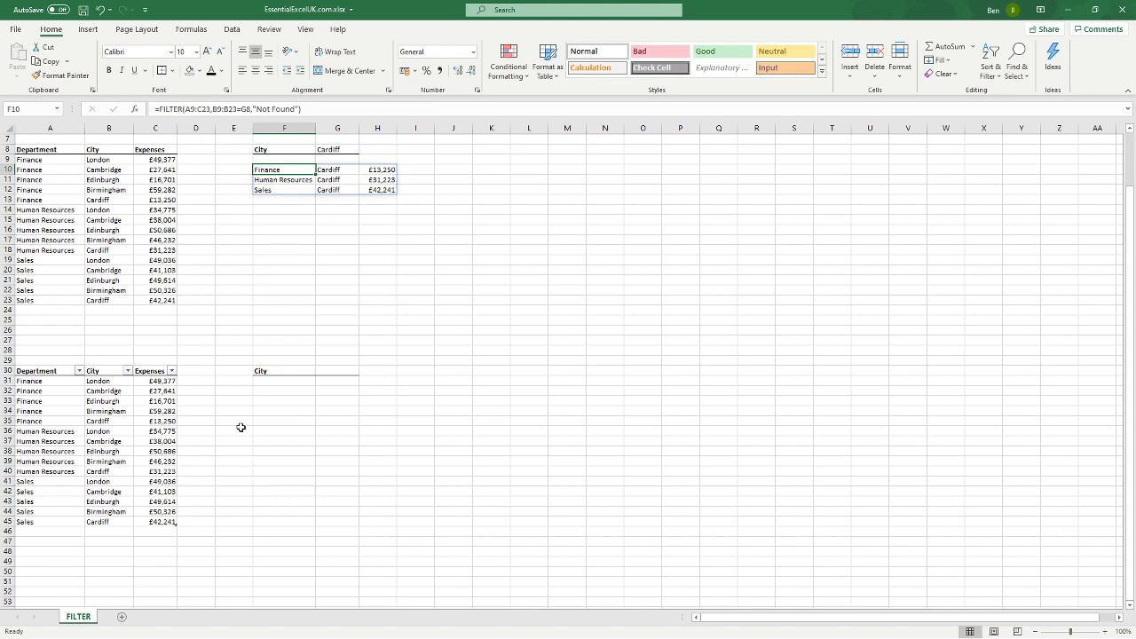
left_click(233, 431)
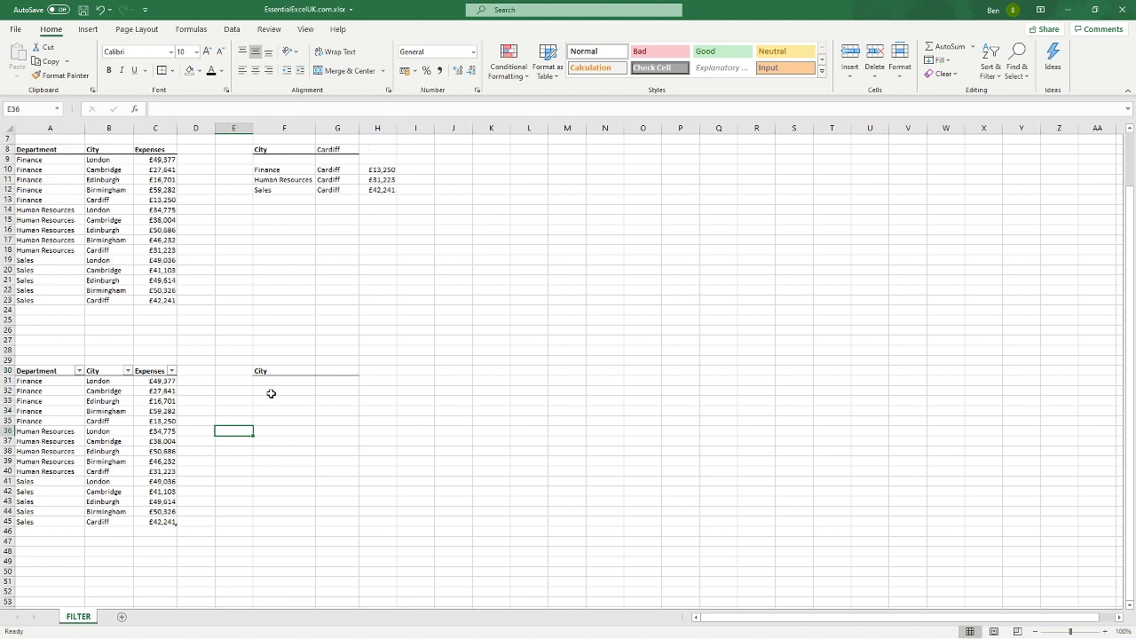
left_click(284, 390)
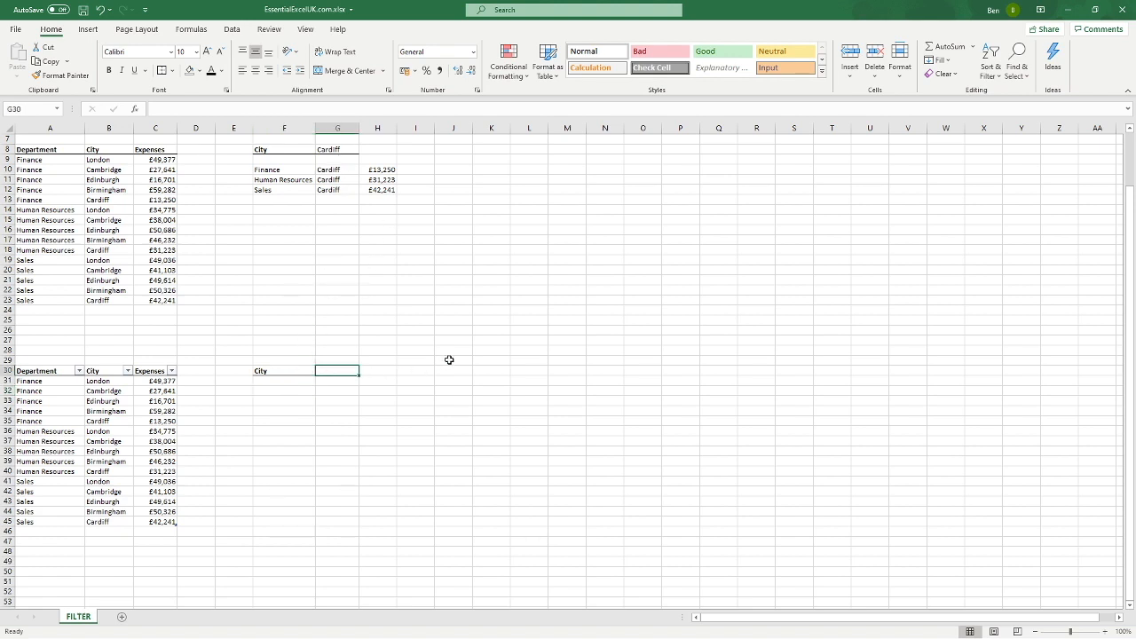
type("Edinb")
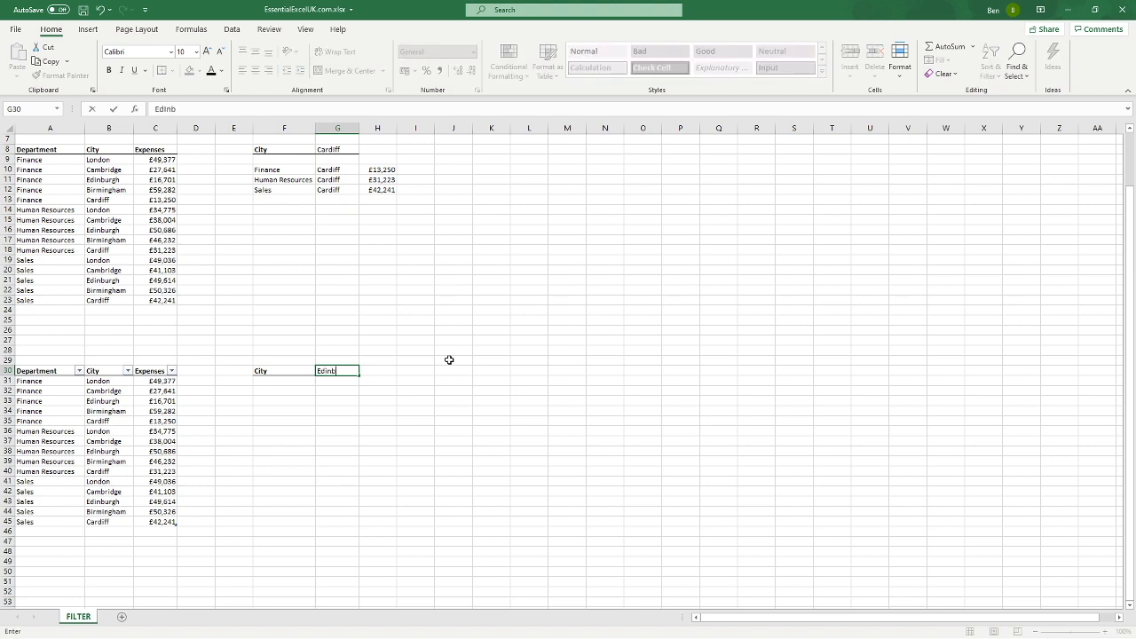
key("Enter")
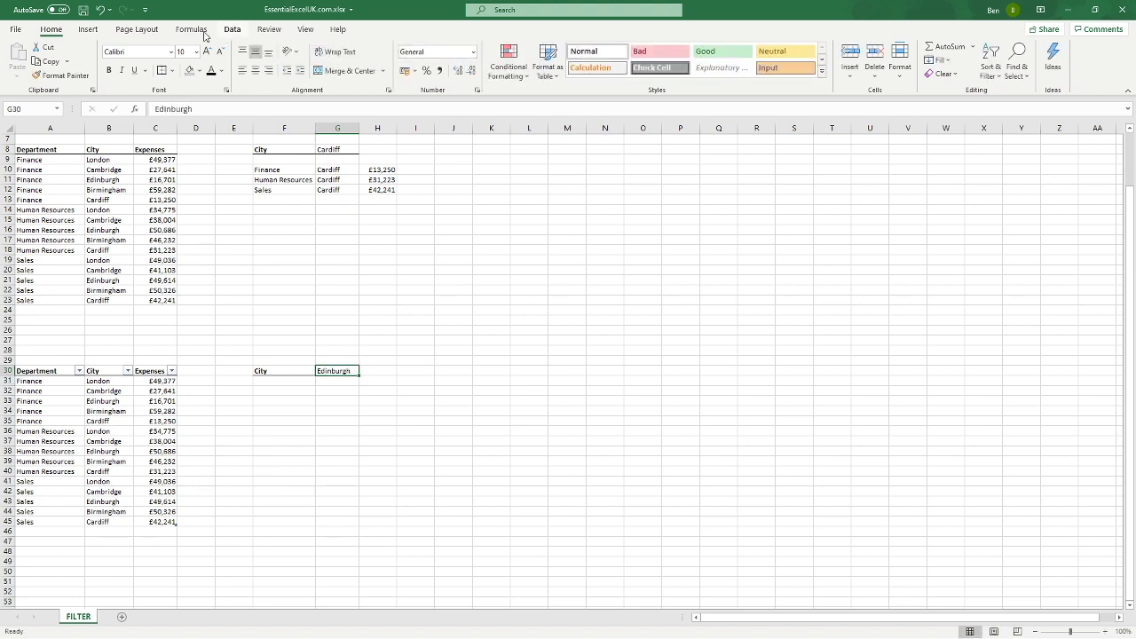
- Add List validation =$B$31:$B$35 to G30 and choose Cambridge from its dropdown
left_click(674, 60)
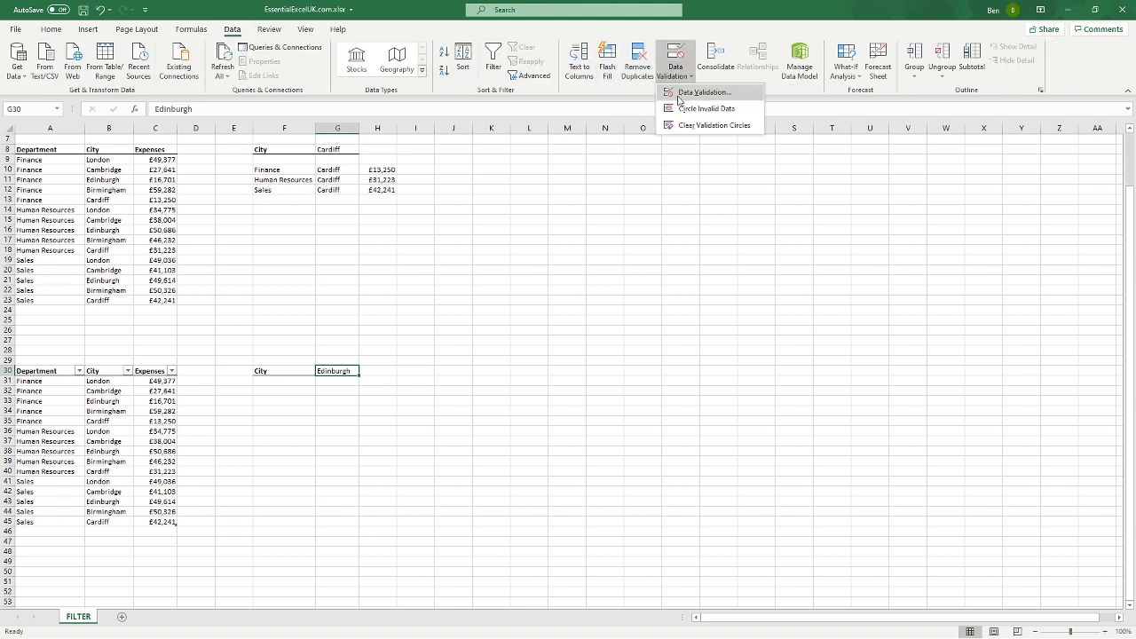
left_click(710, 93)
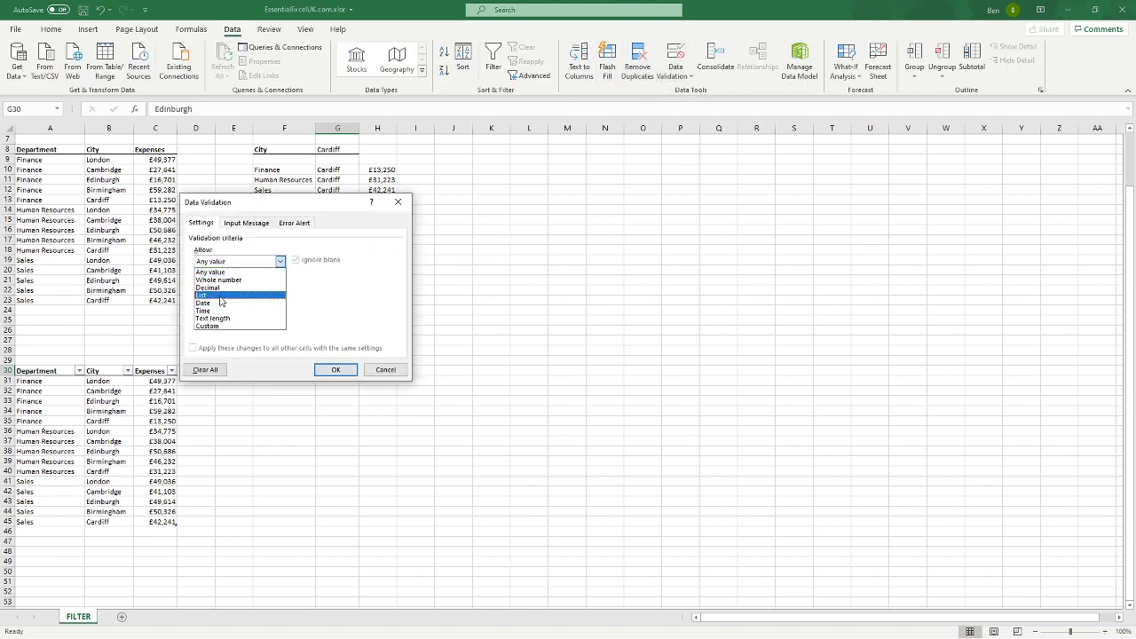
left_click(203, 295)
type("=$B$31:$B$35")
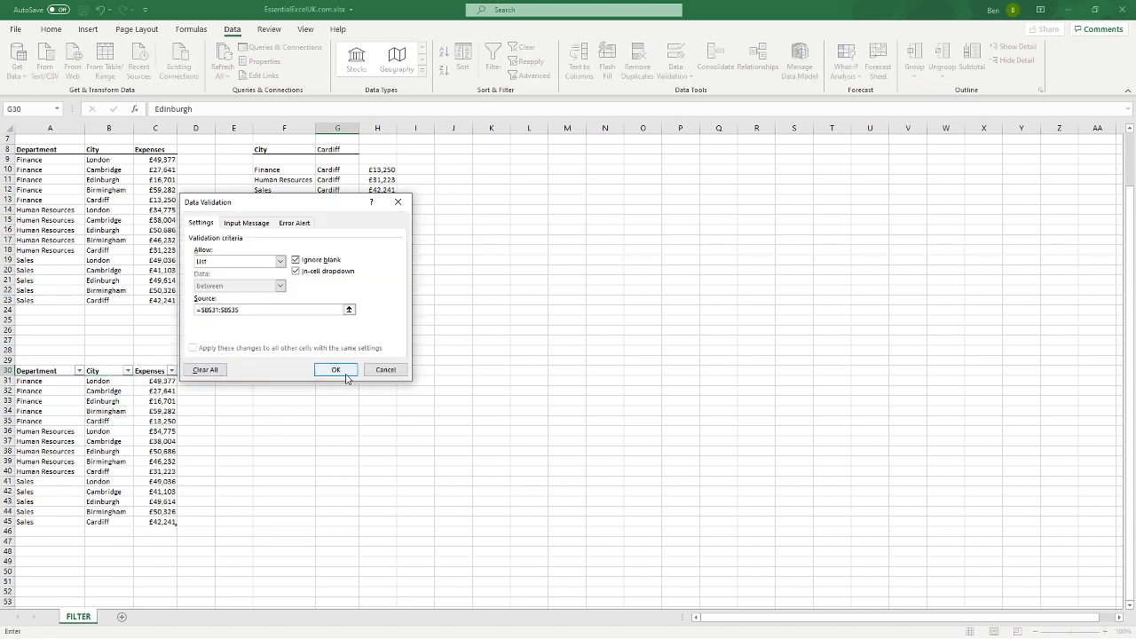
left_click(335, 370)
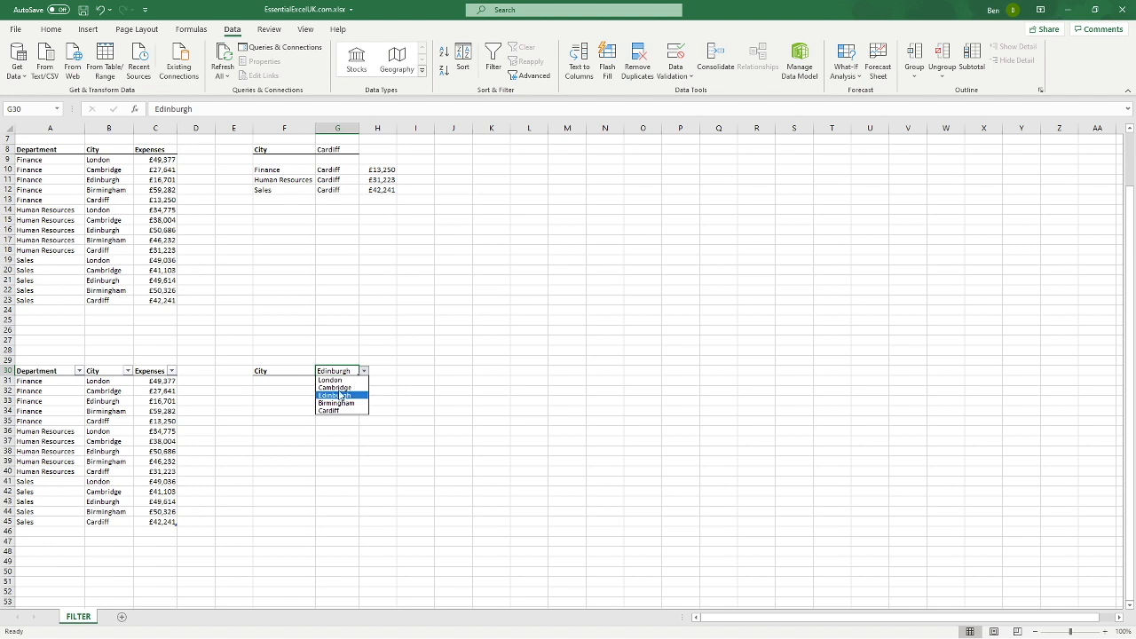
left_click(334, 388)
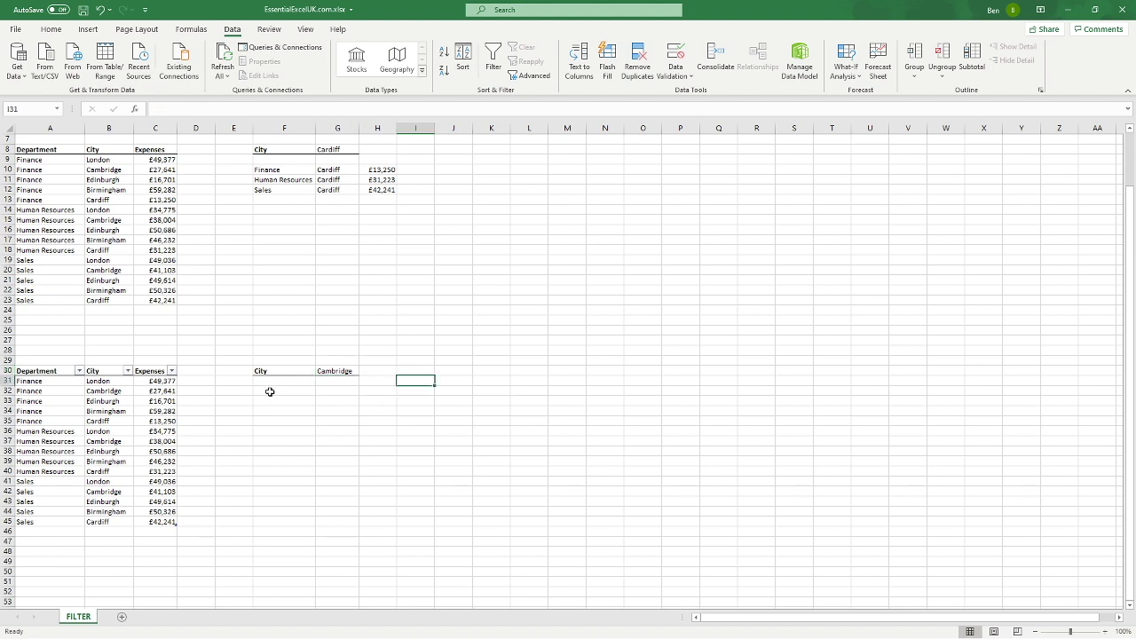
left_click(284, 391)
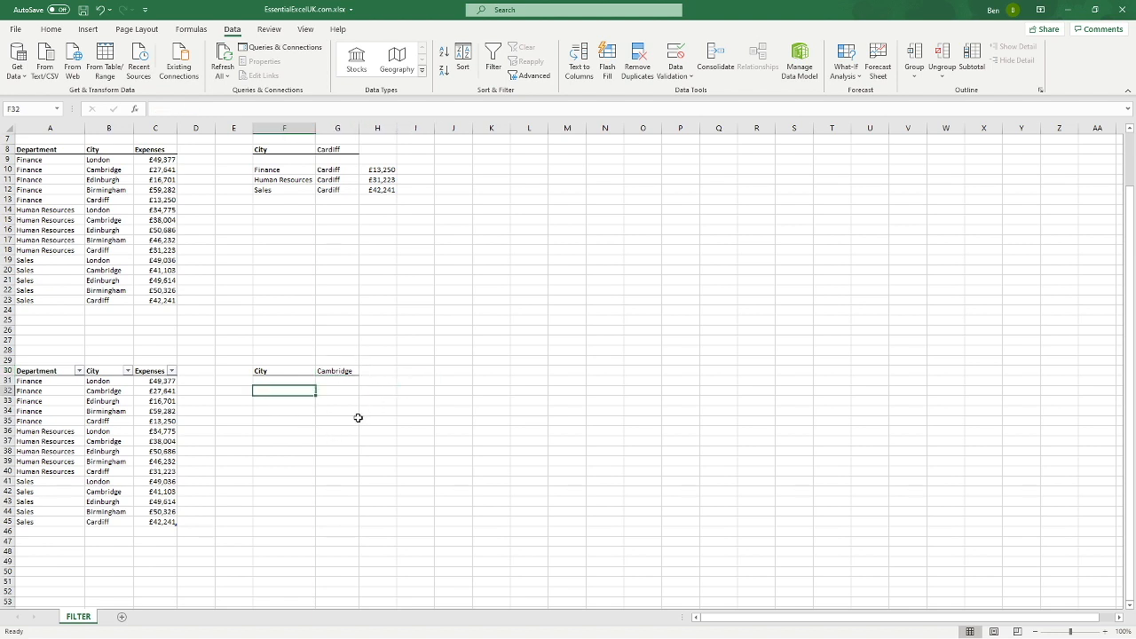
- Enter =FILTER(Expenses,Expenses[City]=G30,"Not Found") in F32, returning the Cambridge rows
type("=filter")
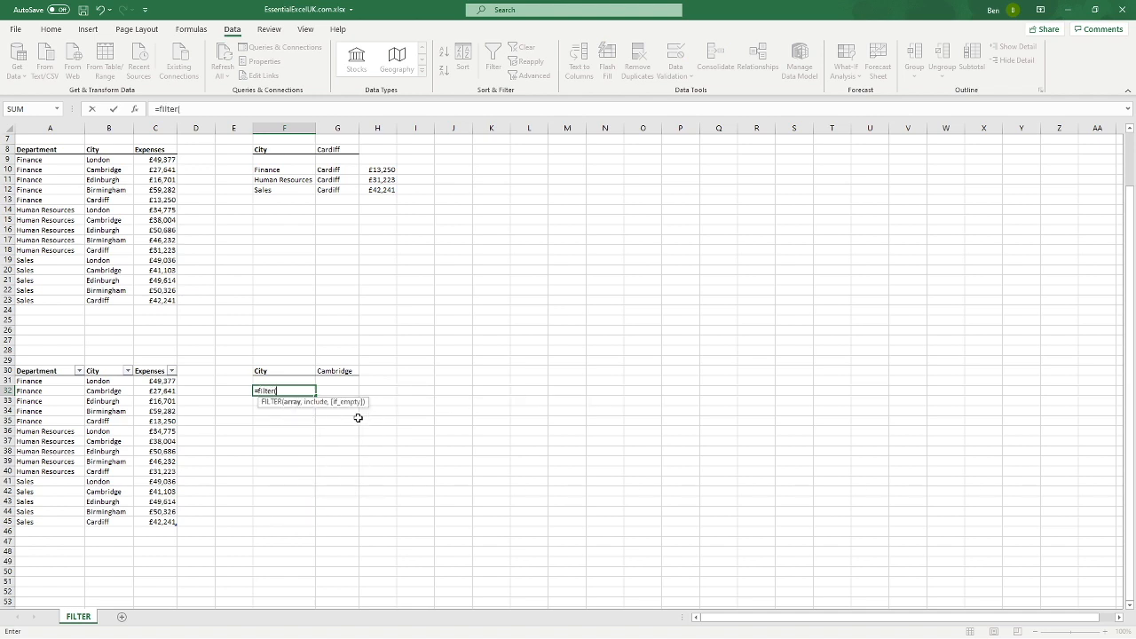
type("(")
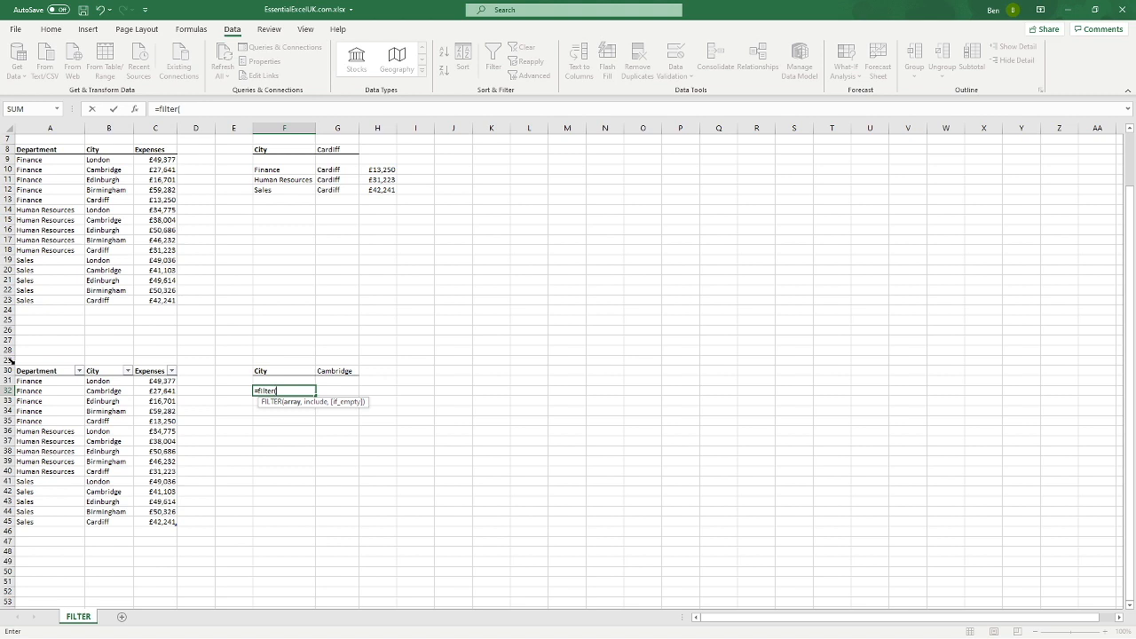
type("Expenses")
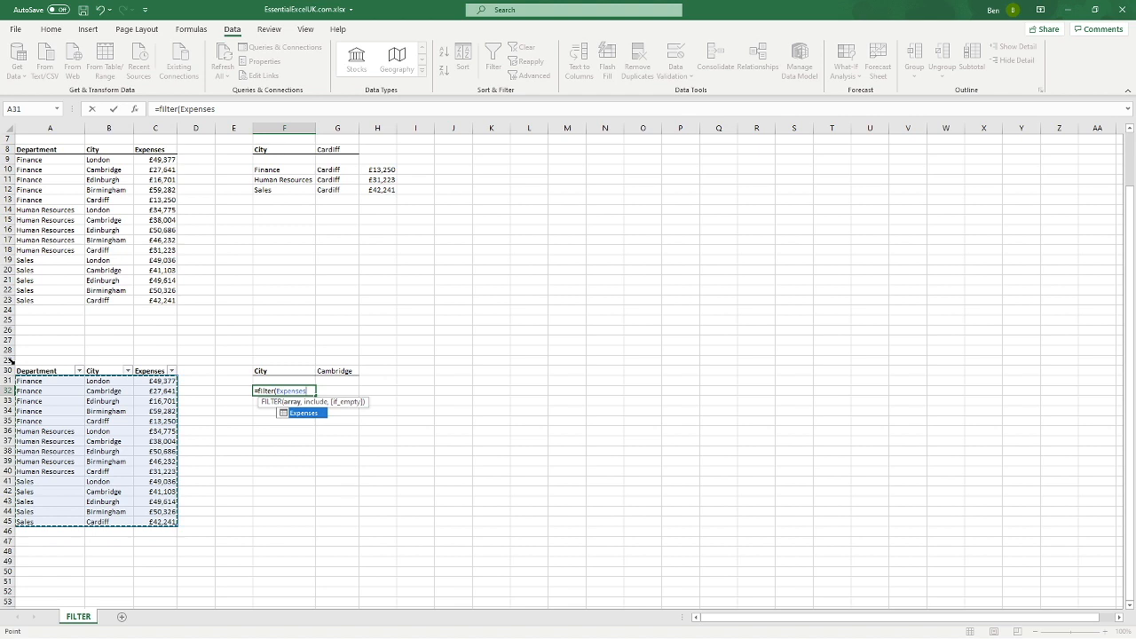
type(",")
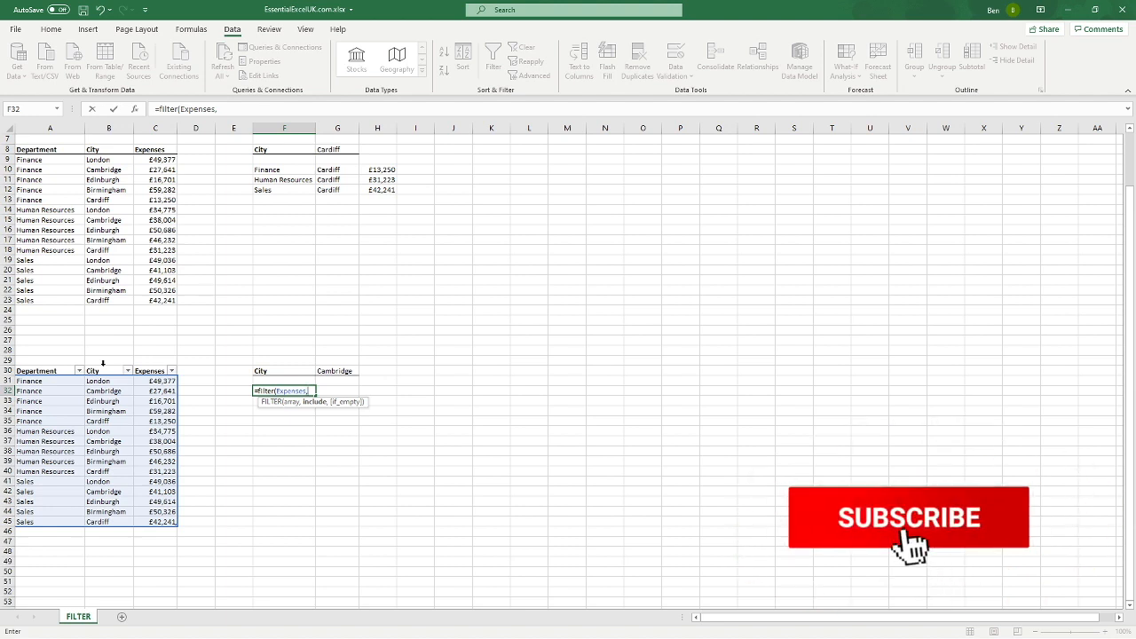
left_click(908, 518)
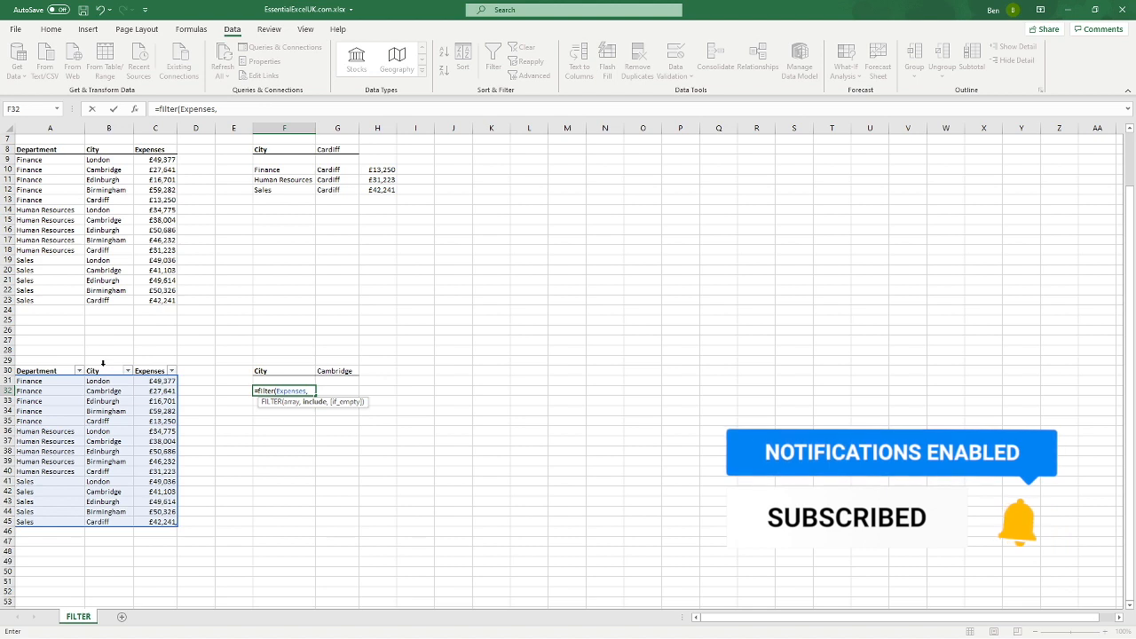
type("Expenses[City]")
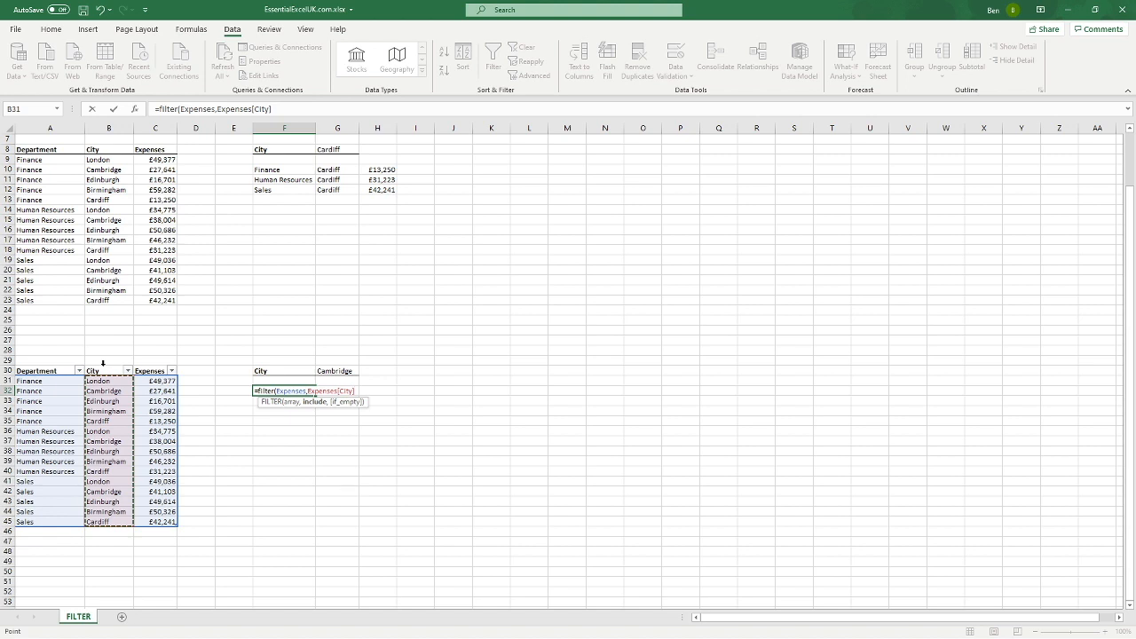
type("=")
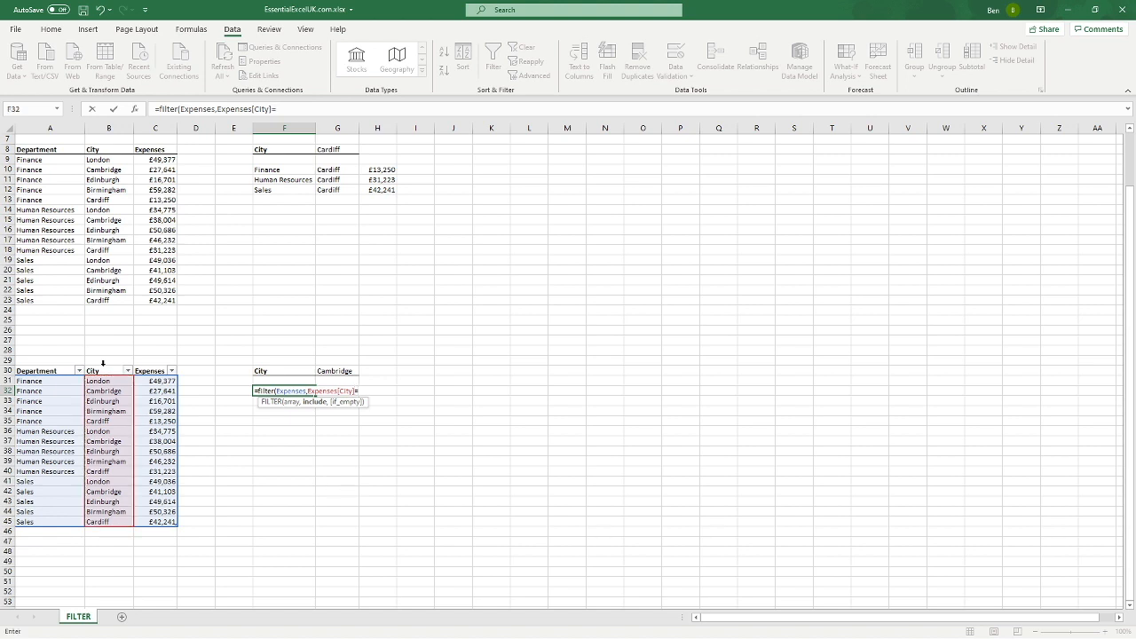
left_click(336, 371)
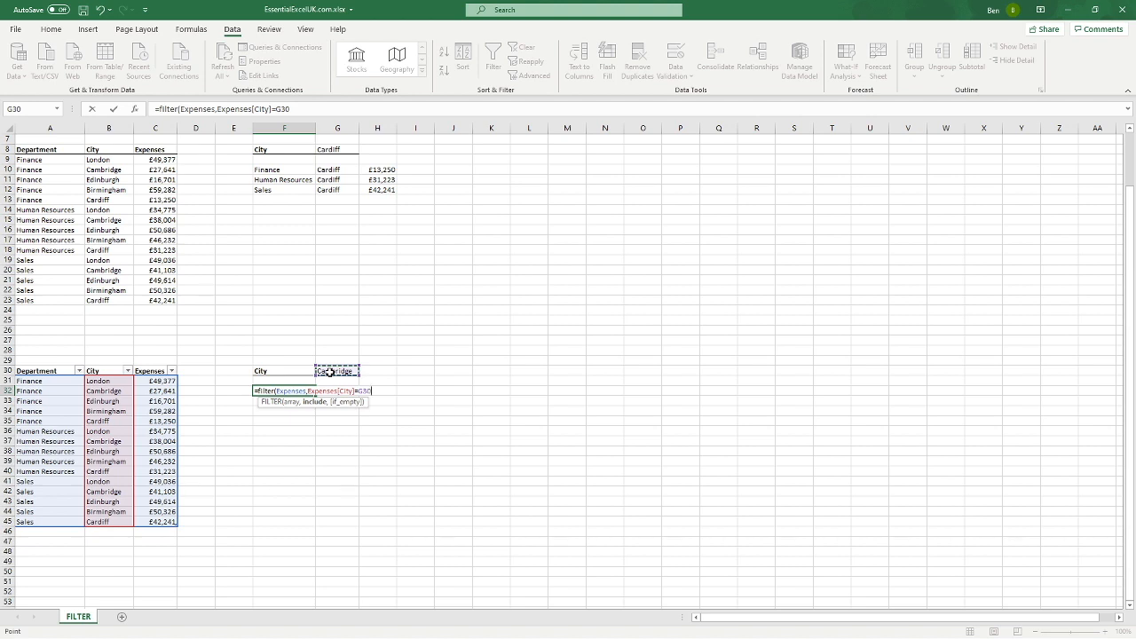
type(",")
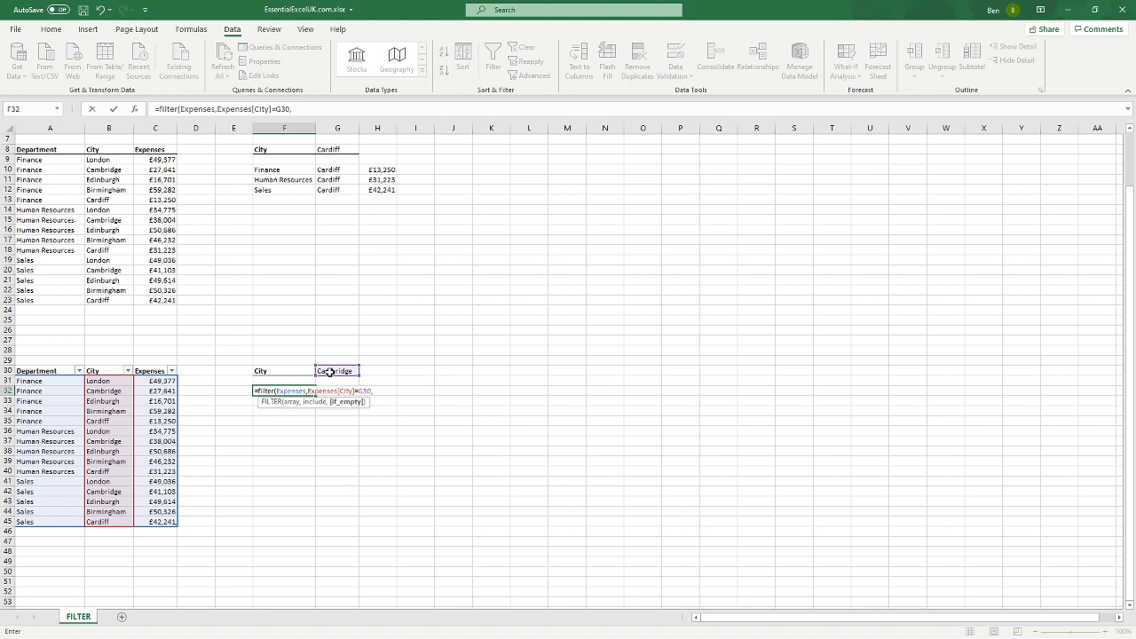
type("\"")
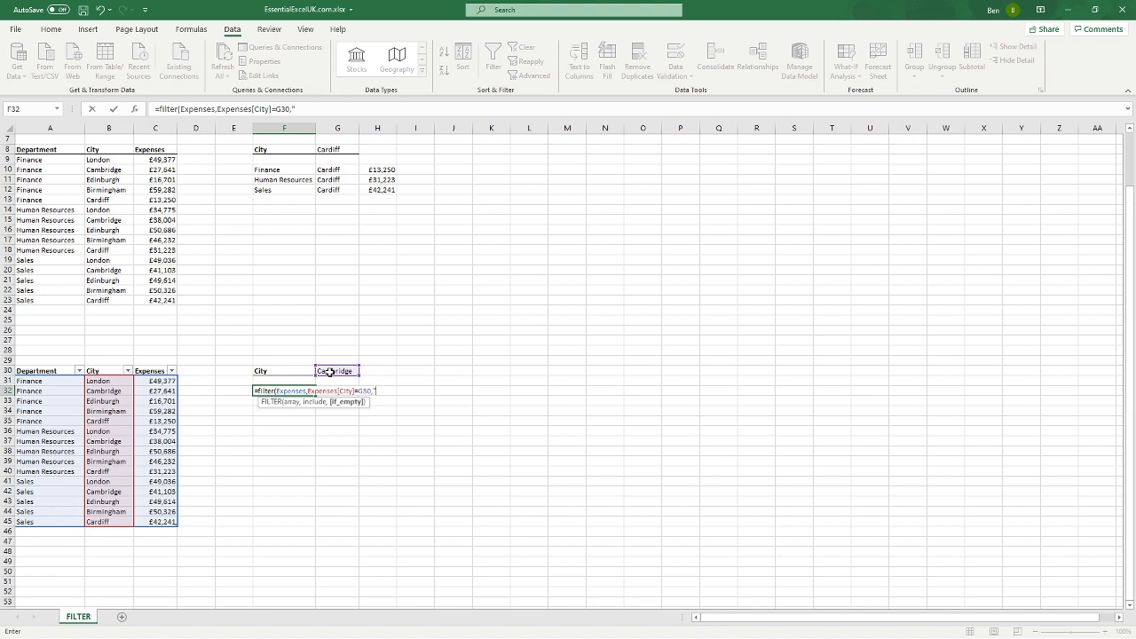
type("Not")
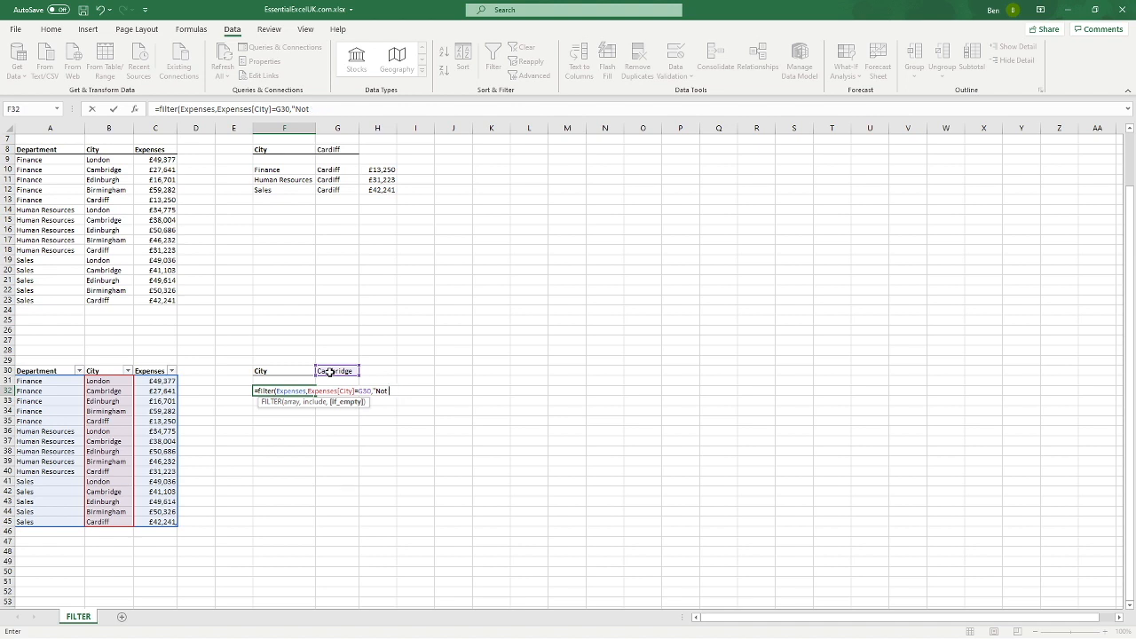
type("Found\"")
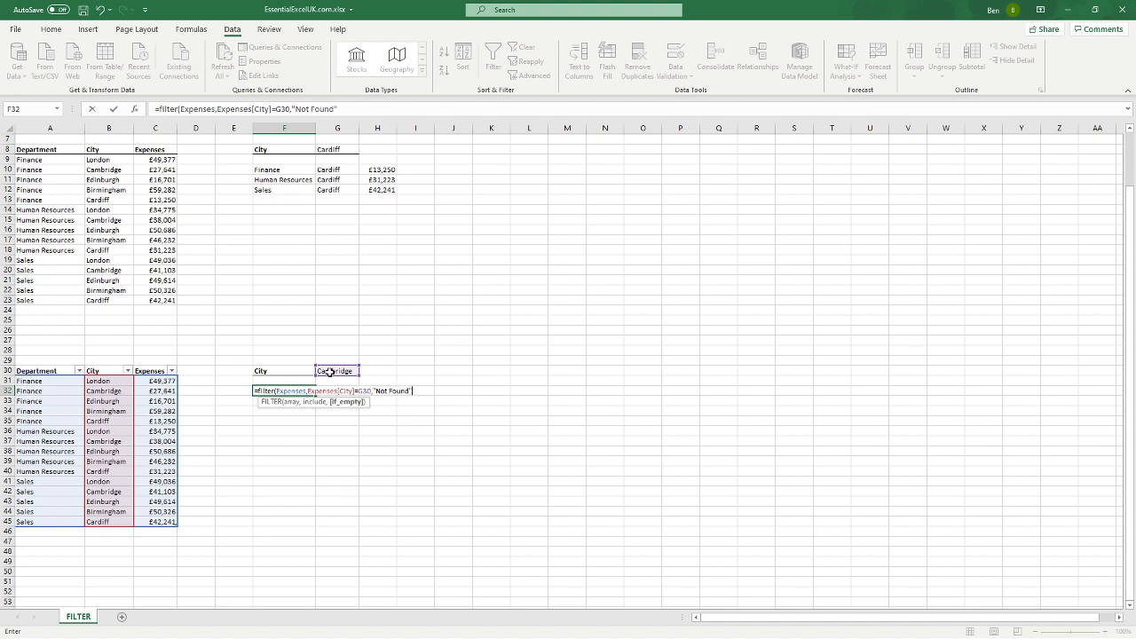
key("Enter")
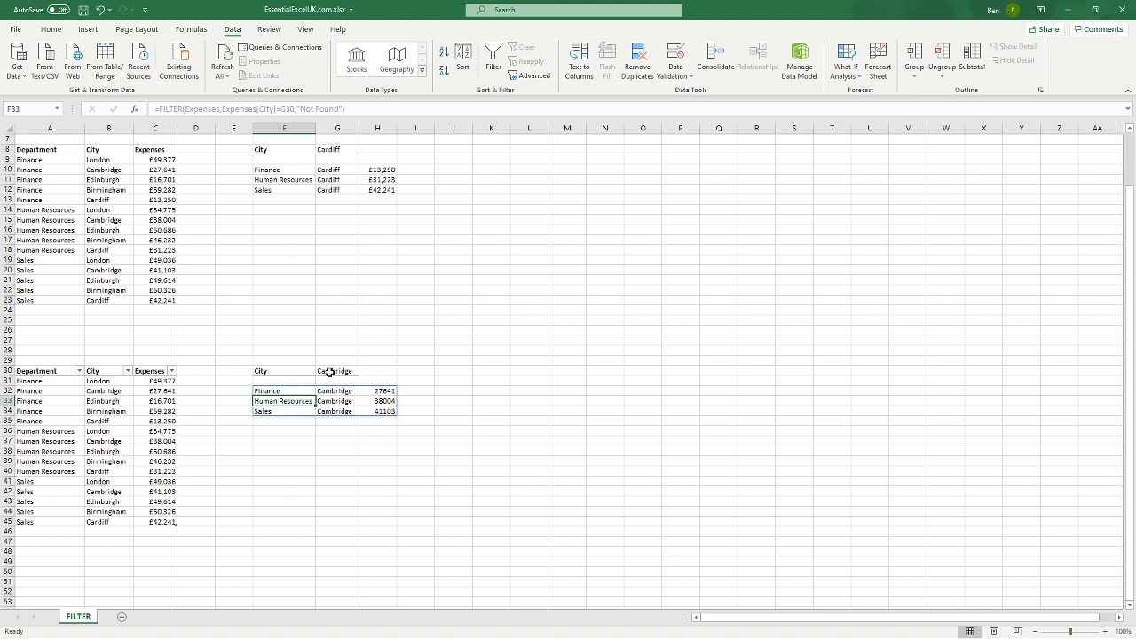
- Pick Birmingham from G30's dropdown to list the three Birmingham expense rows
left_click_drag(155, 381, 155, 451)
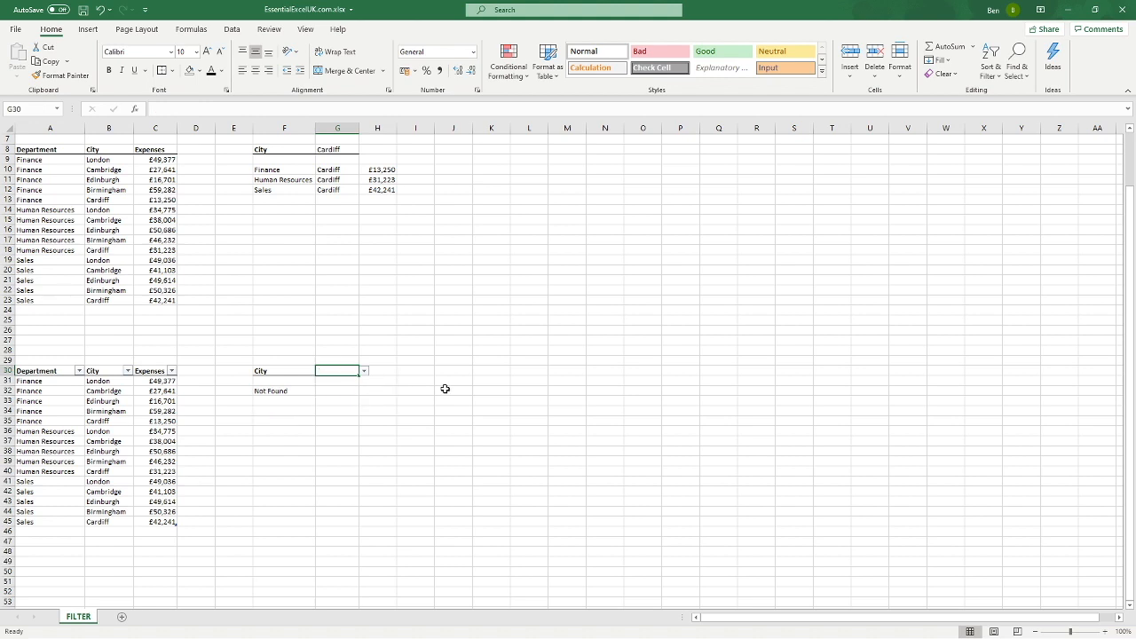
mouse_move(451, 388)
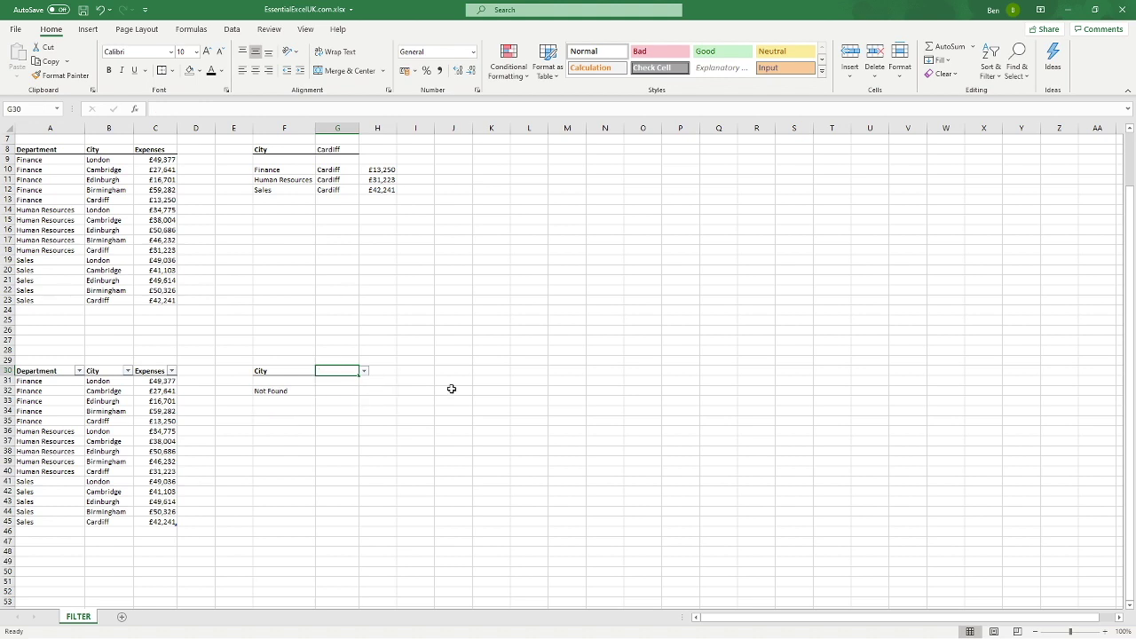
left_click(364, 371)
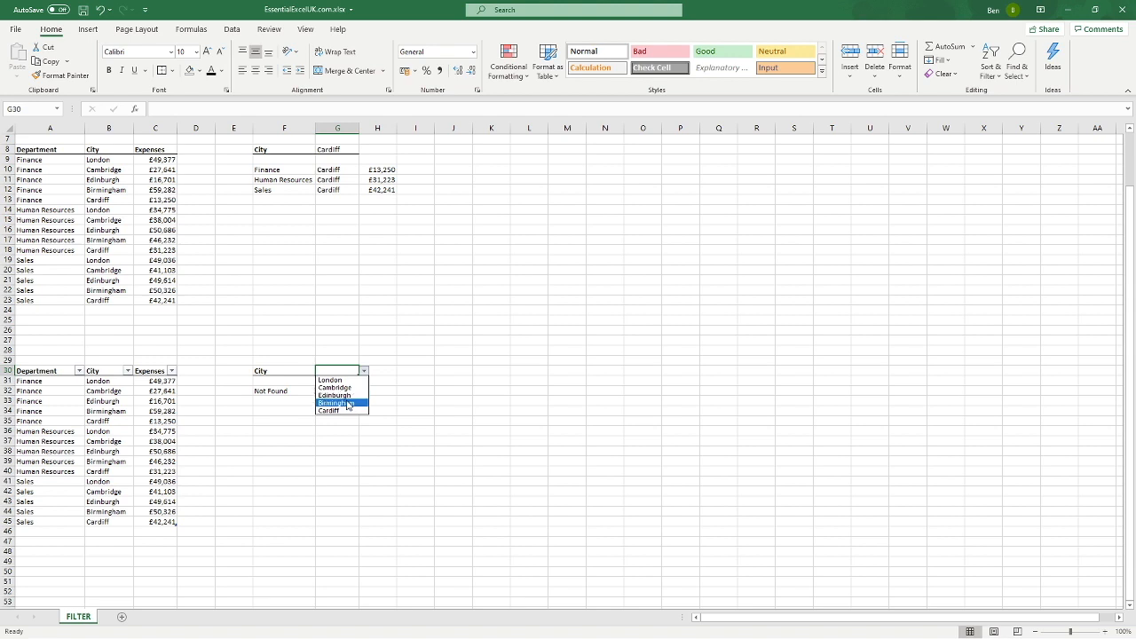
left_click(328, 401)
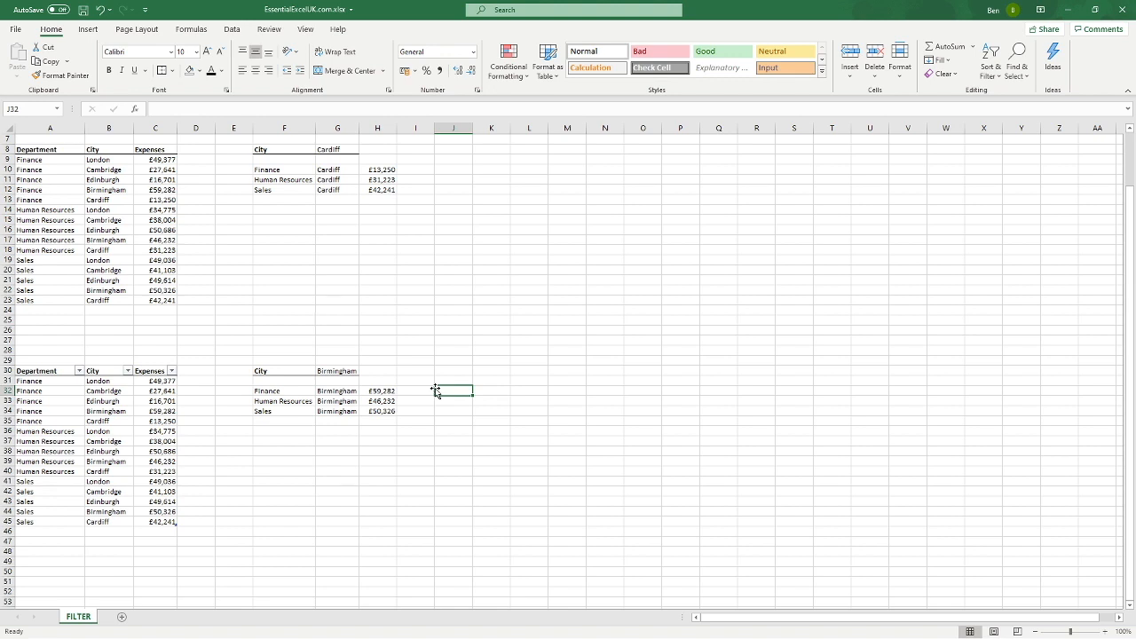
left_click(107, 179)
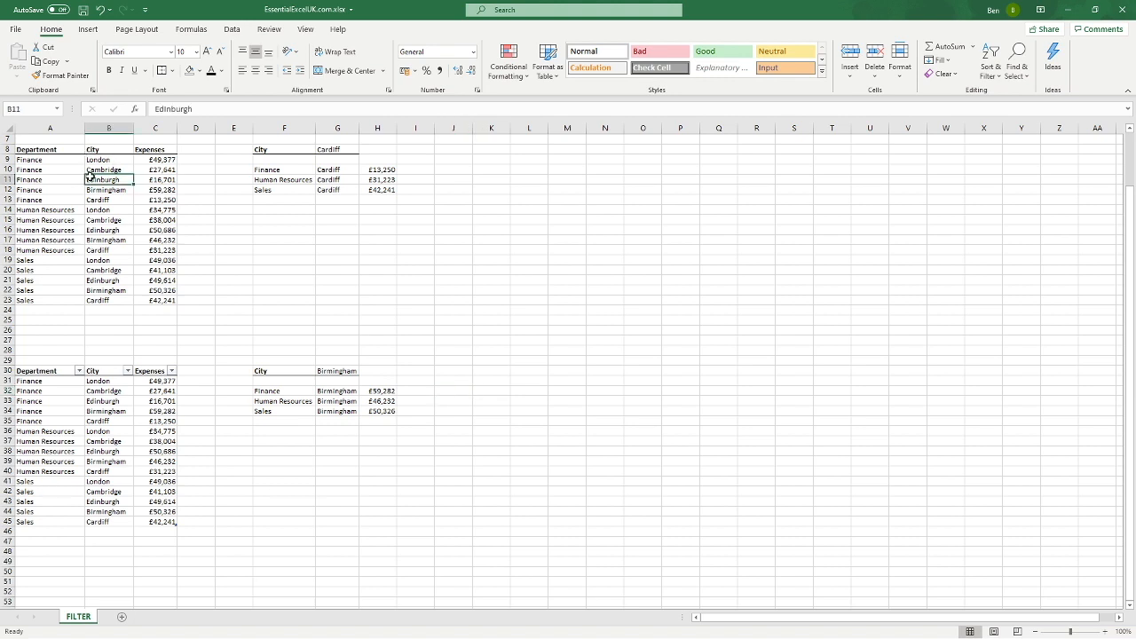
- Enter a new IT, Cardiff, £10,000 expense row in row 24
left_click(33, 312)
type("IT")
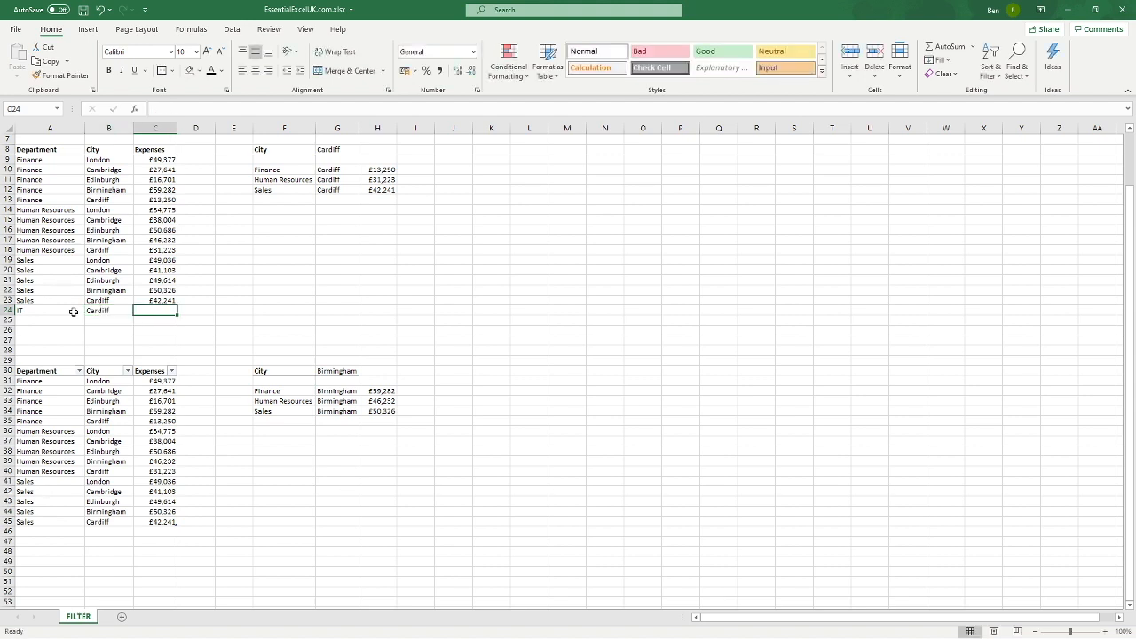
type("10000")
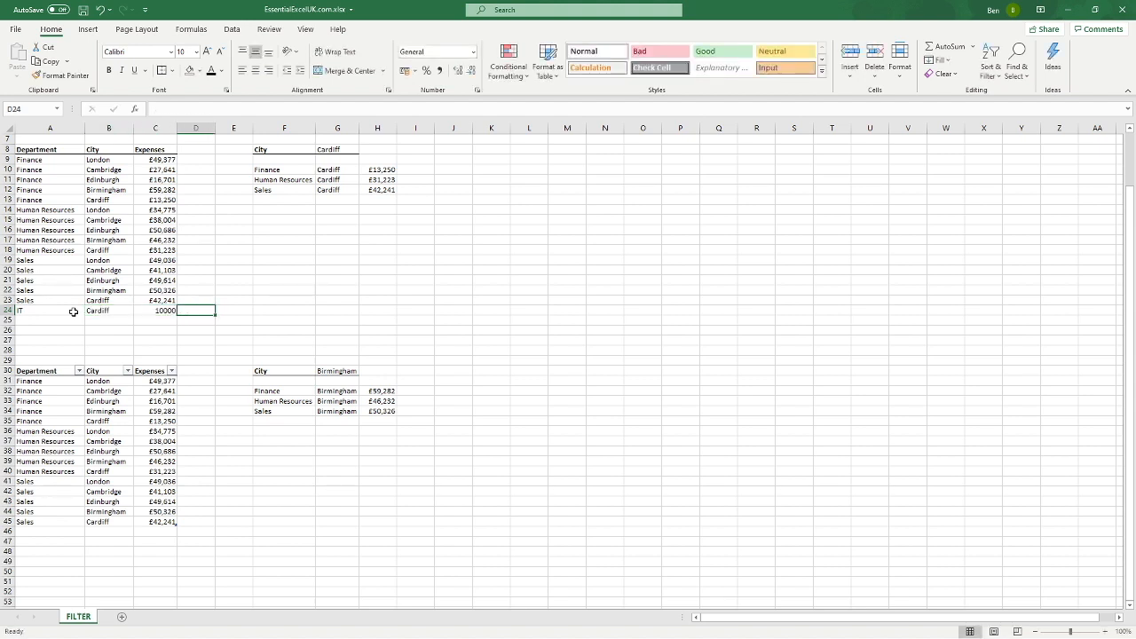
left_click(155, 300)
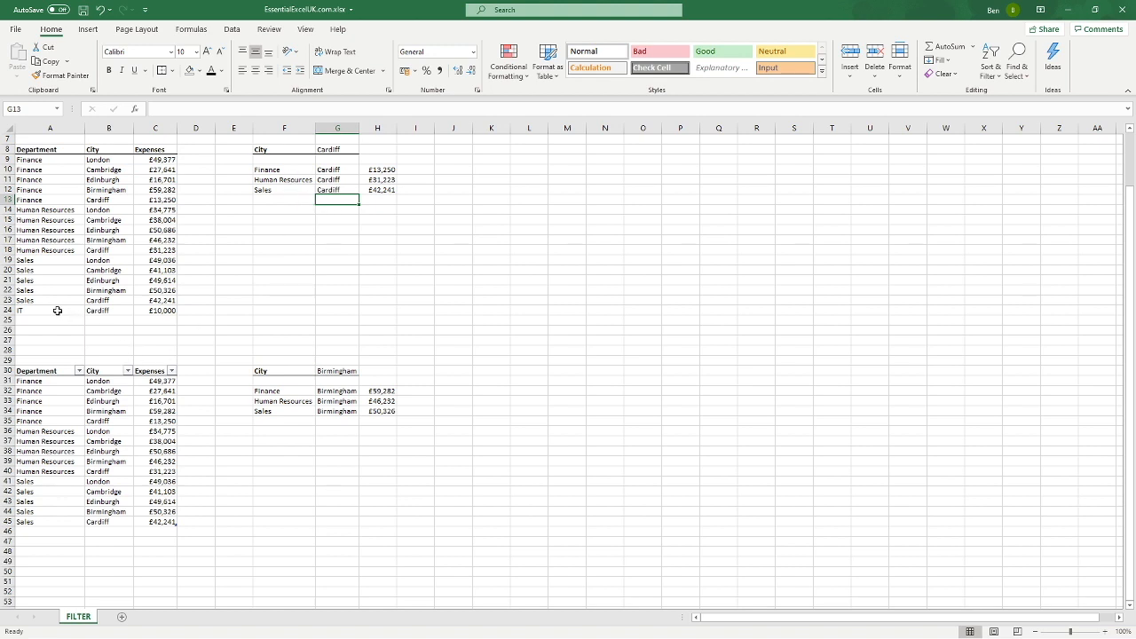
- Extend the F11 formula to =FILTER(A9:C24,B9:B24=G8,"Not Found") to include the new row
left_click(36, 312)
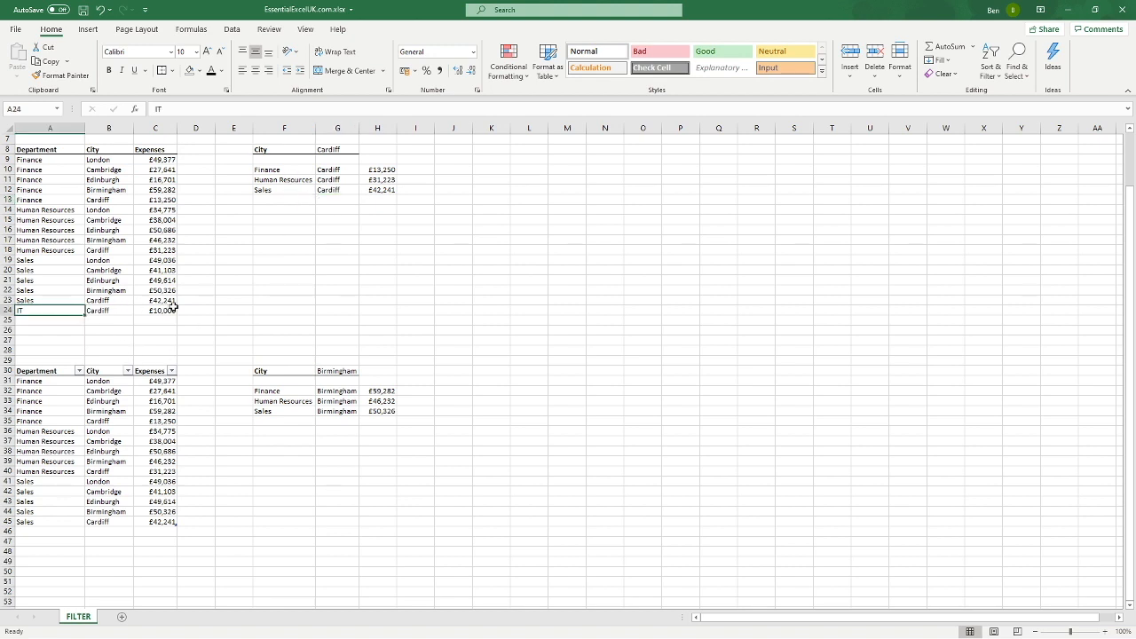
mouse_move(303, 189)
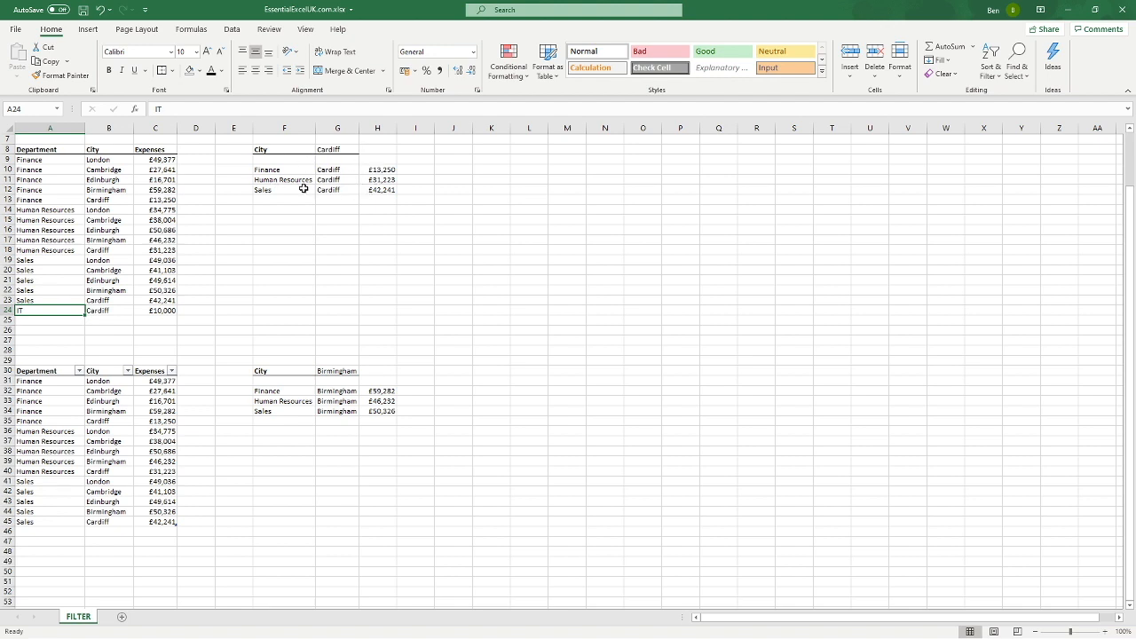
left_click(284, 169)
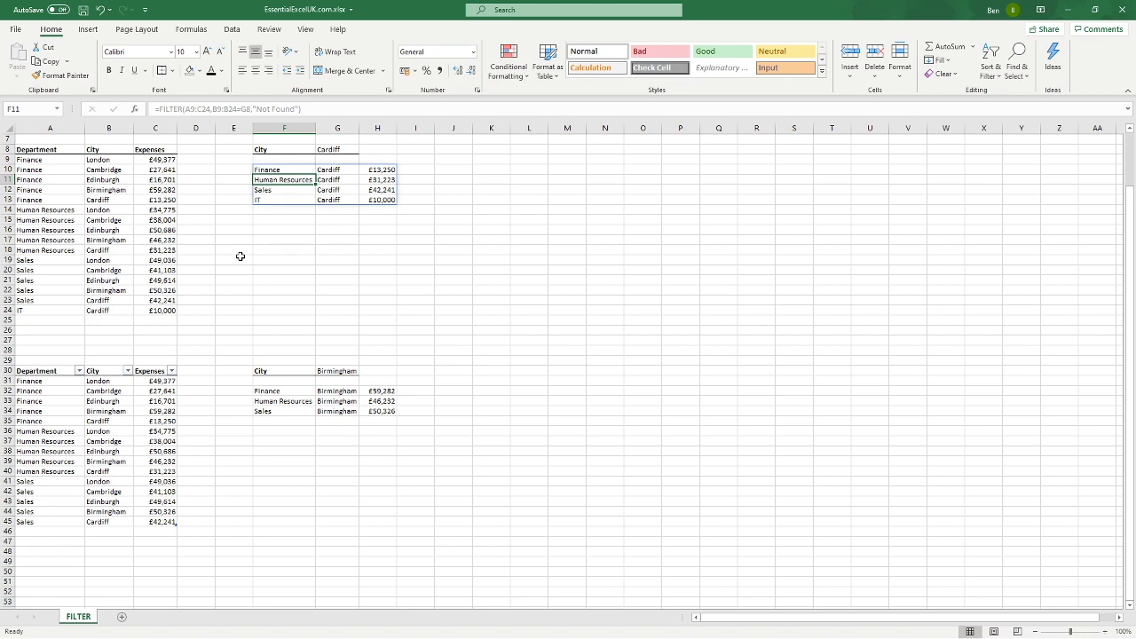
left_click(233, 258)
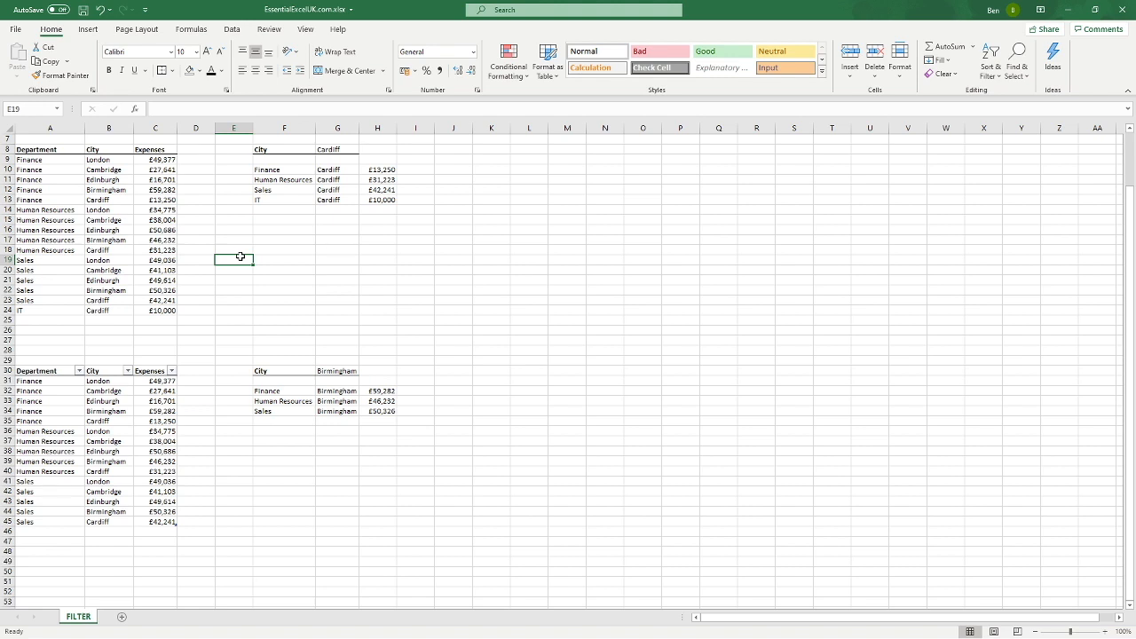
mouse_move(330, 509)
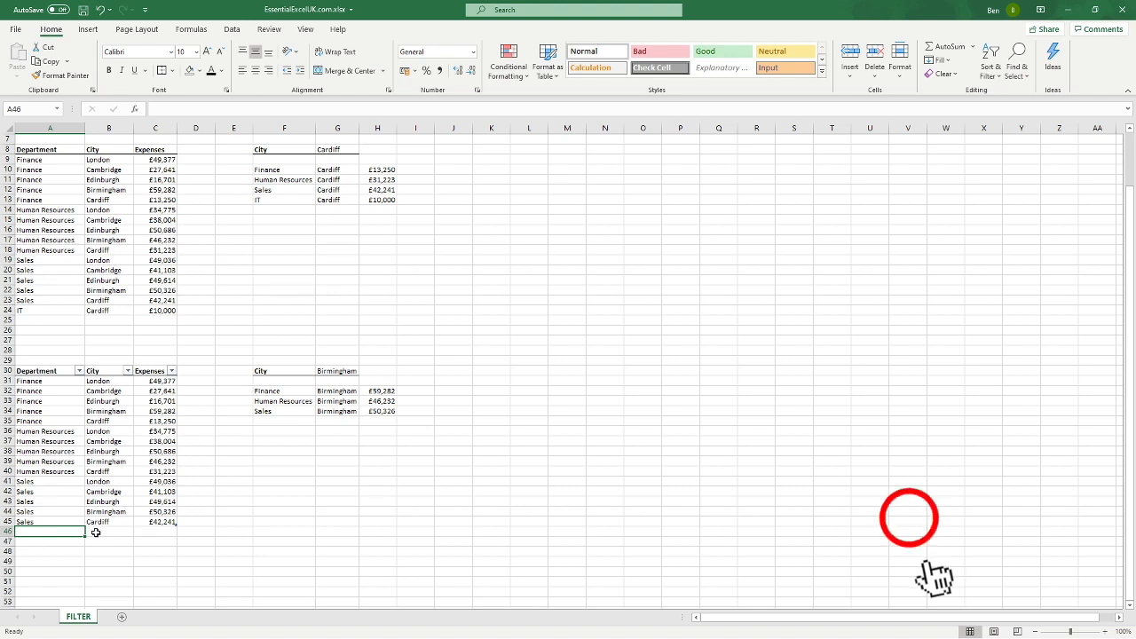
- Type IT in A46 and Birmingham in B46 to expand the Expenses table
type("IT")
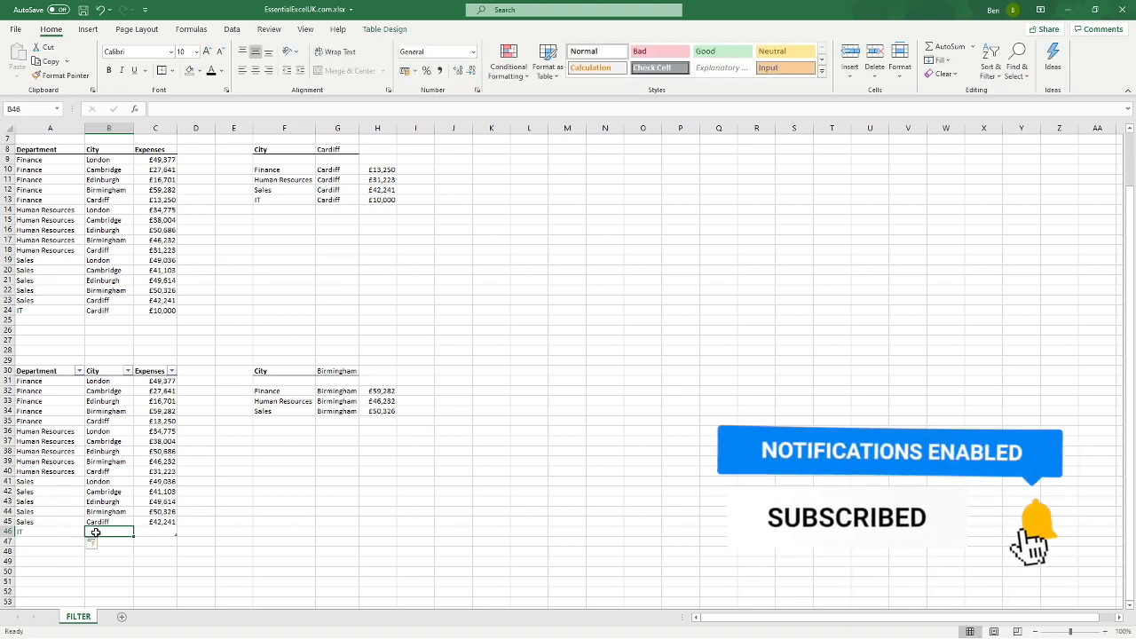
type("Bri")
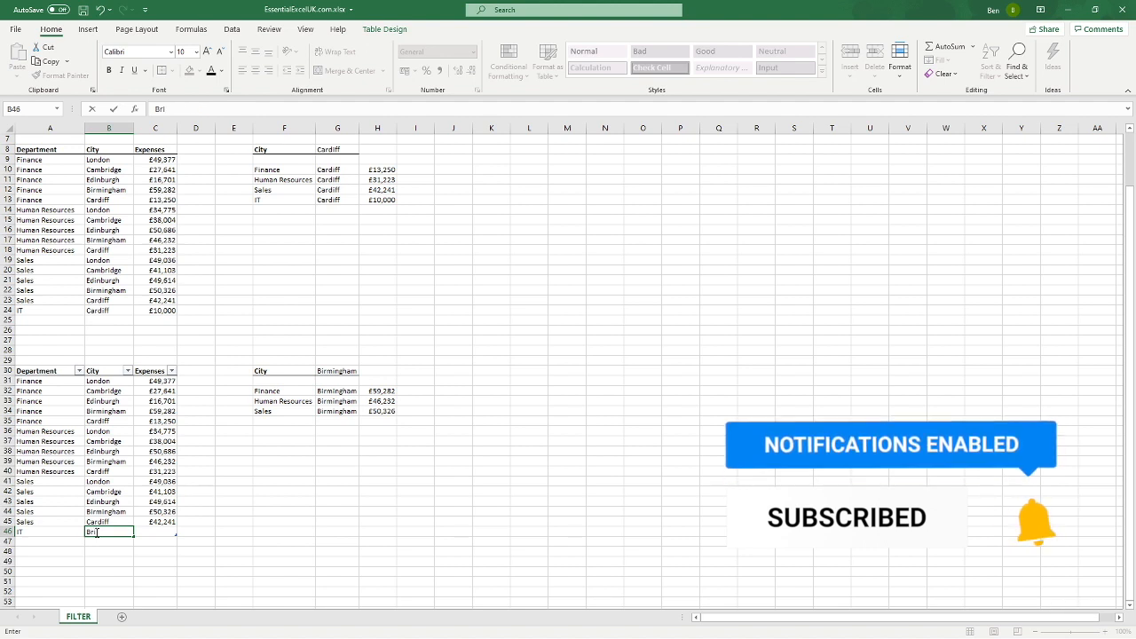
type("Birmingham")
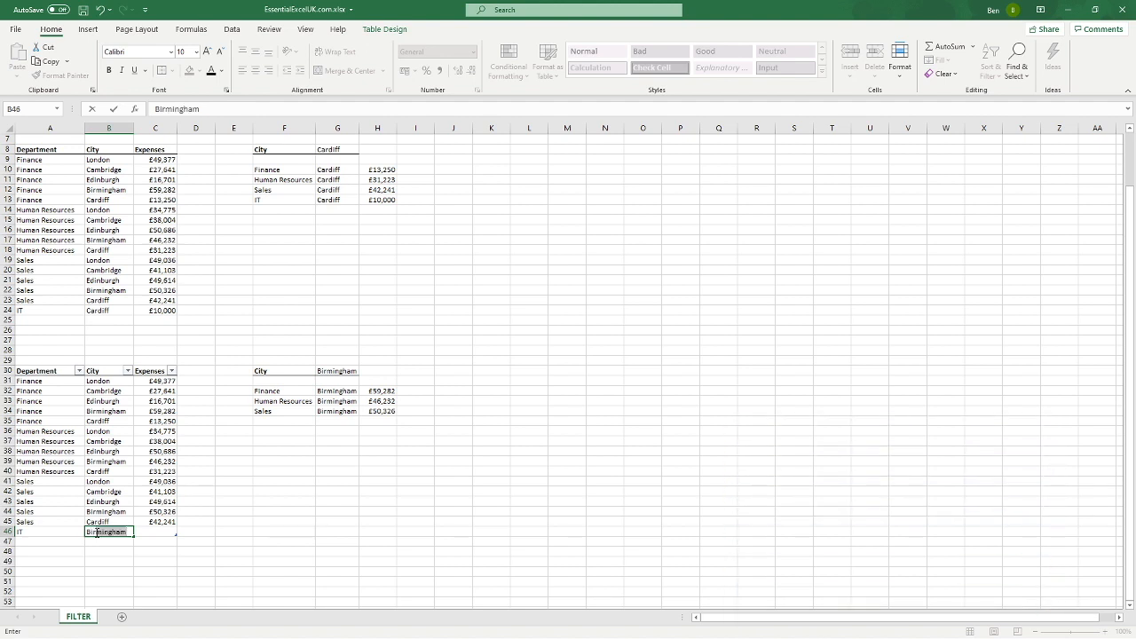
key("Enter")
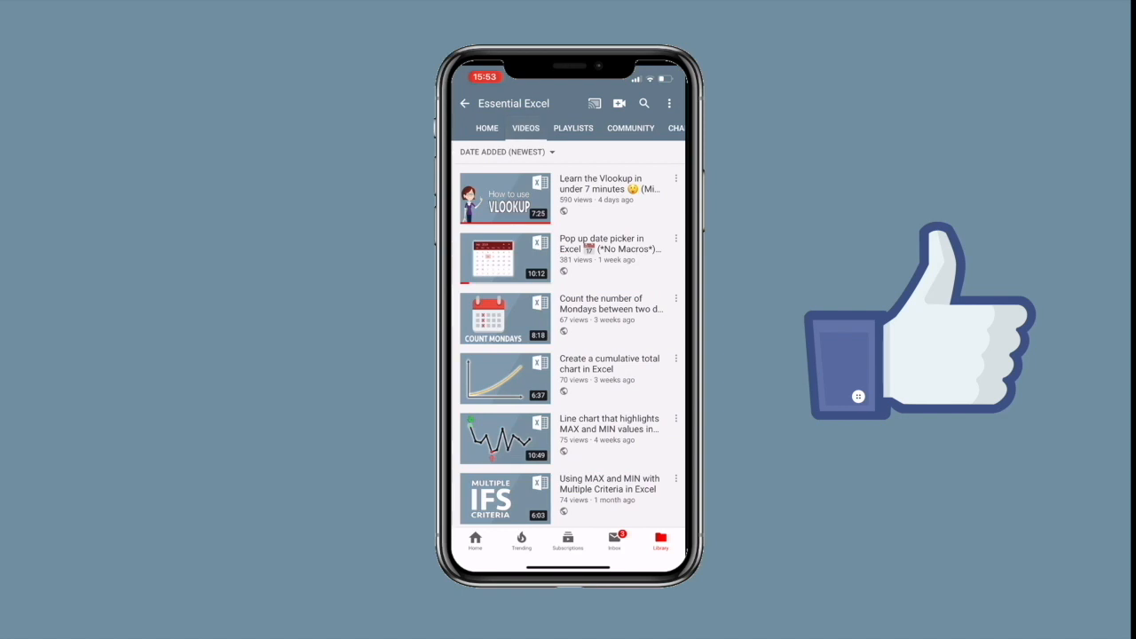
- Scroll the Essential Excel video list, then show its playlists such as Formulas and Quick Tips
scroll("down", 3)
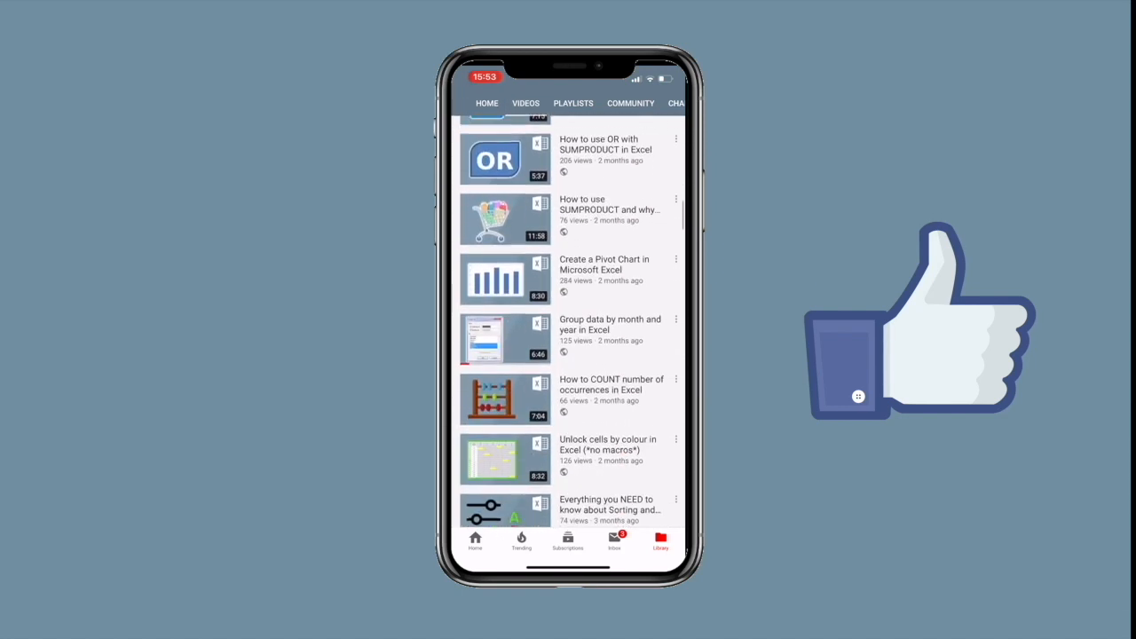
left_click(573, 103)
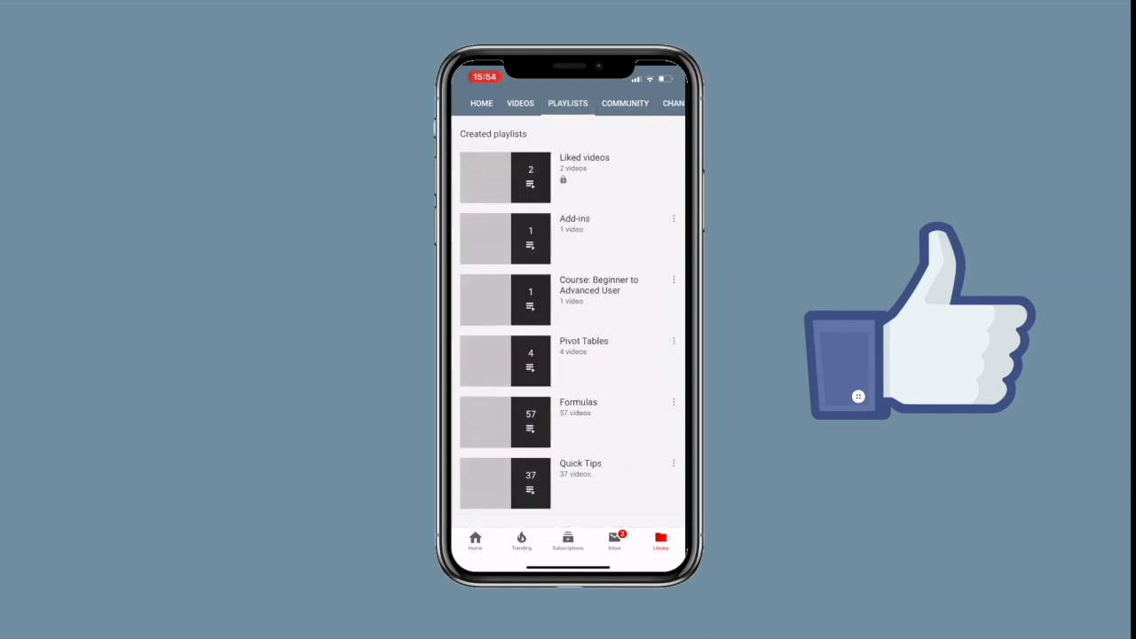